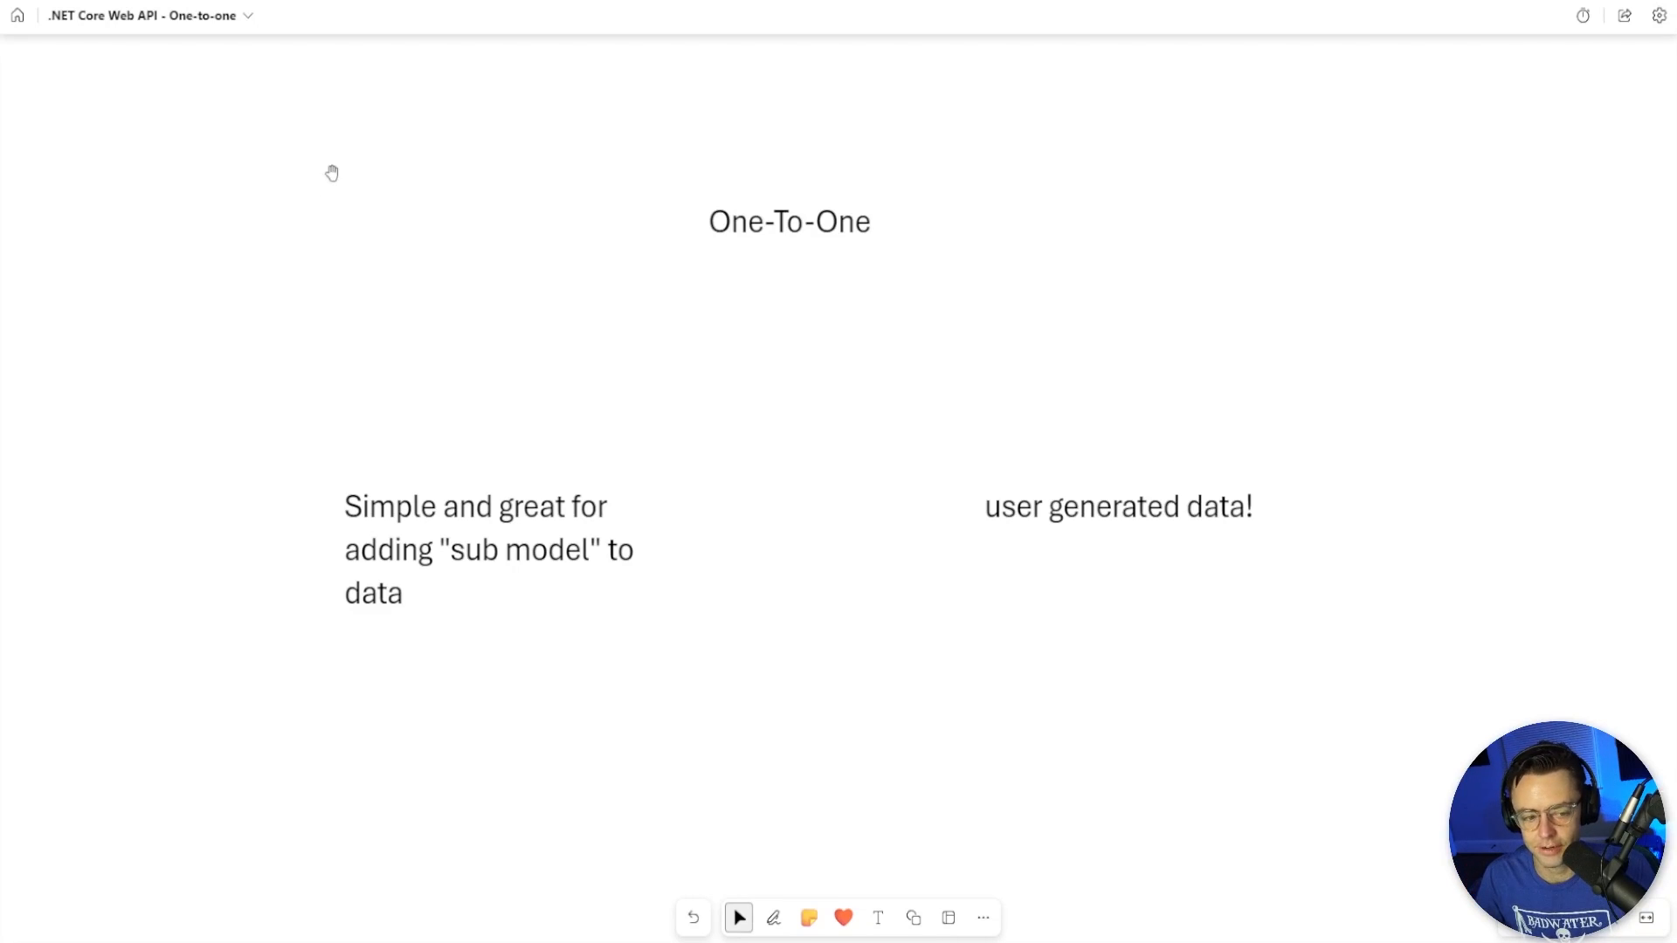
Pan to the comment JSON examples and click into the nested user text box
left_click(790, 221)
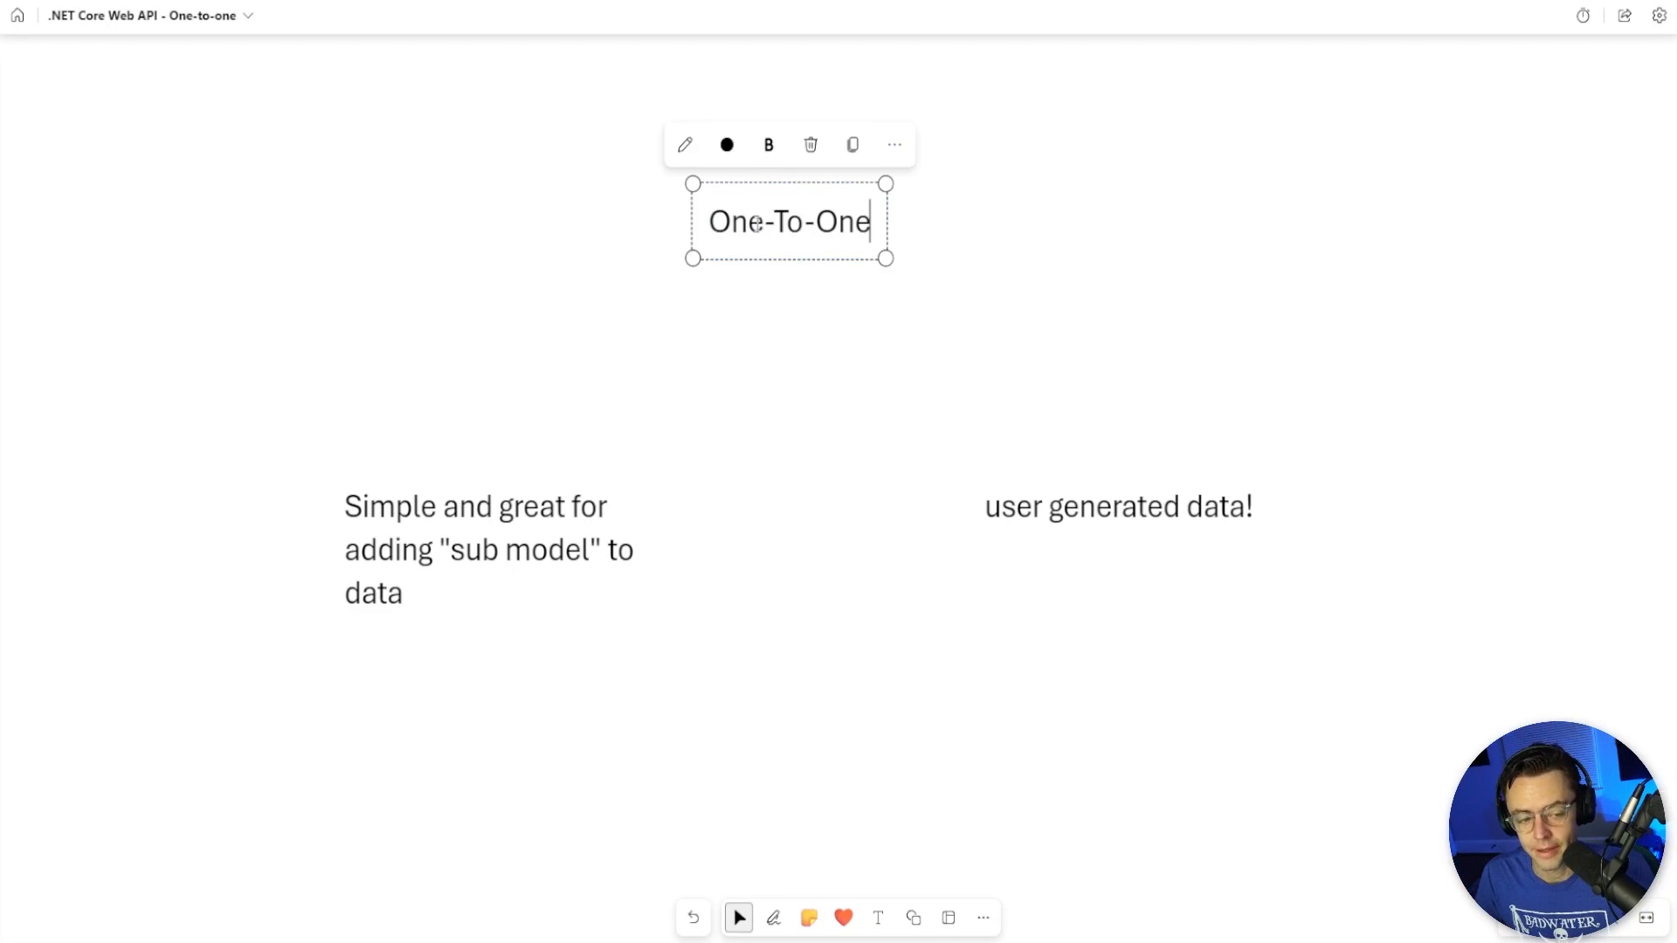
left_click(505, 270)
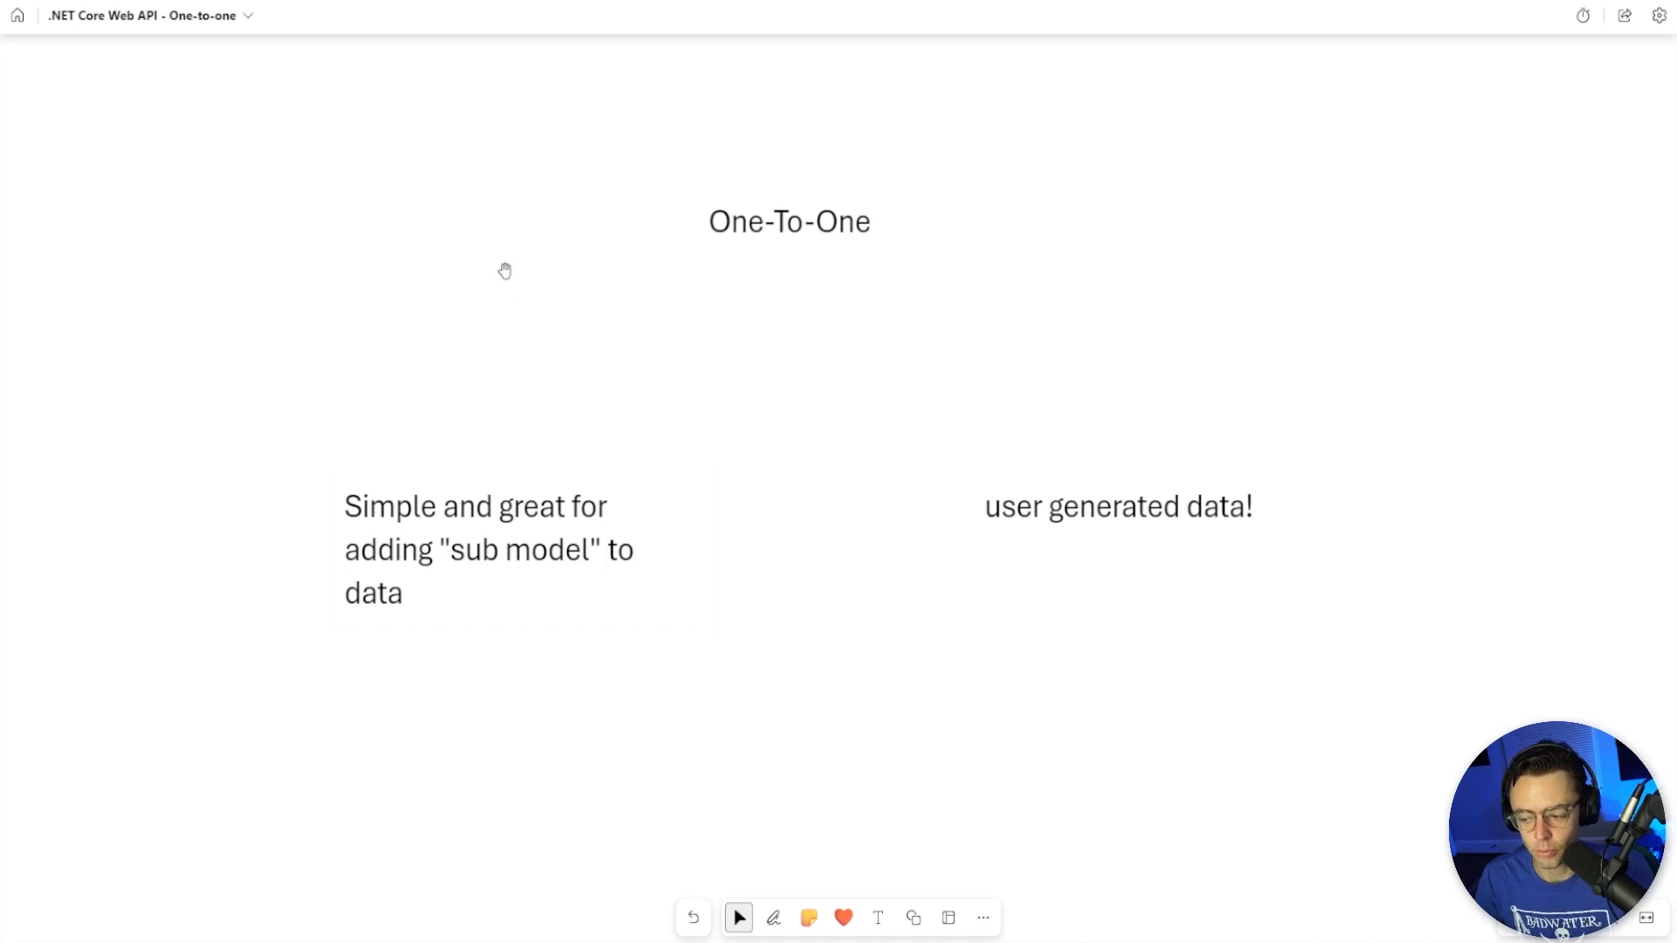
mouse_move(176, 351)
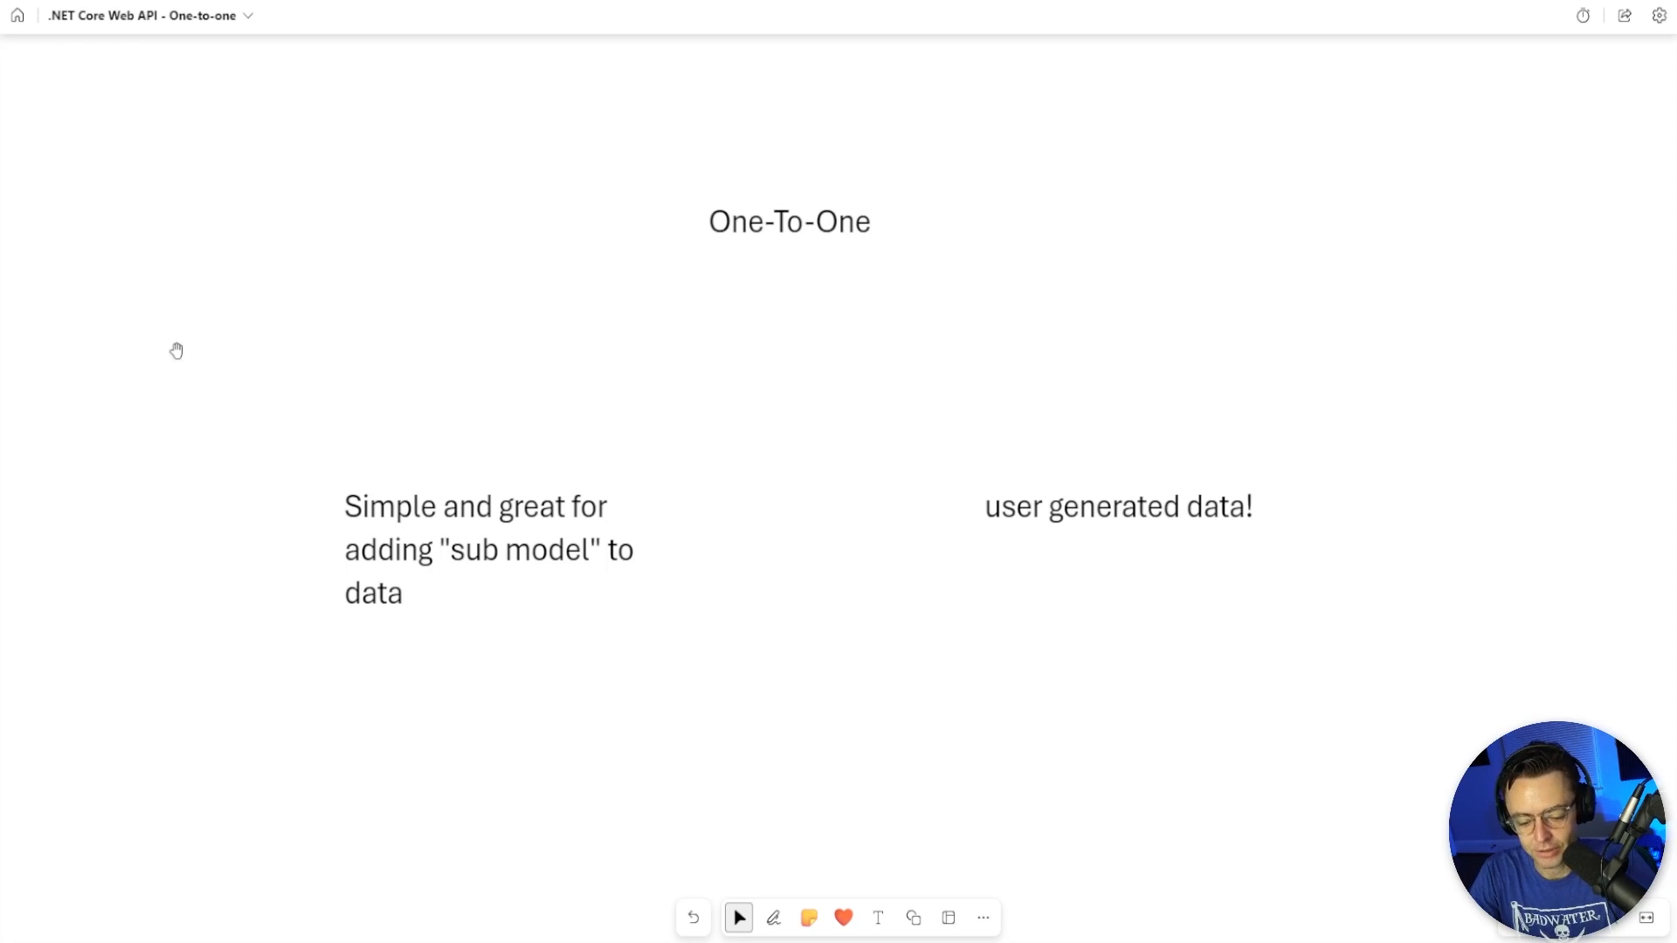
mouse_move(524, 342)
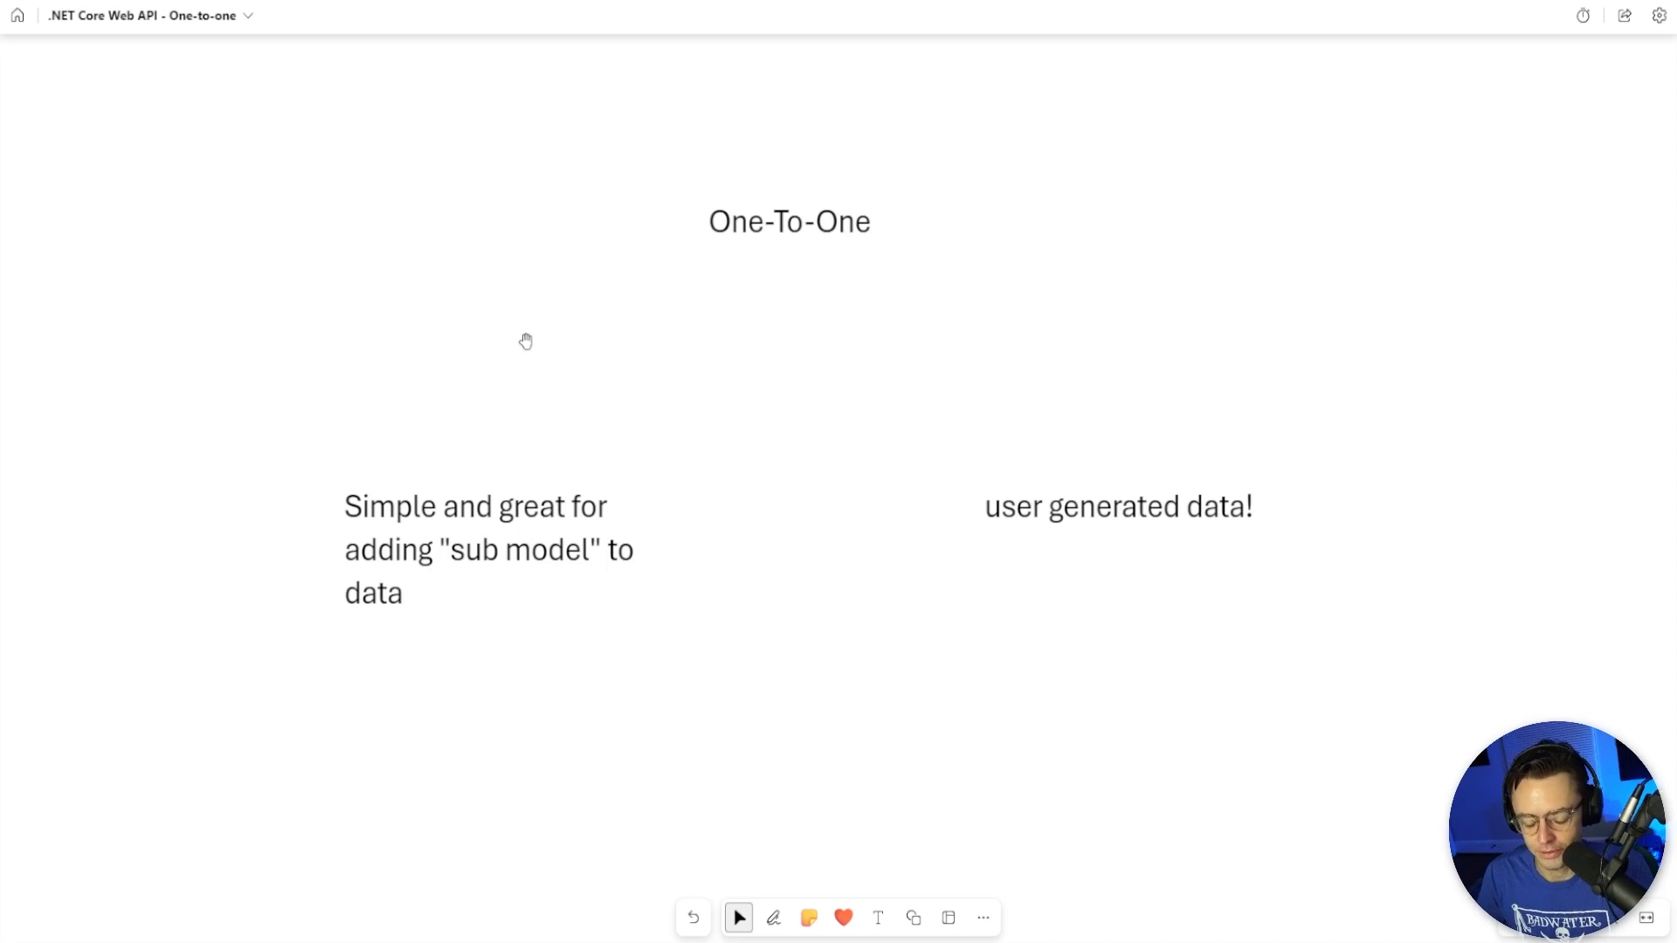
mouse_move(611, 332)
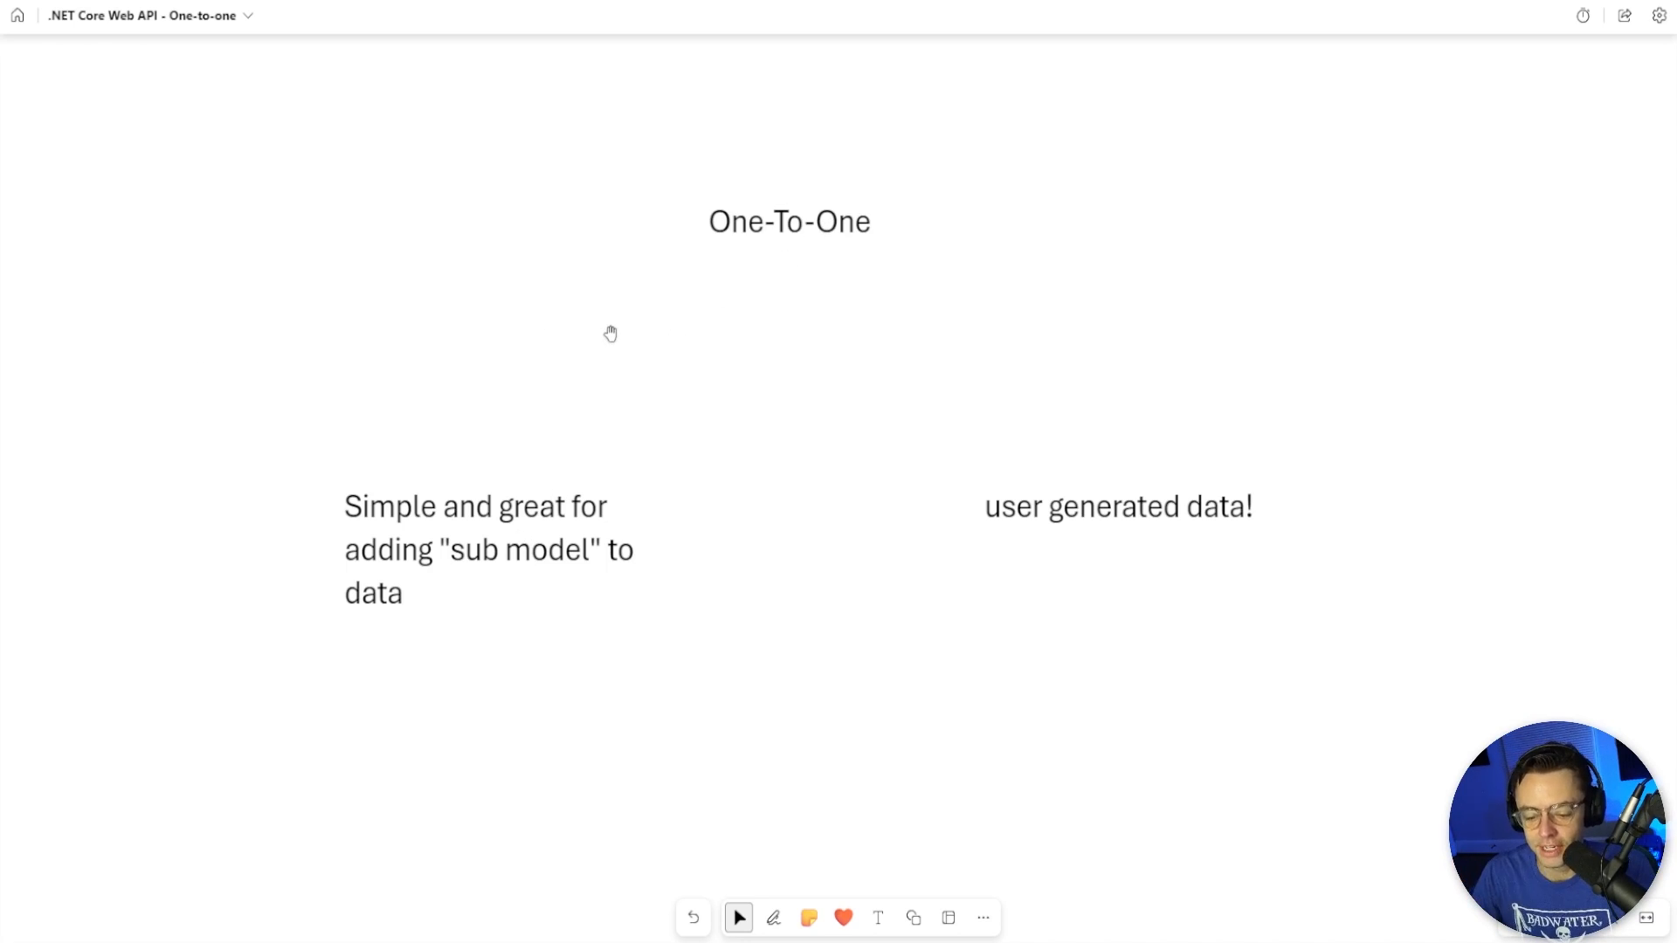
left_click(1117, 506)
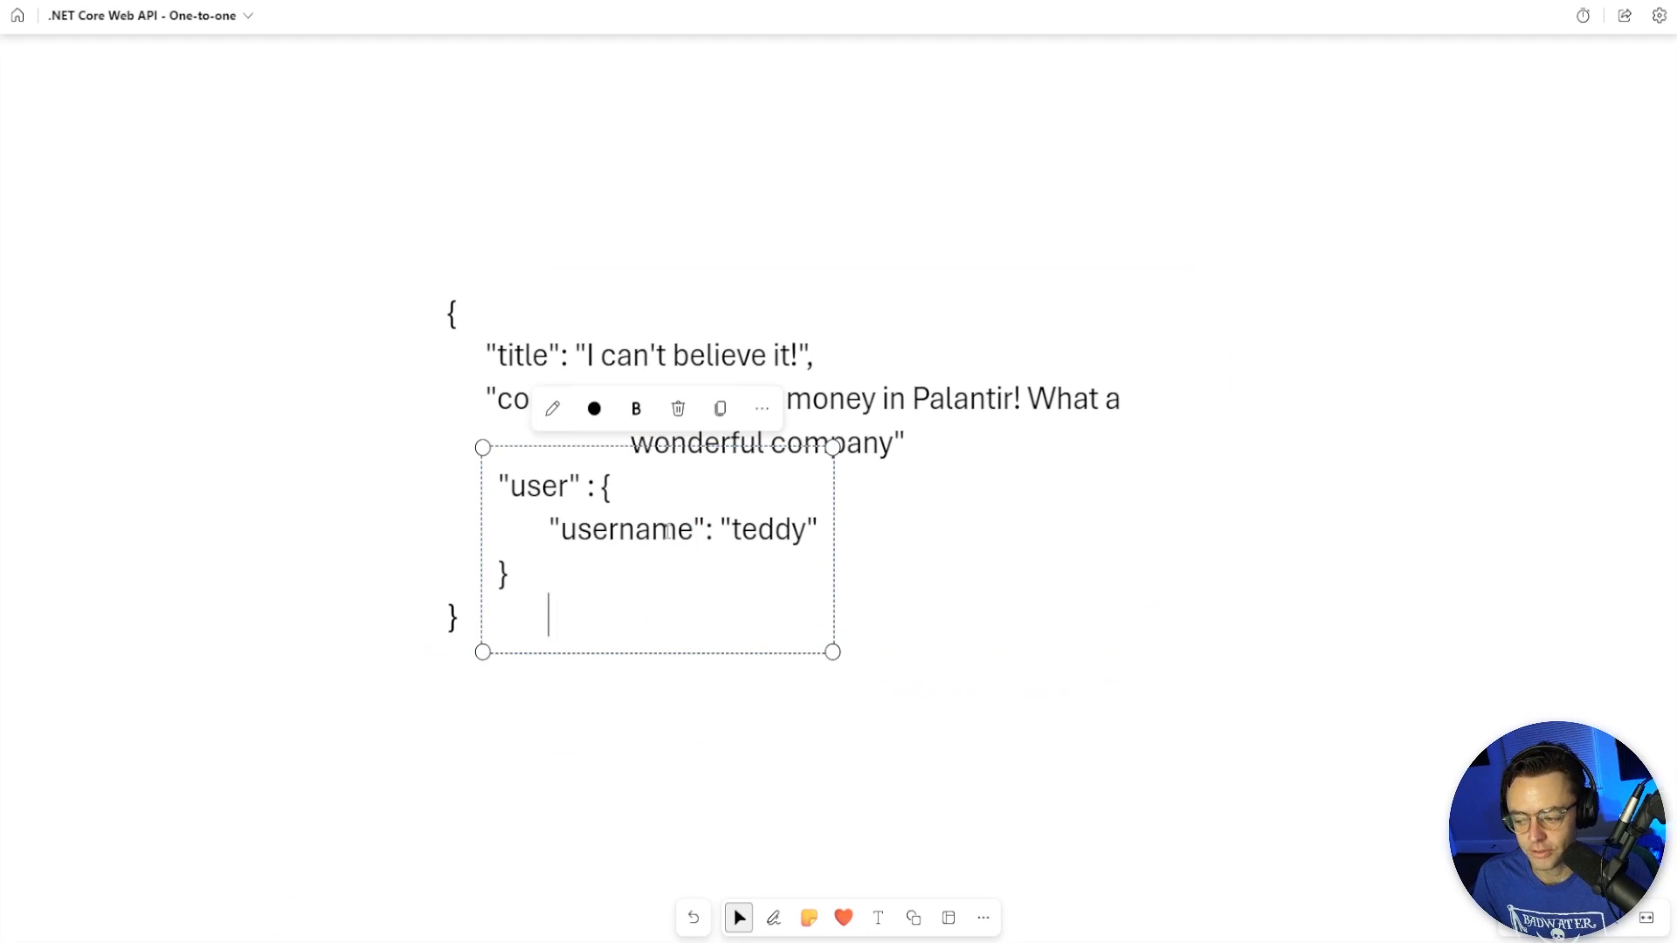
left_click(329, 565)
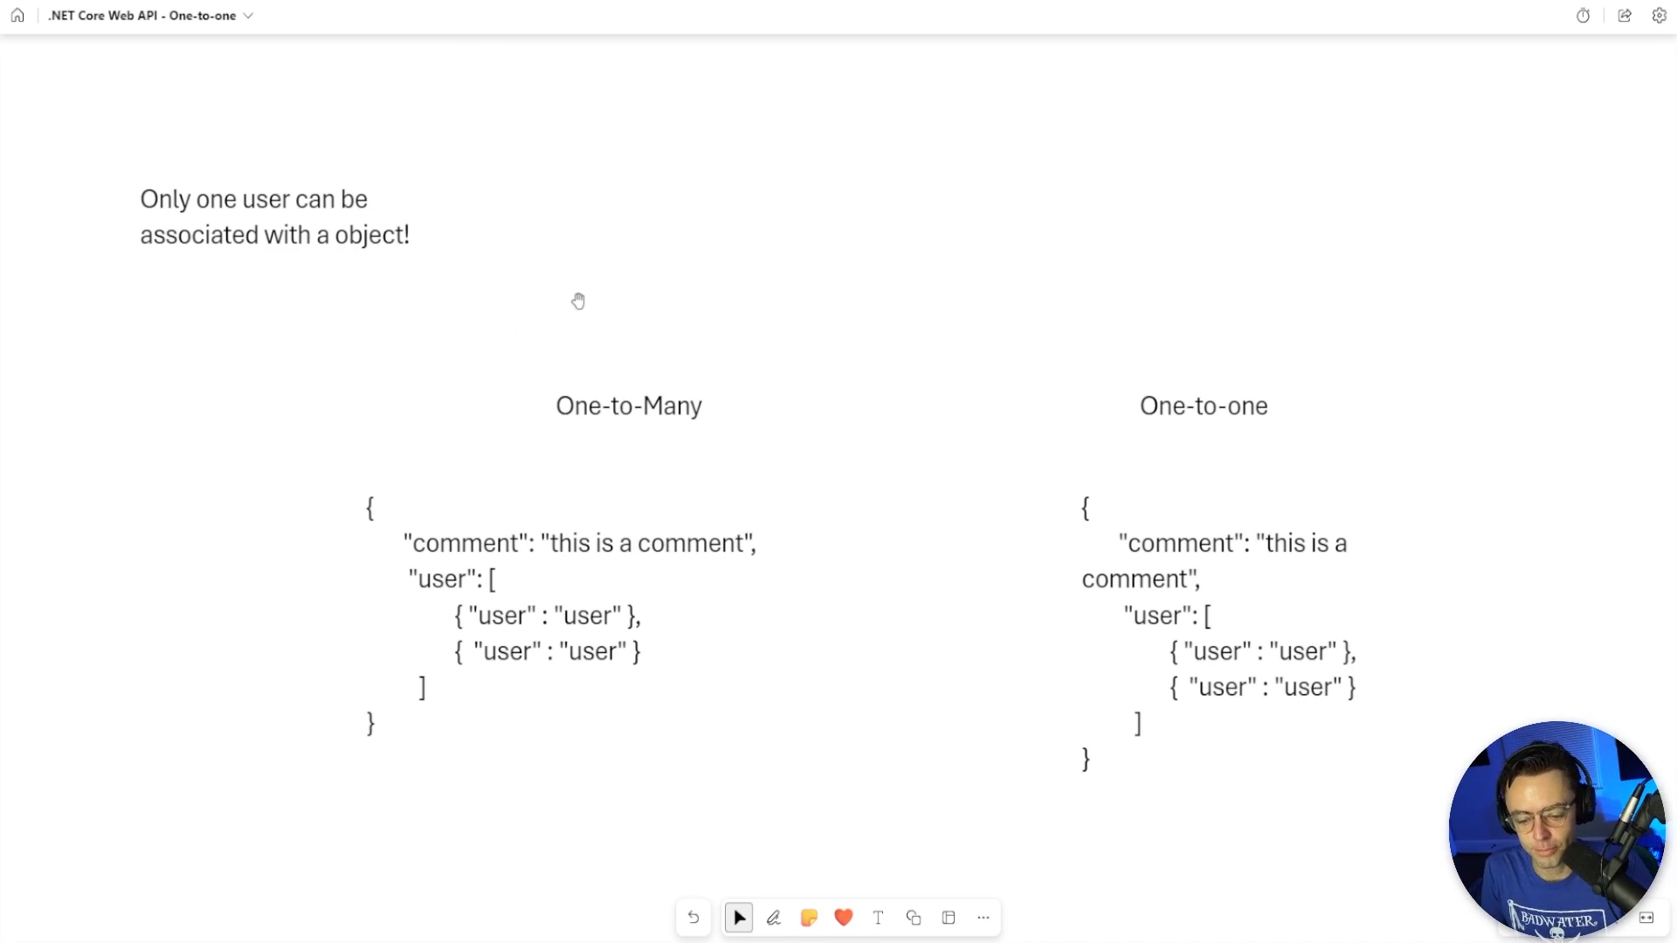
mouse_move(567, 217)
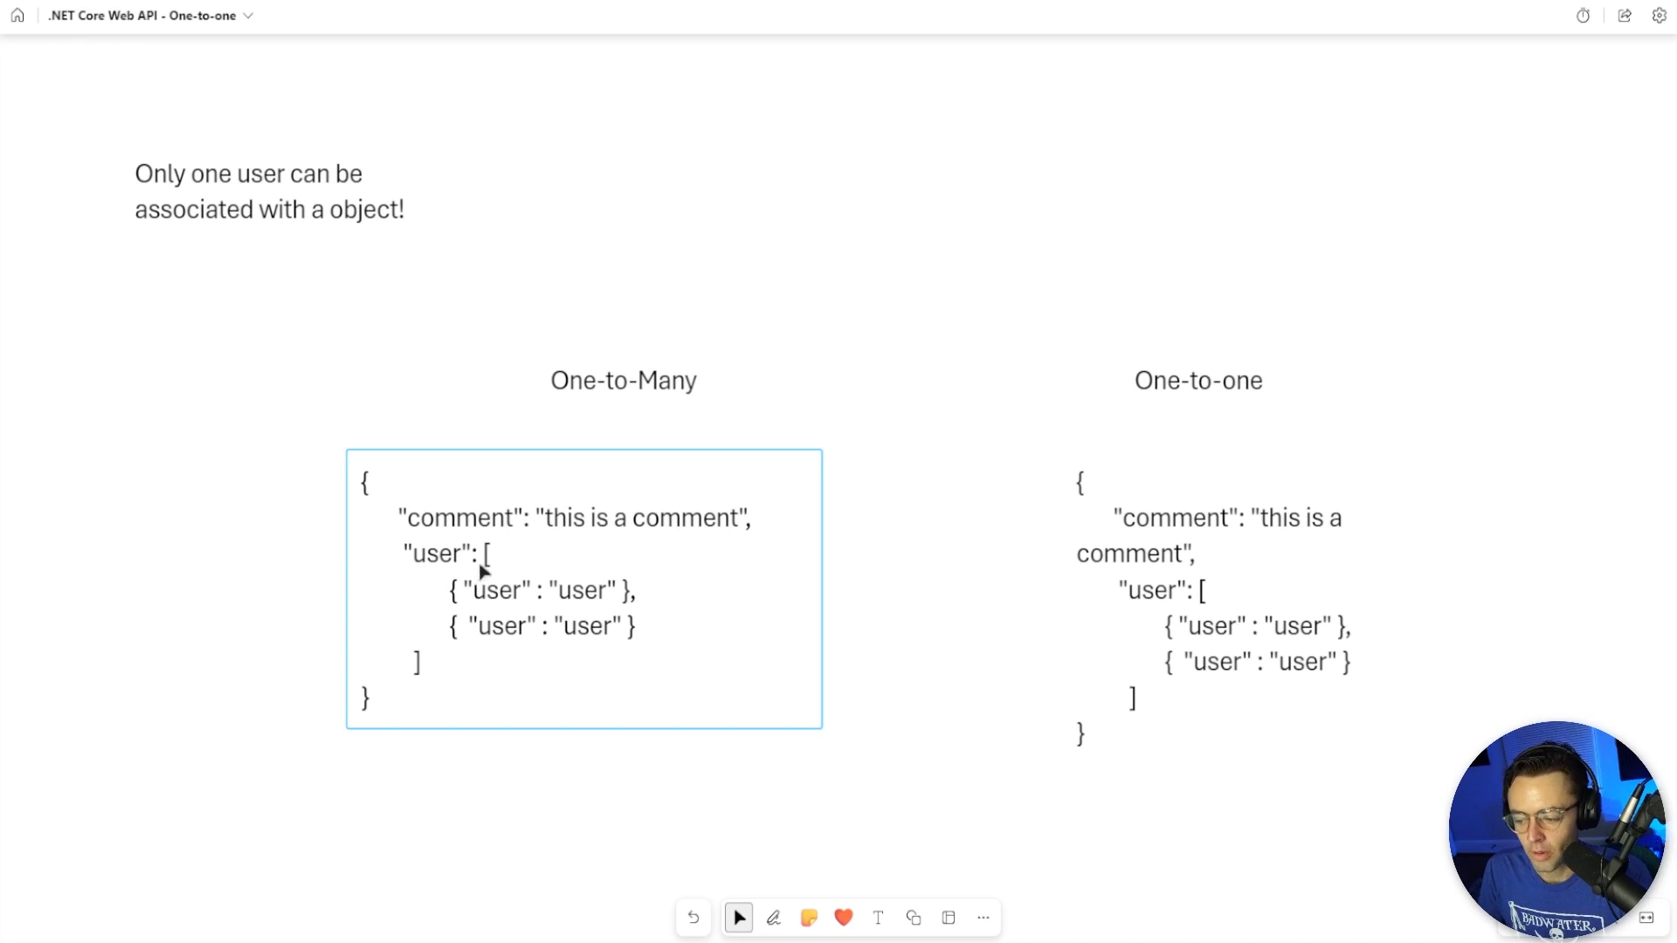
Ink an X over the One-to-Many JSON and retype the One-to-one user as { } object
left_click(773, 918)
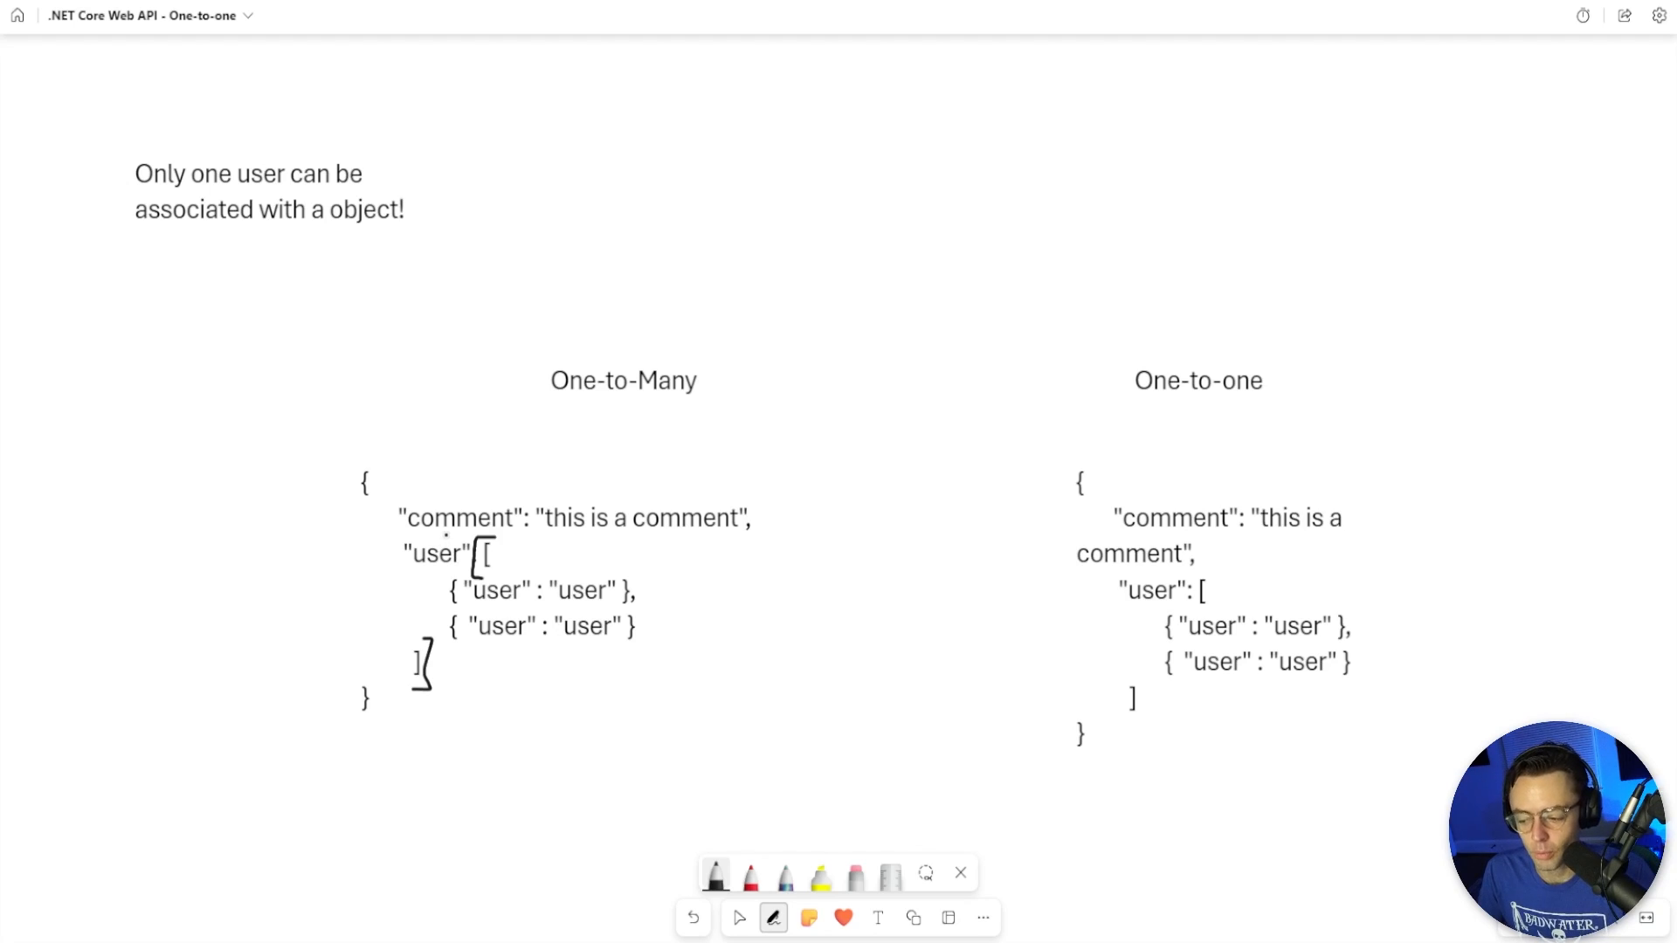
left_click(738, 918)
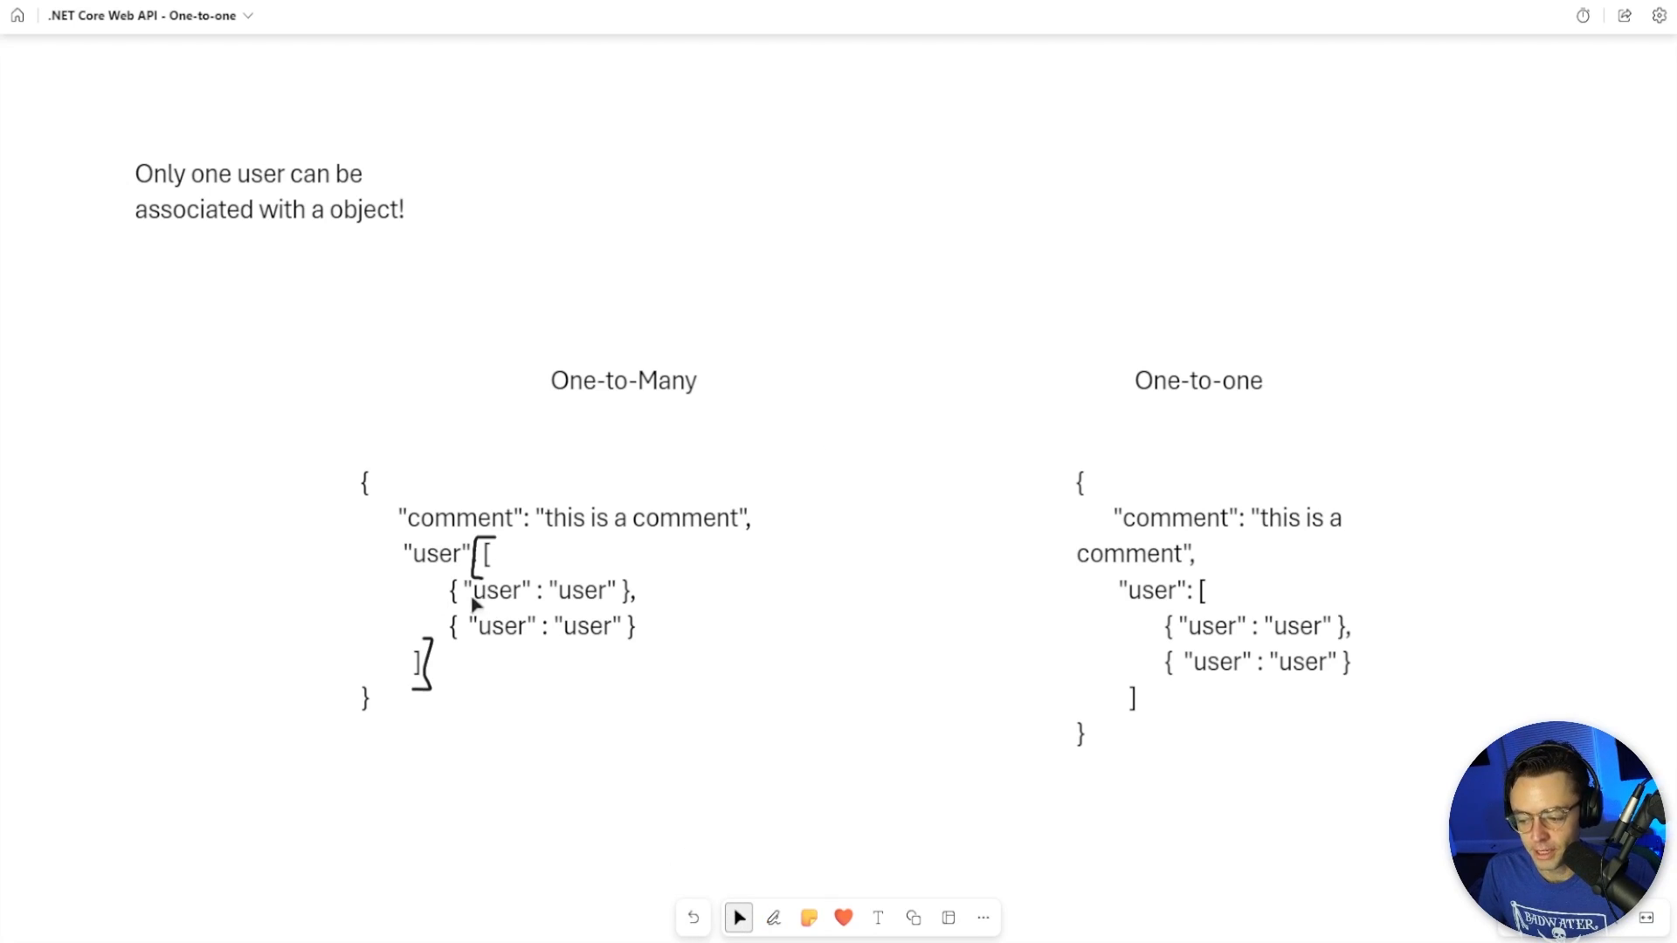
mouse_move(618, 394)
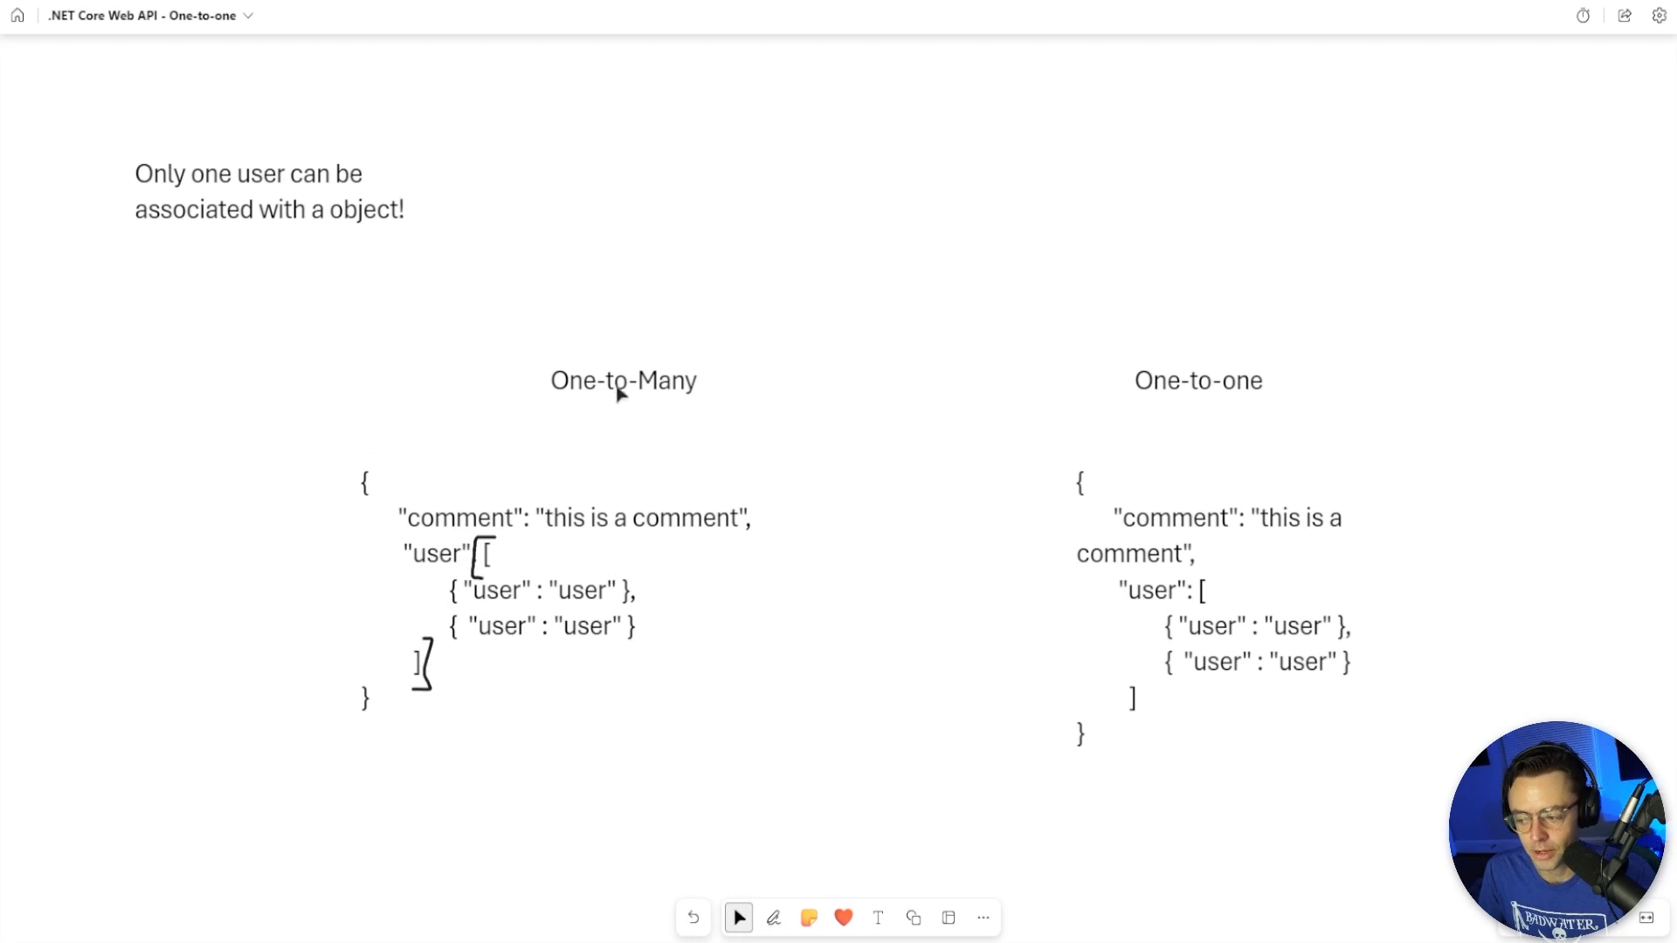
left_click(772, 918)
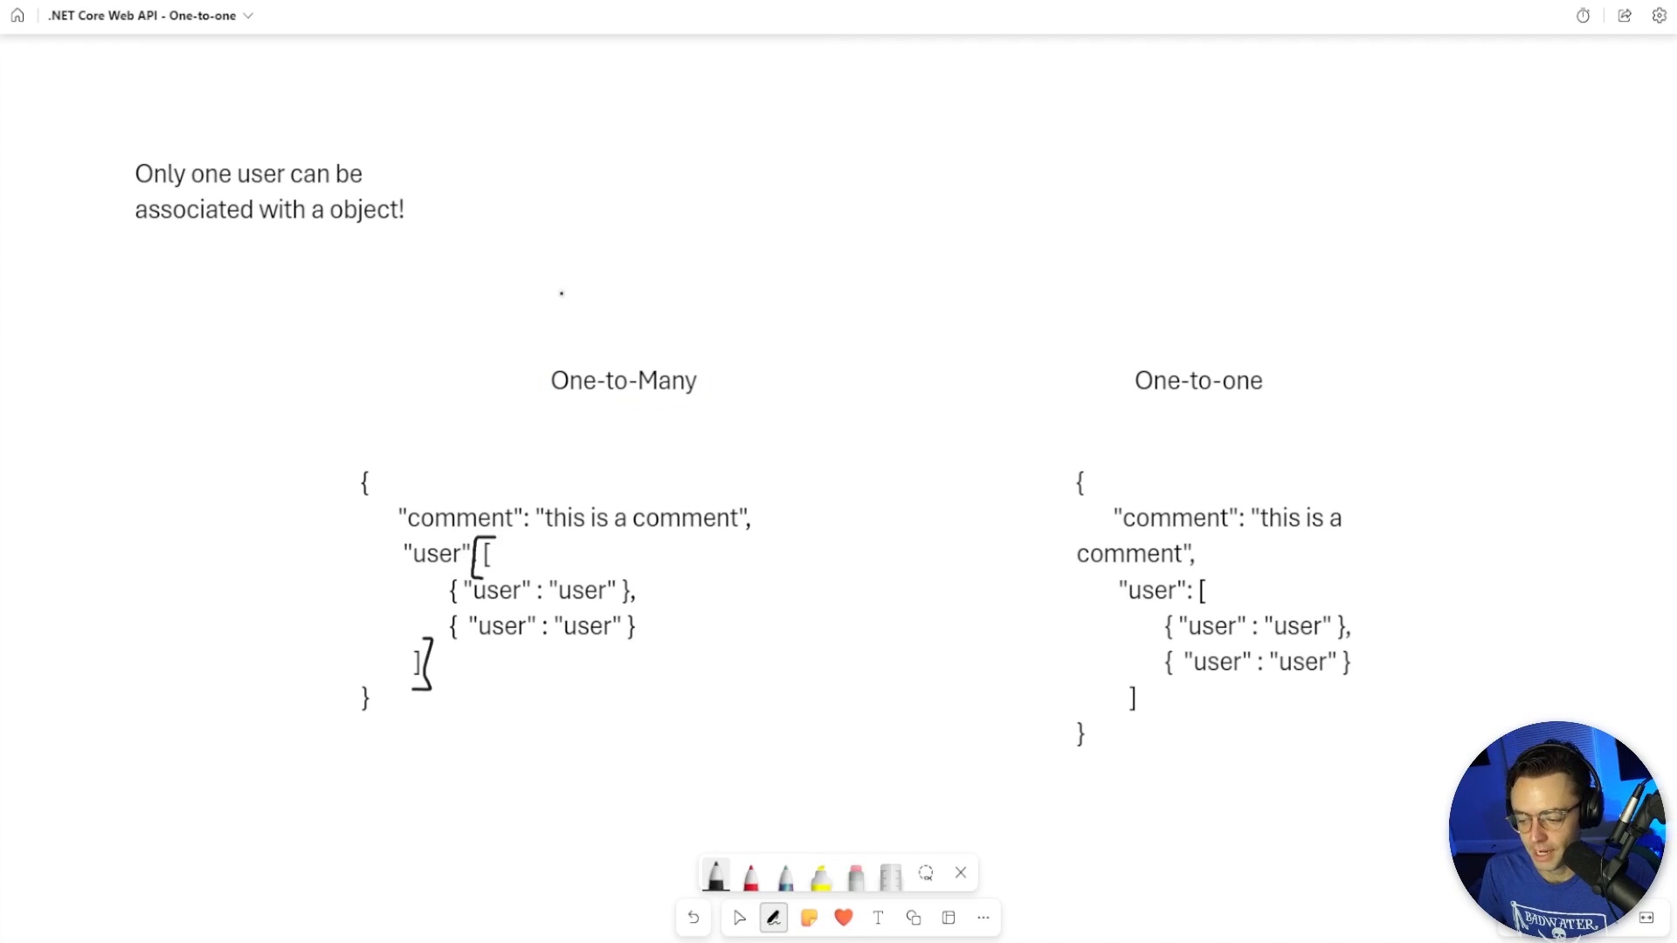
left_click_drag(480, 349, 778, 683)
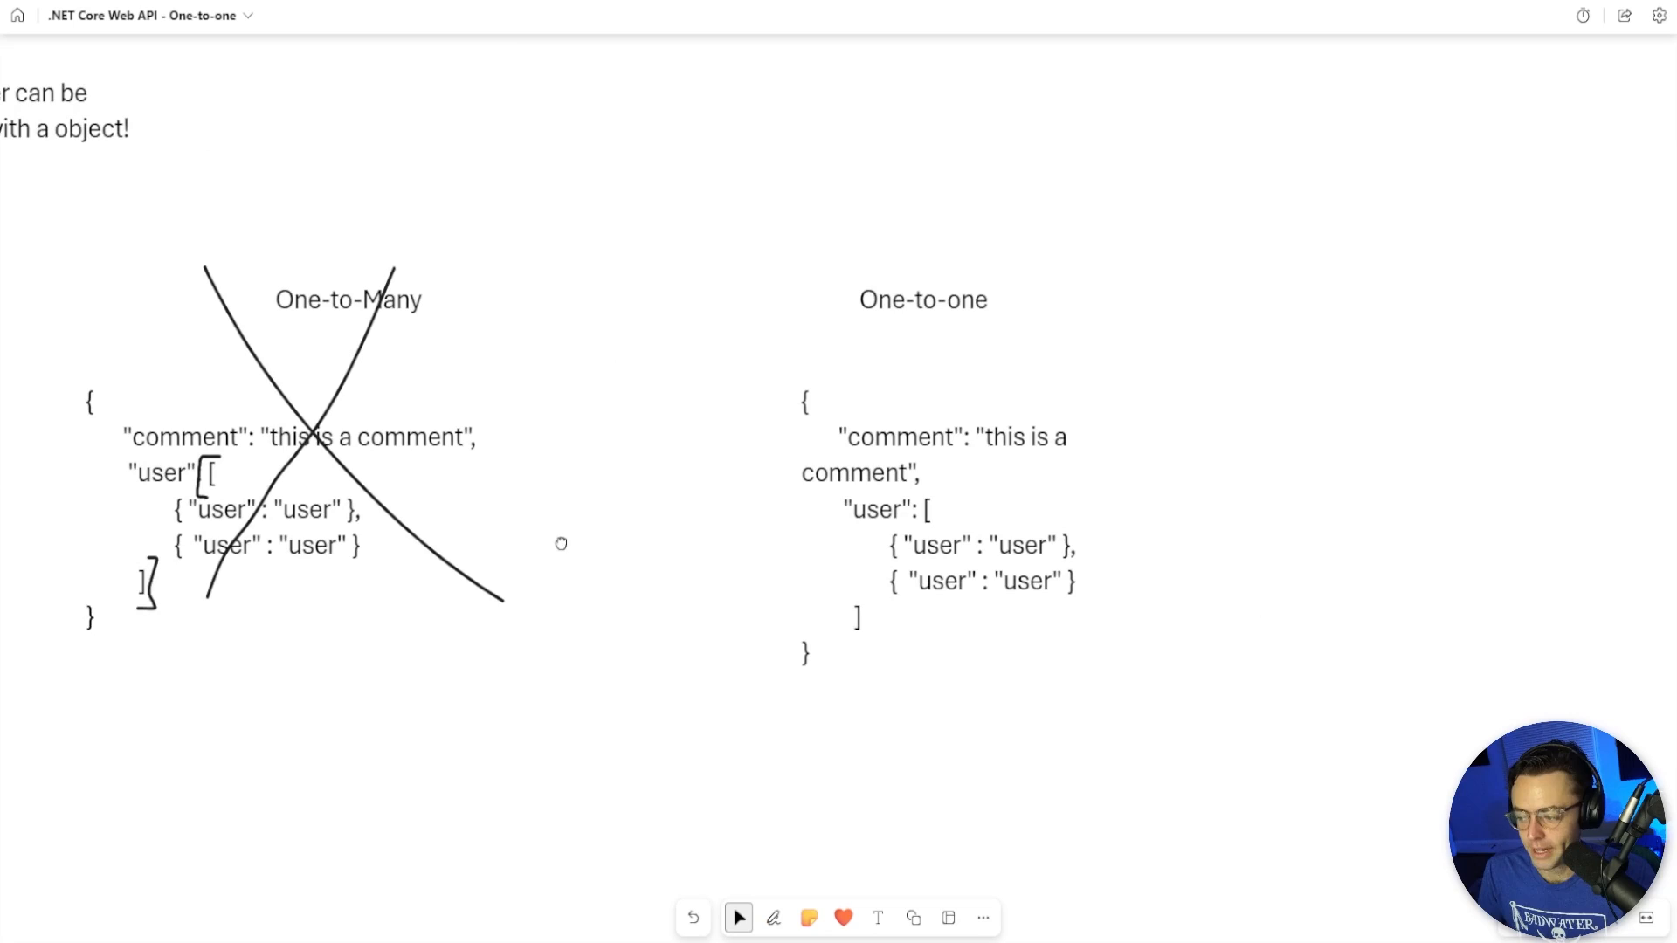
left_click(936, 524)
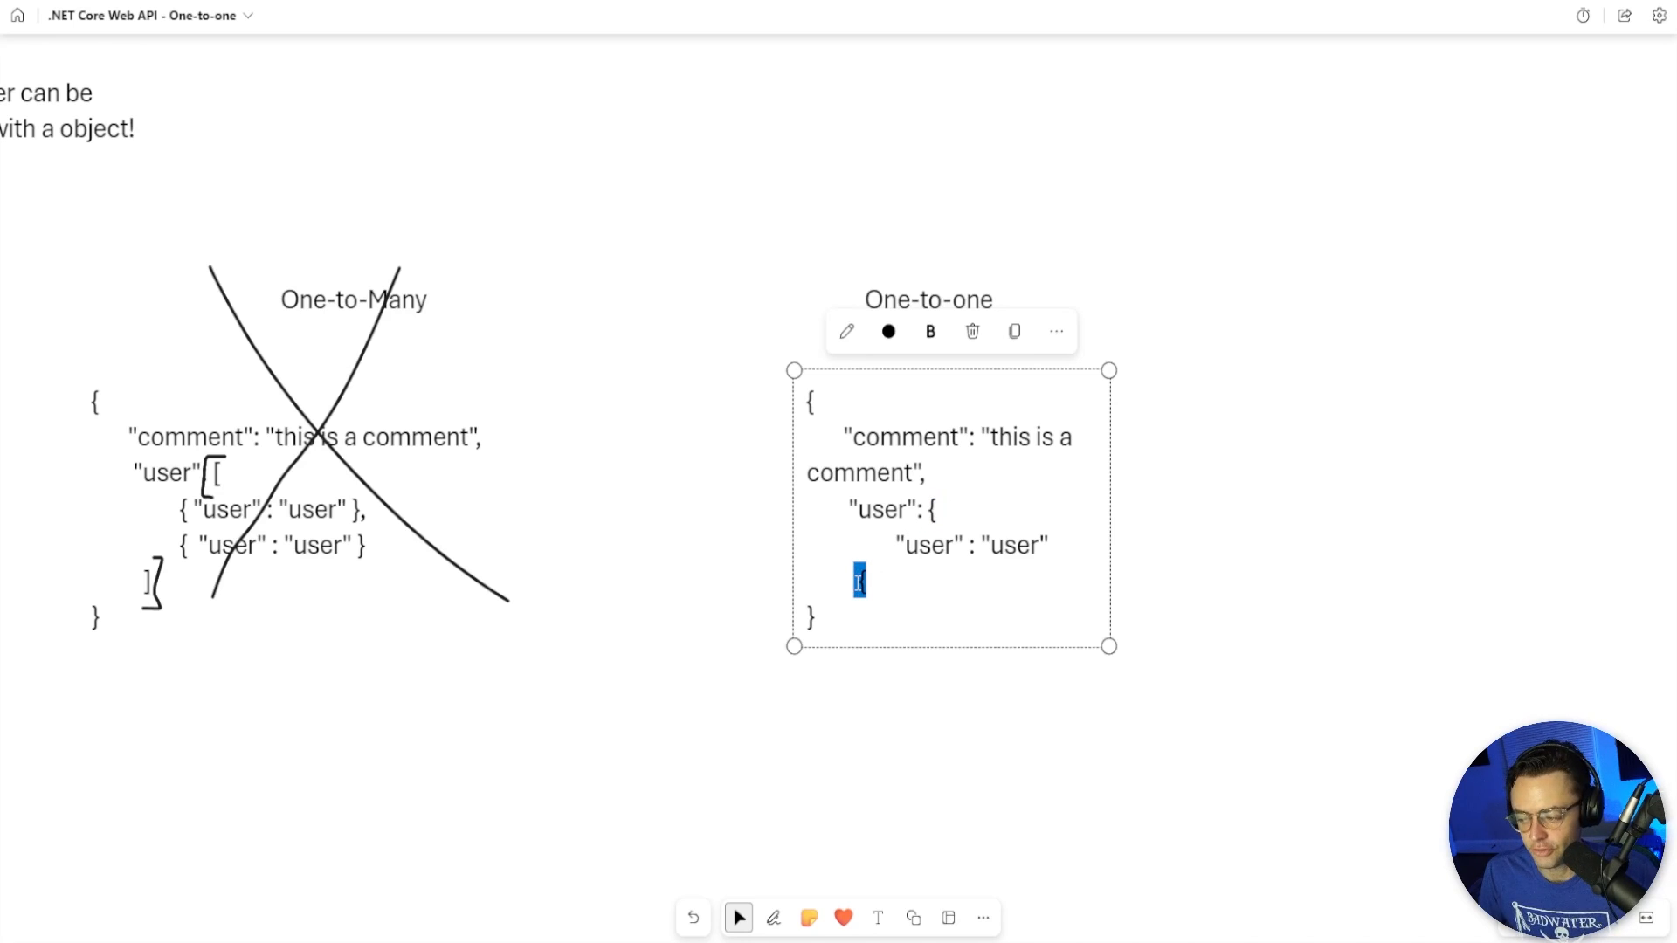
type("{")
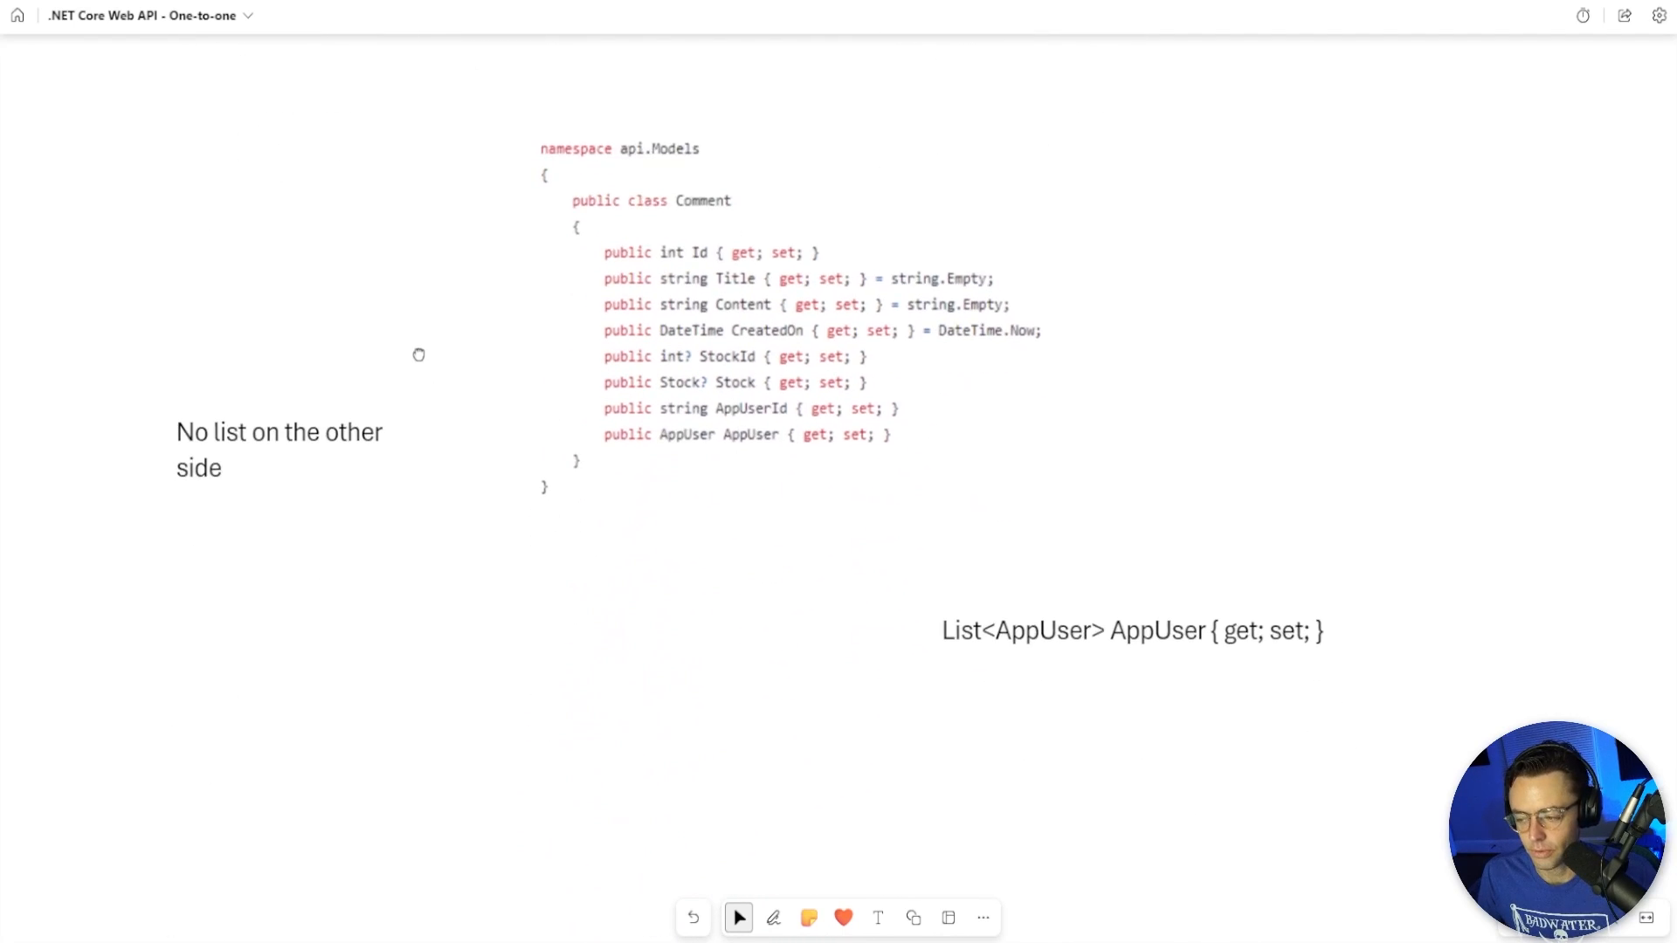
Ink out the 'No list' note and List<AppUser> line on the Comment code screenshot
scroll("up", 3)
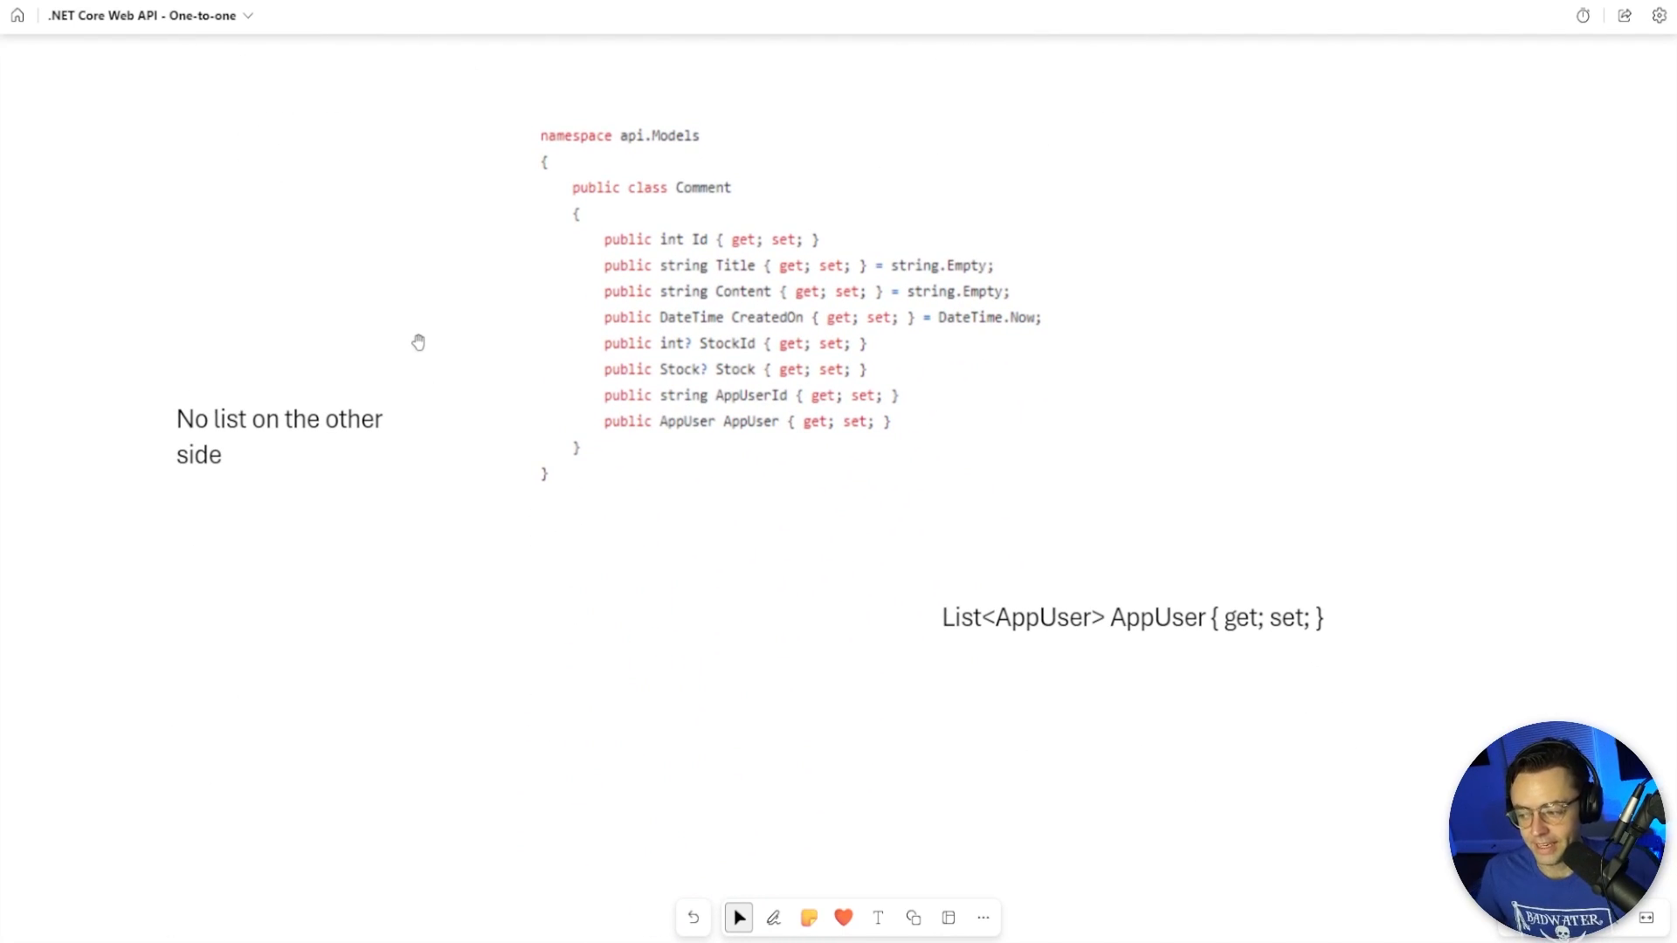
left_click(772, 918)
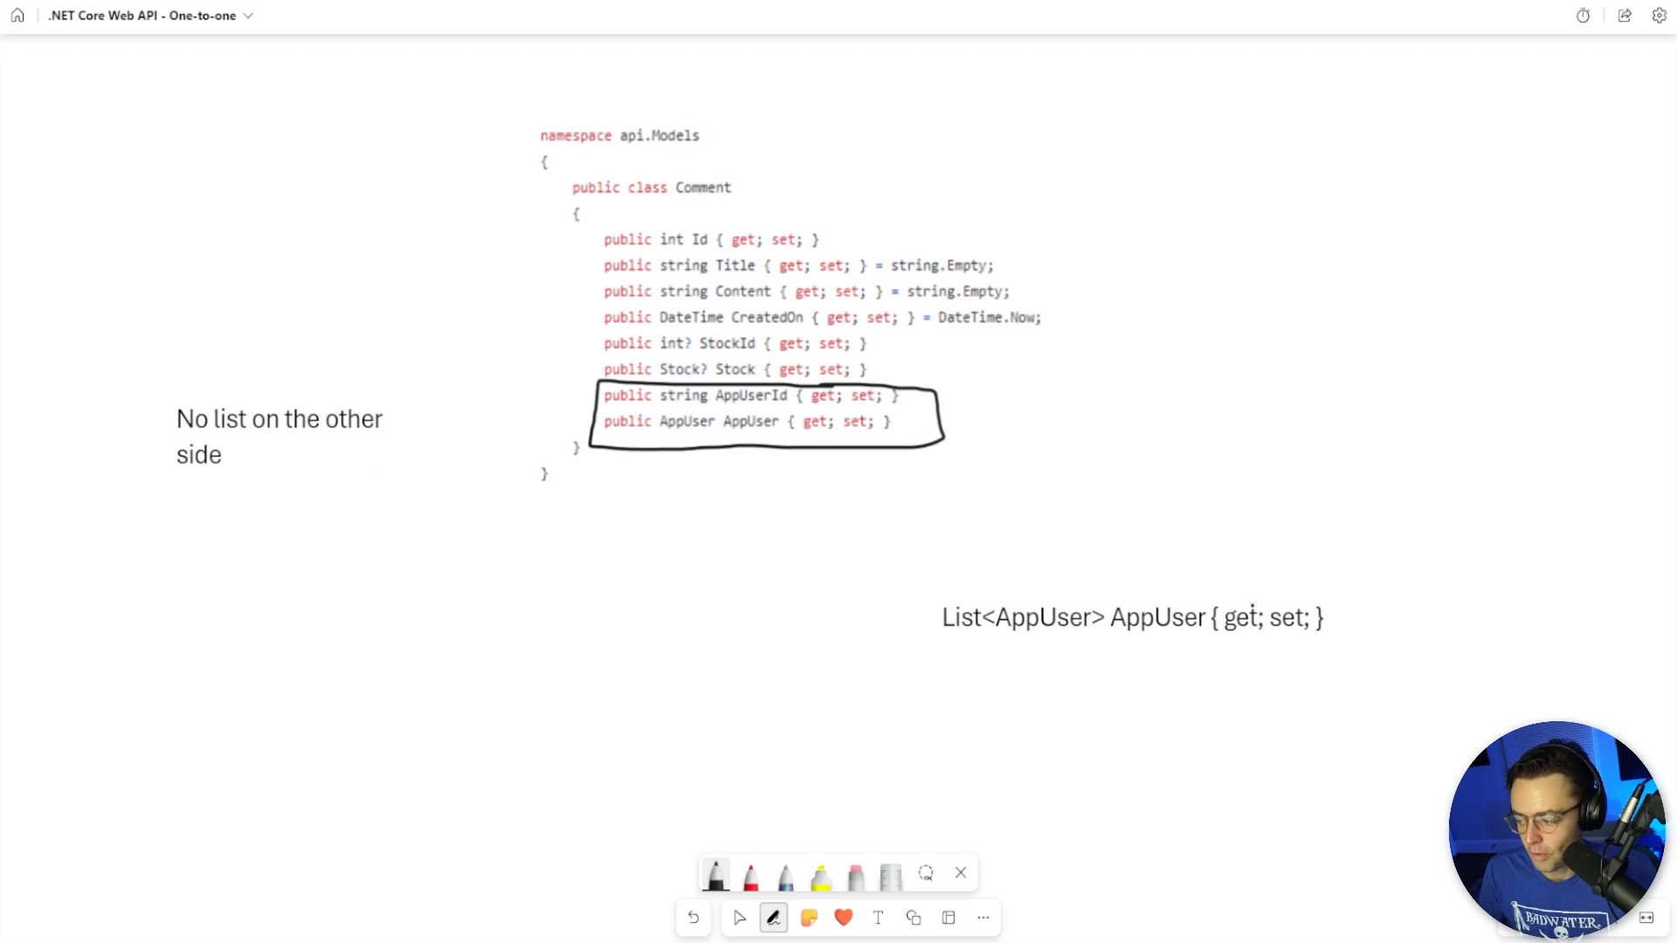
left_click_drag(1037, 545, 1272, 695)
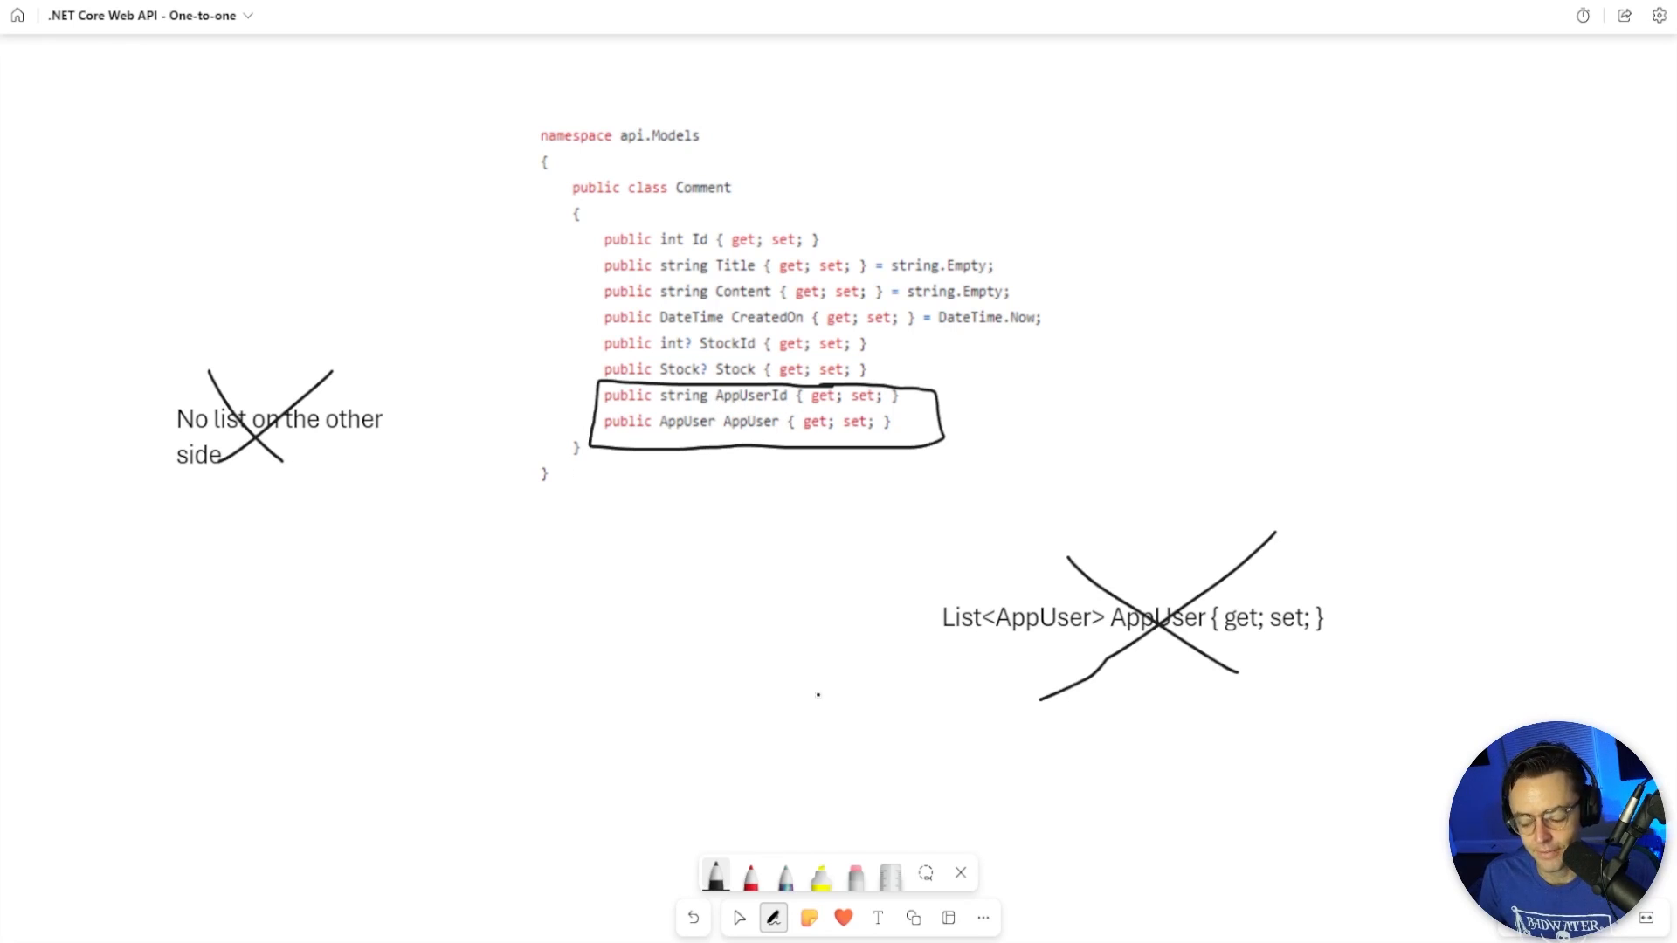
left_click(737, 918)
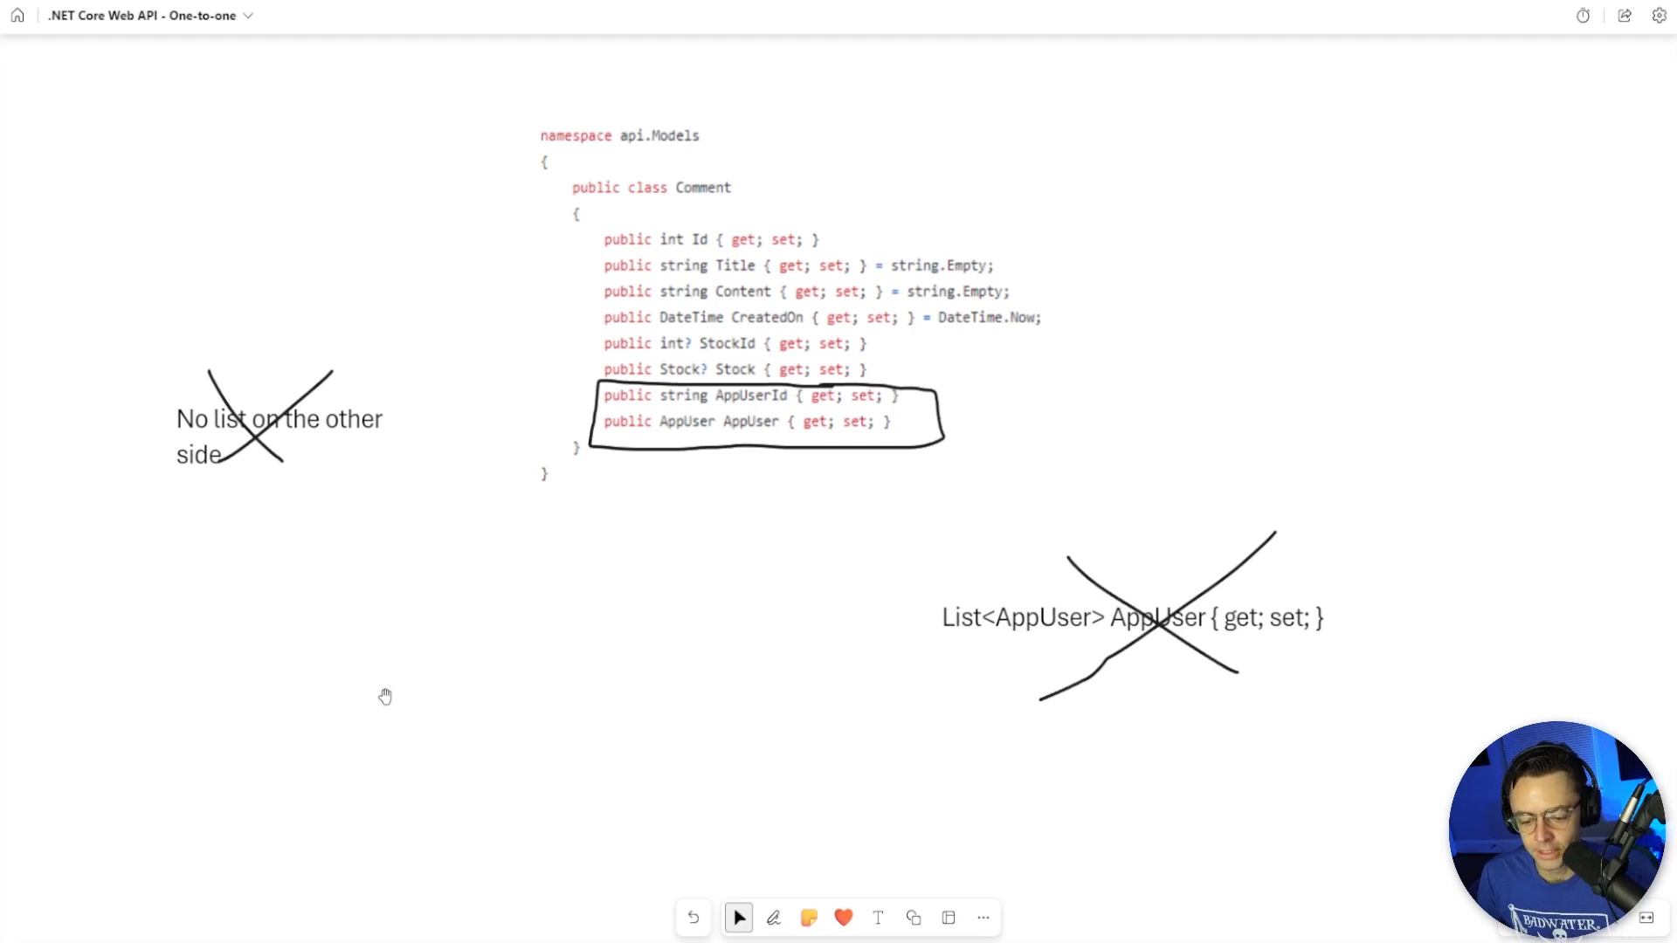
mouse_move(382, 695)
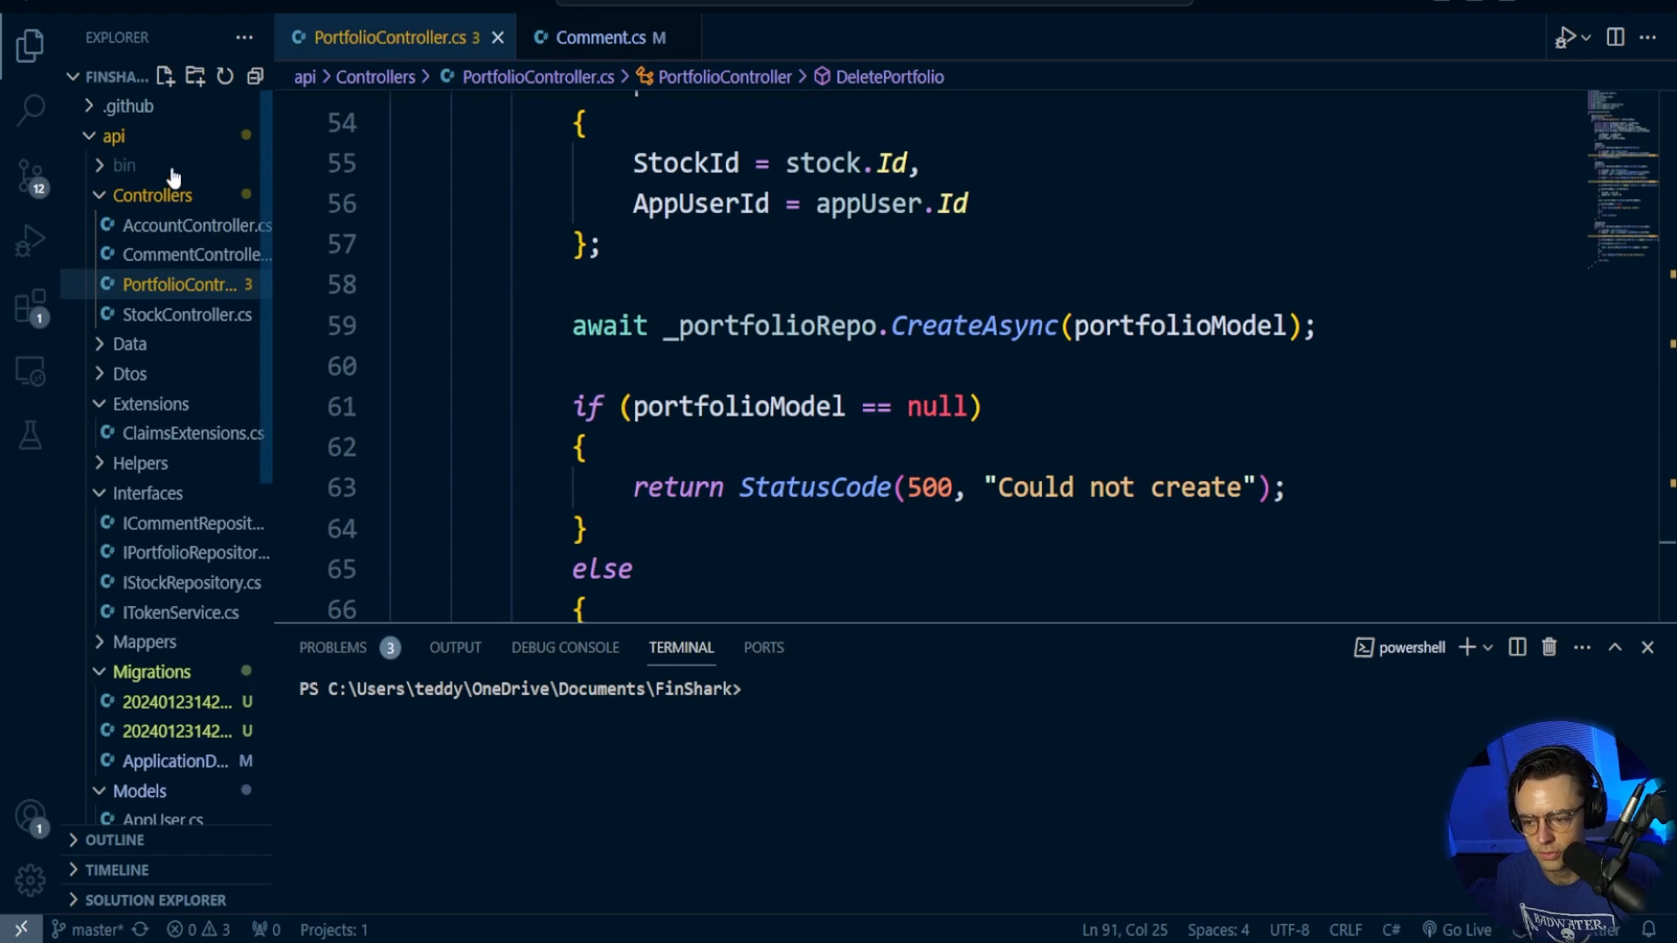
In Comment.cs add 'public string AppUserId { get; set; }' and 'public AppUser AppUser { get; set; }'
scroll("down", 3)
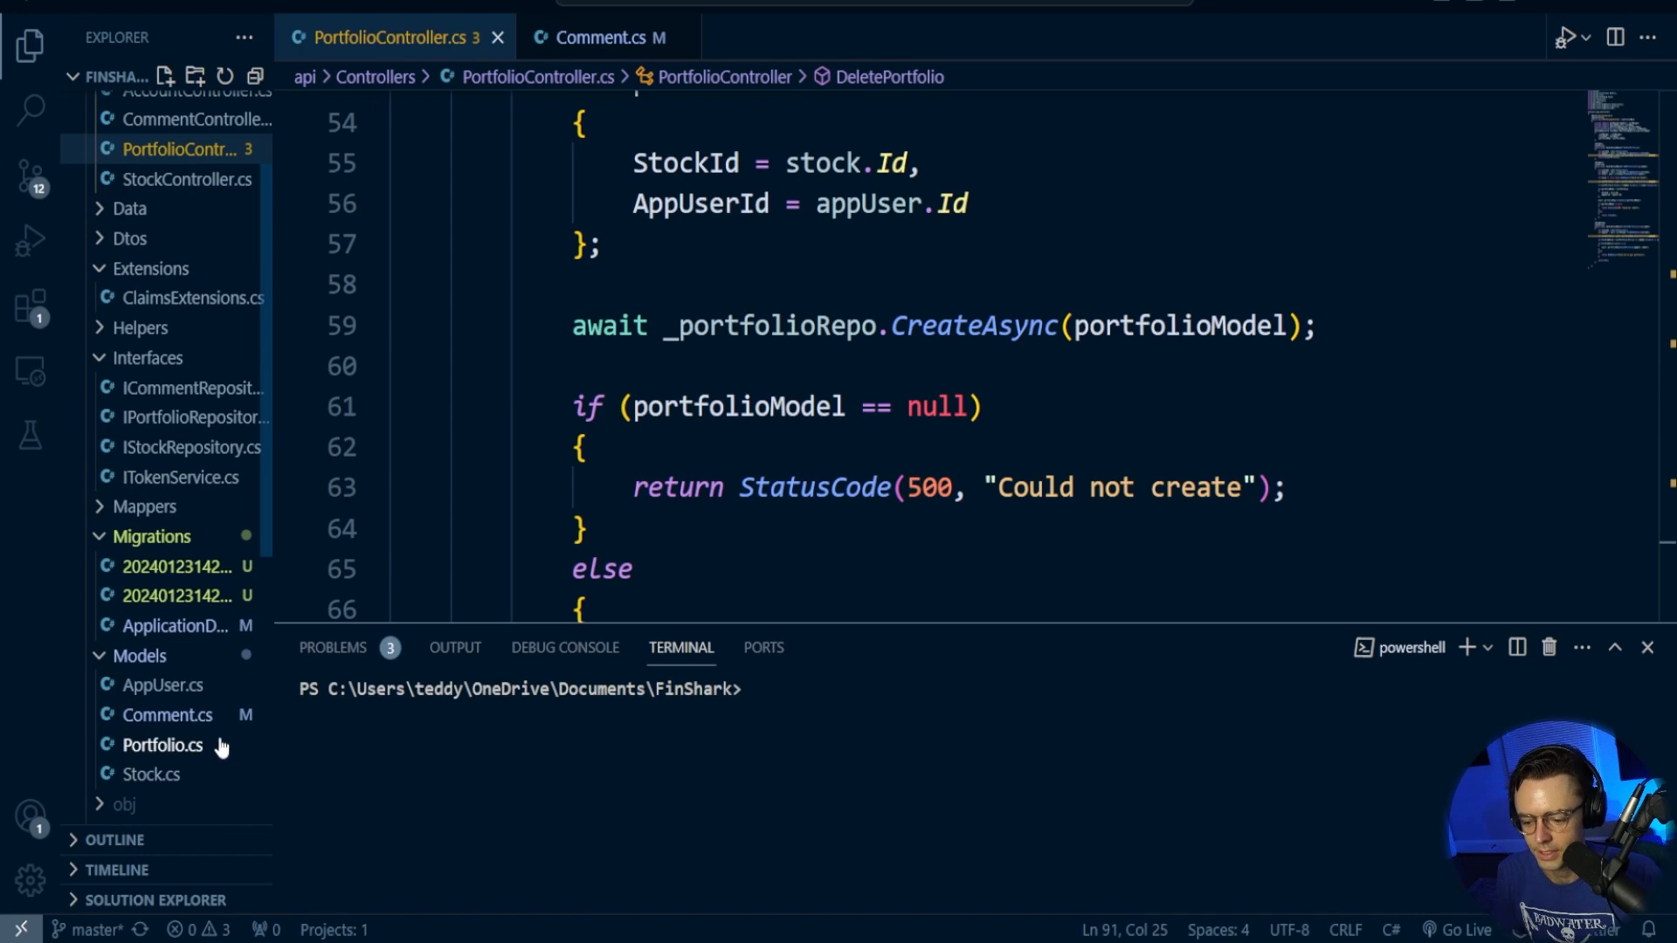
left_click(599, 37)
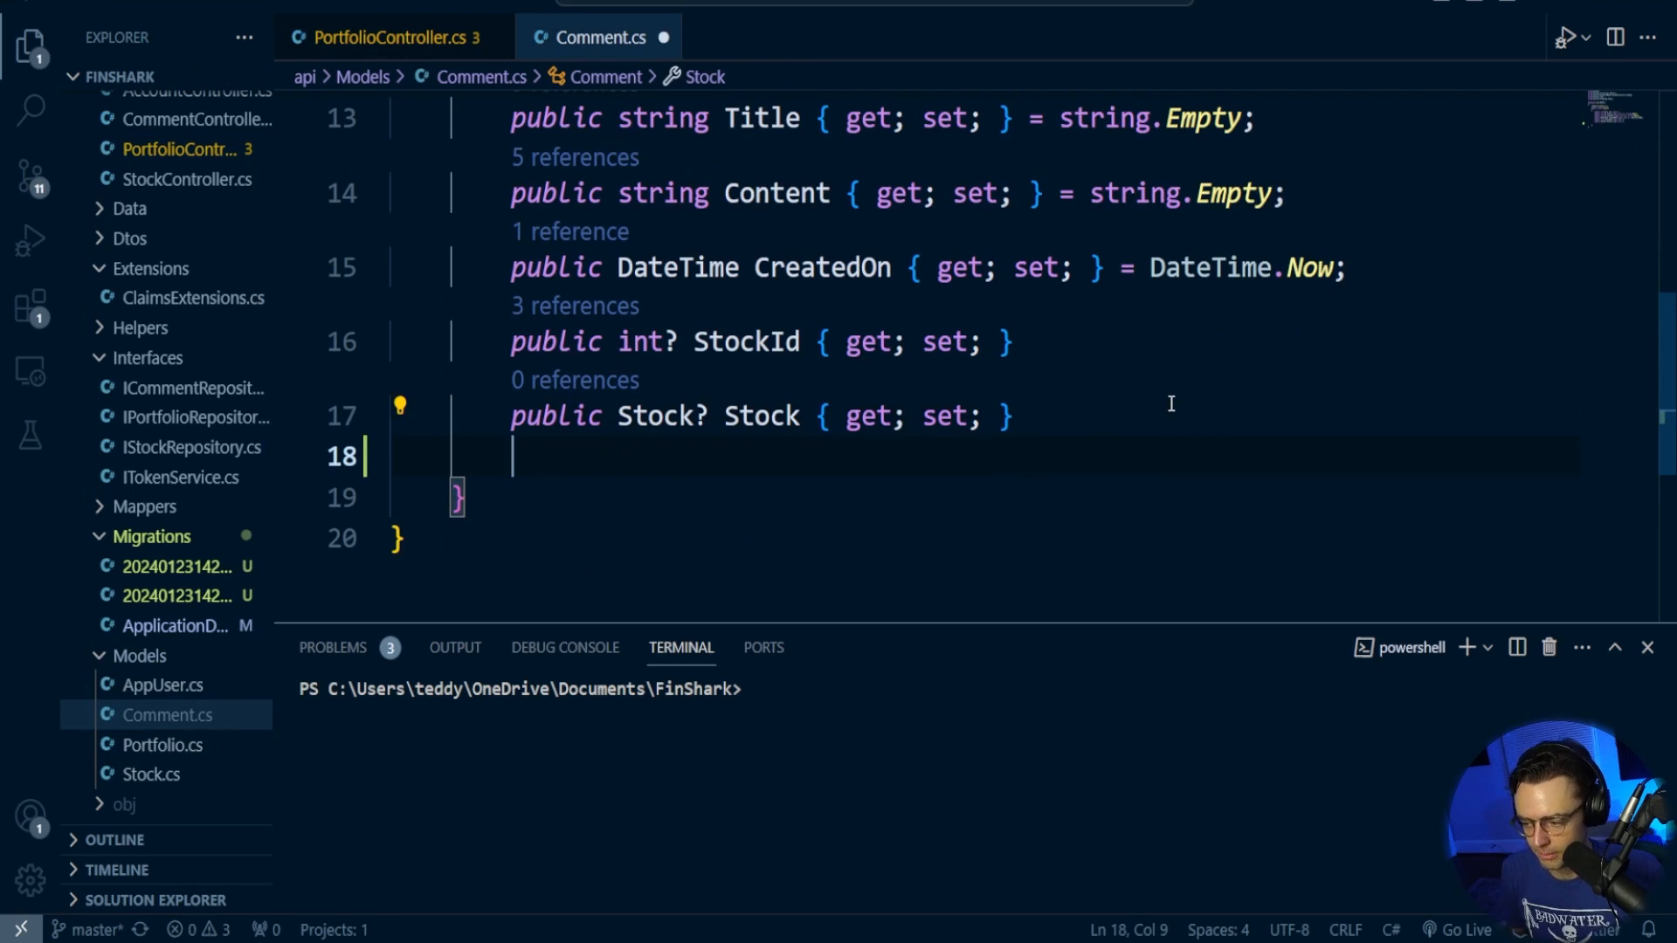
type("public S")
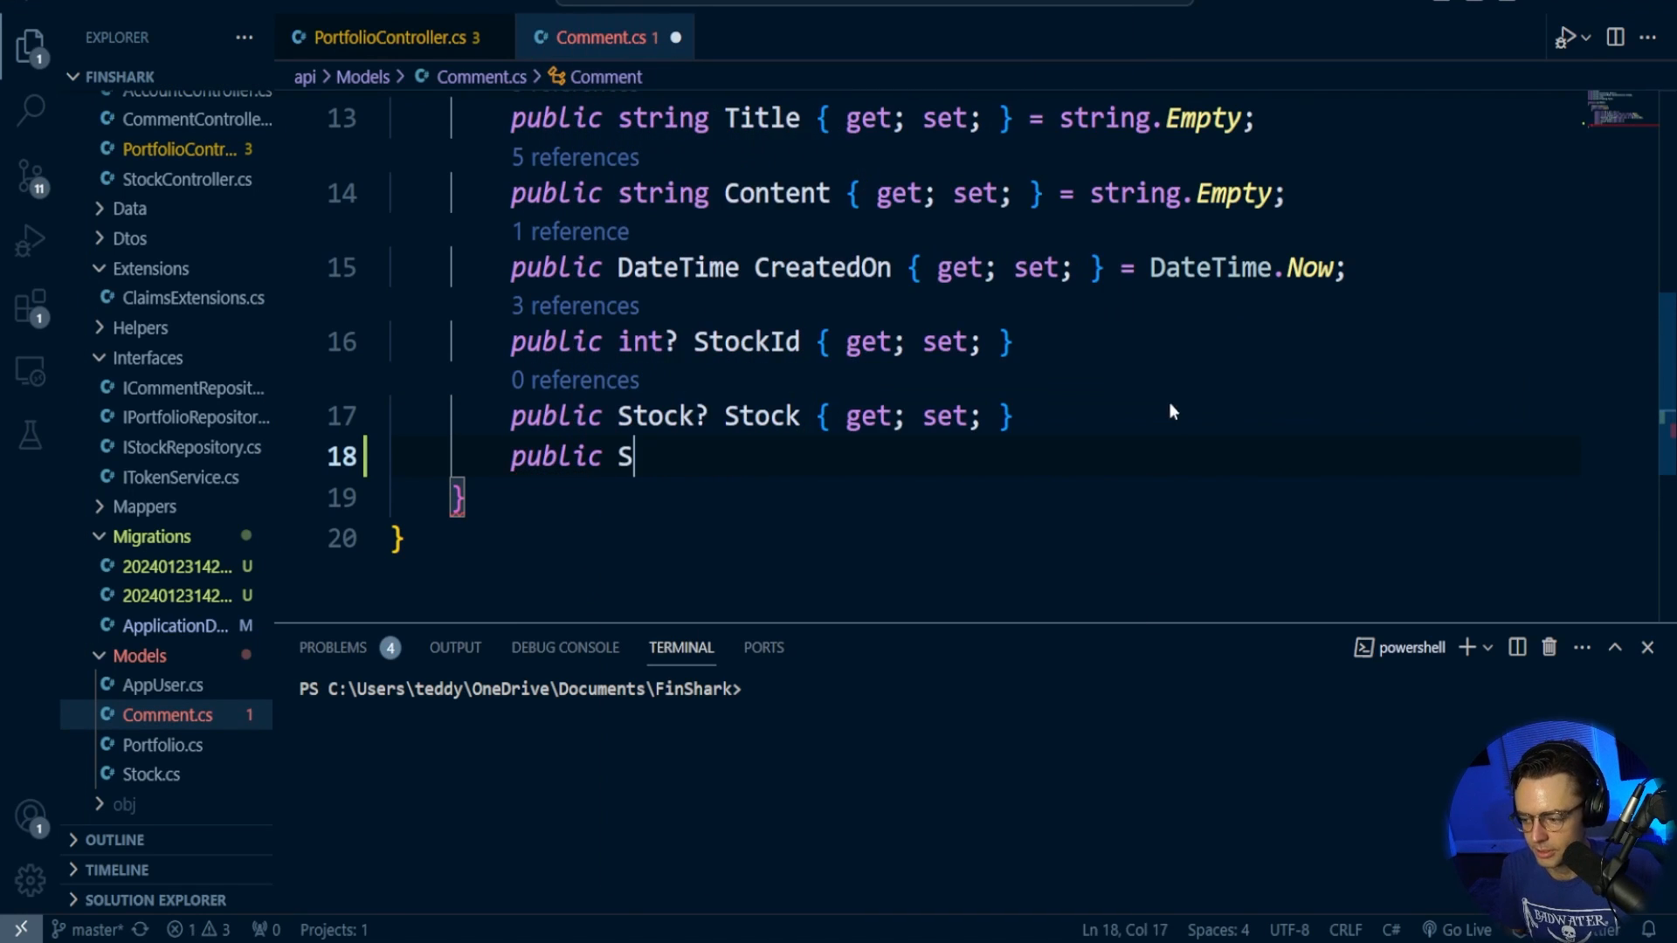
type("tring AppUserId")
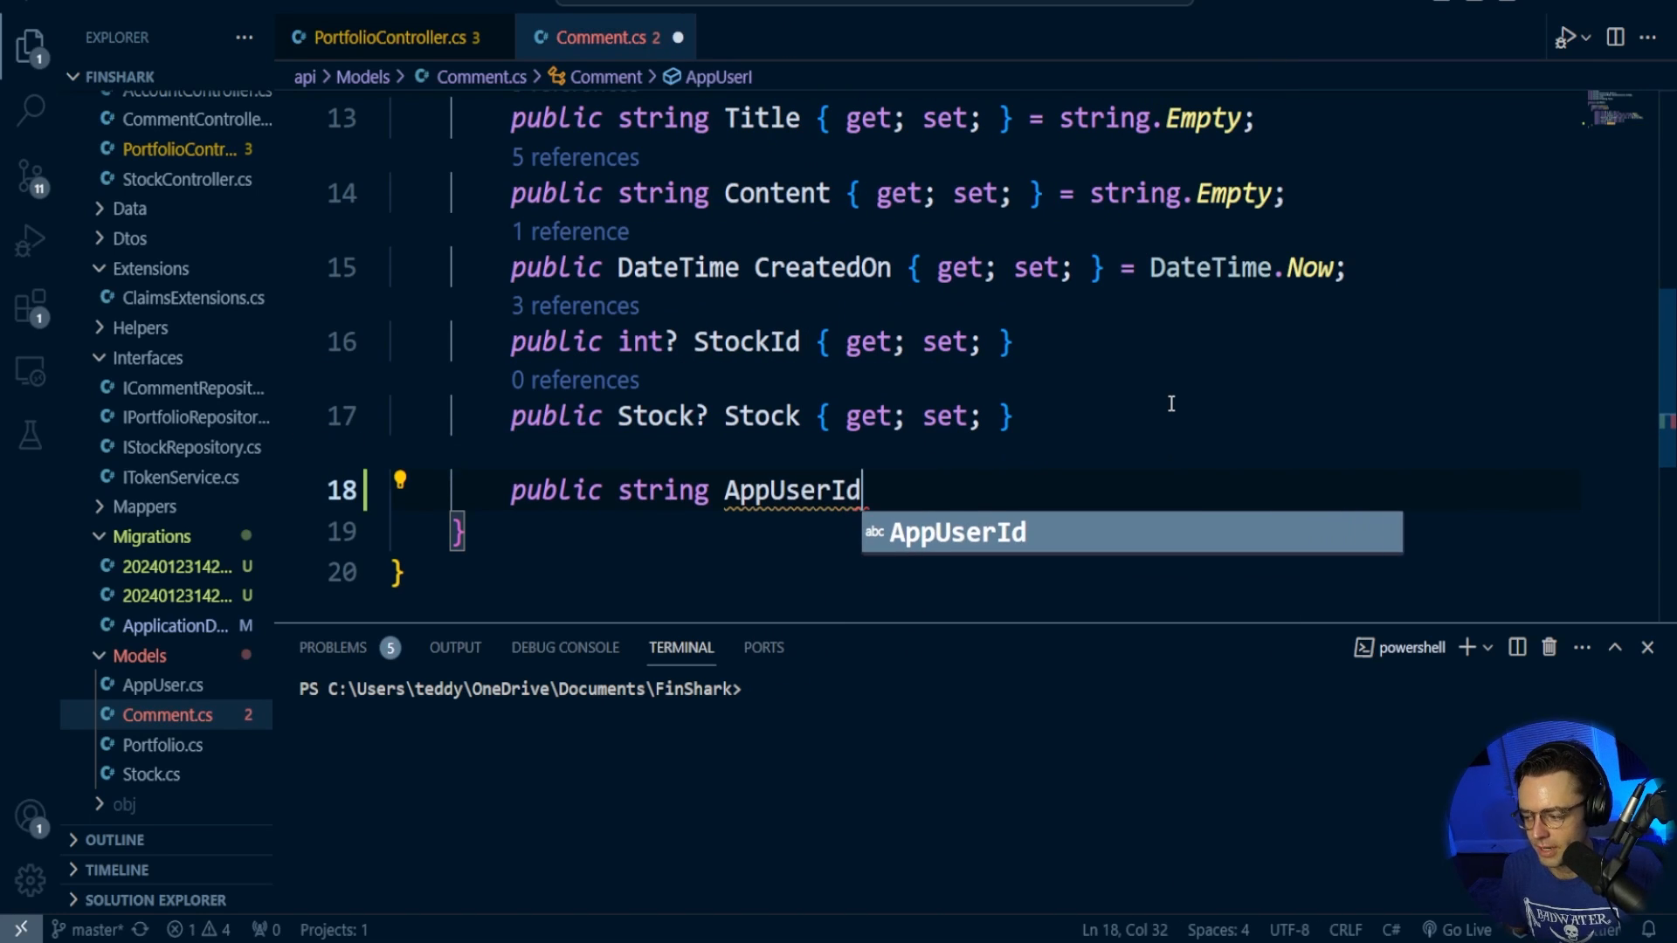
type("{ get; set;")
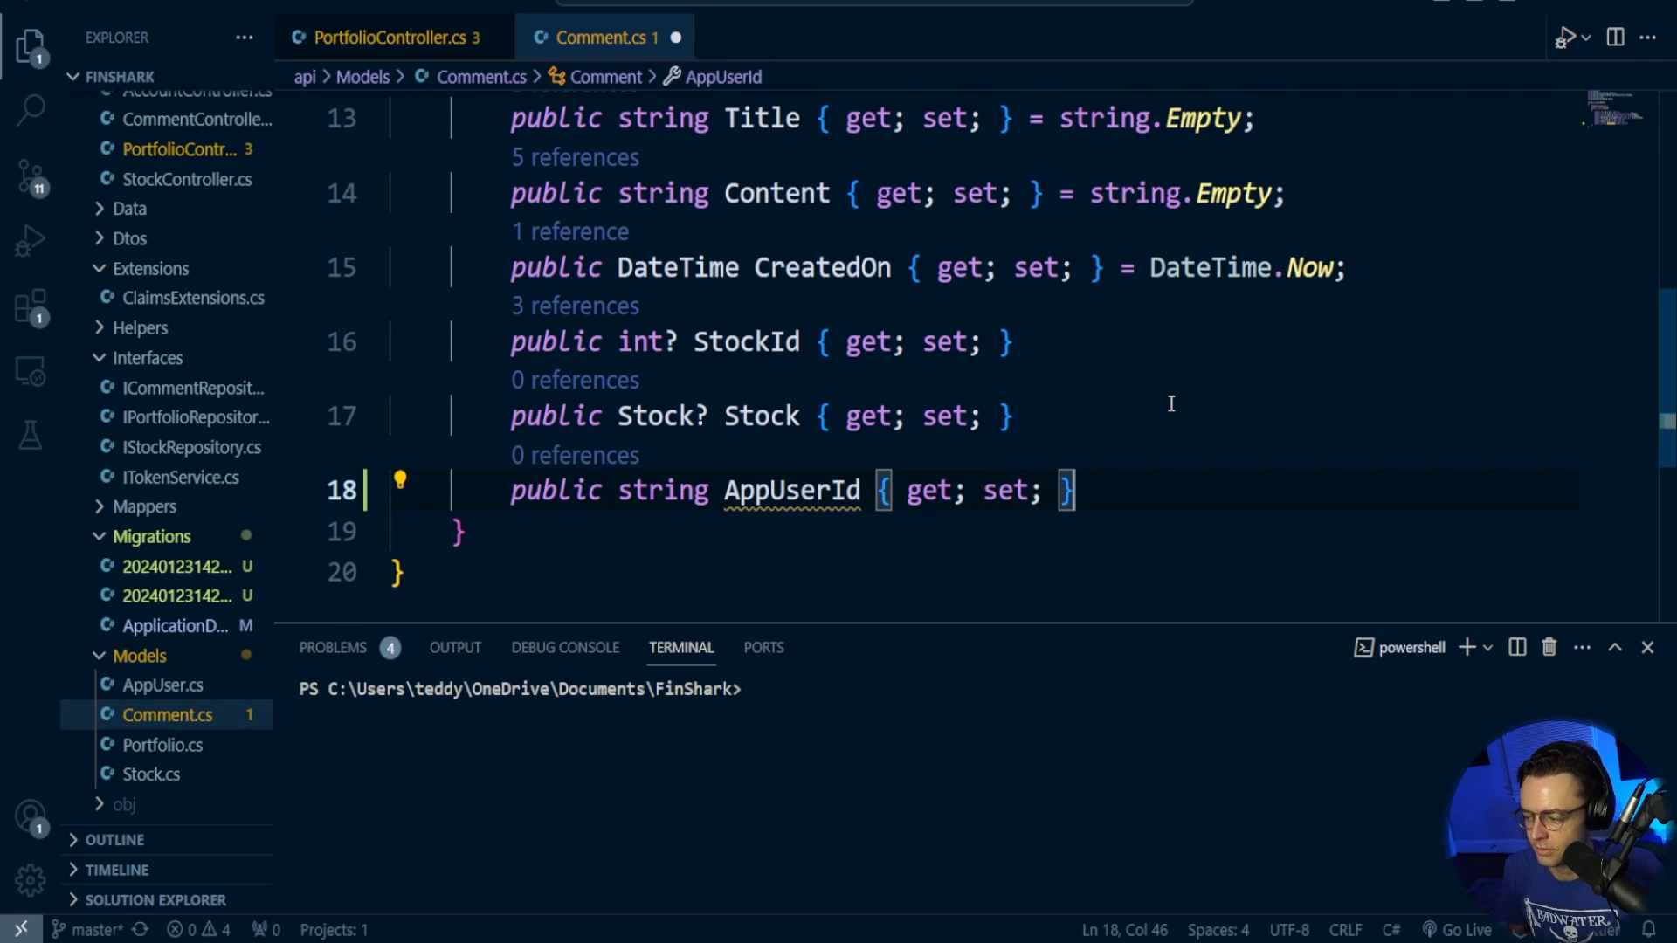
type("publi")
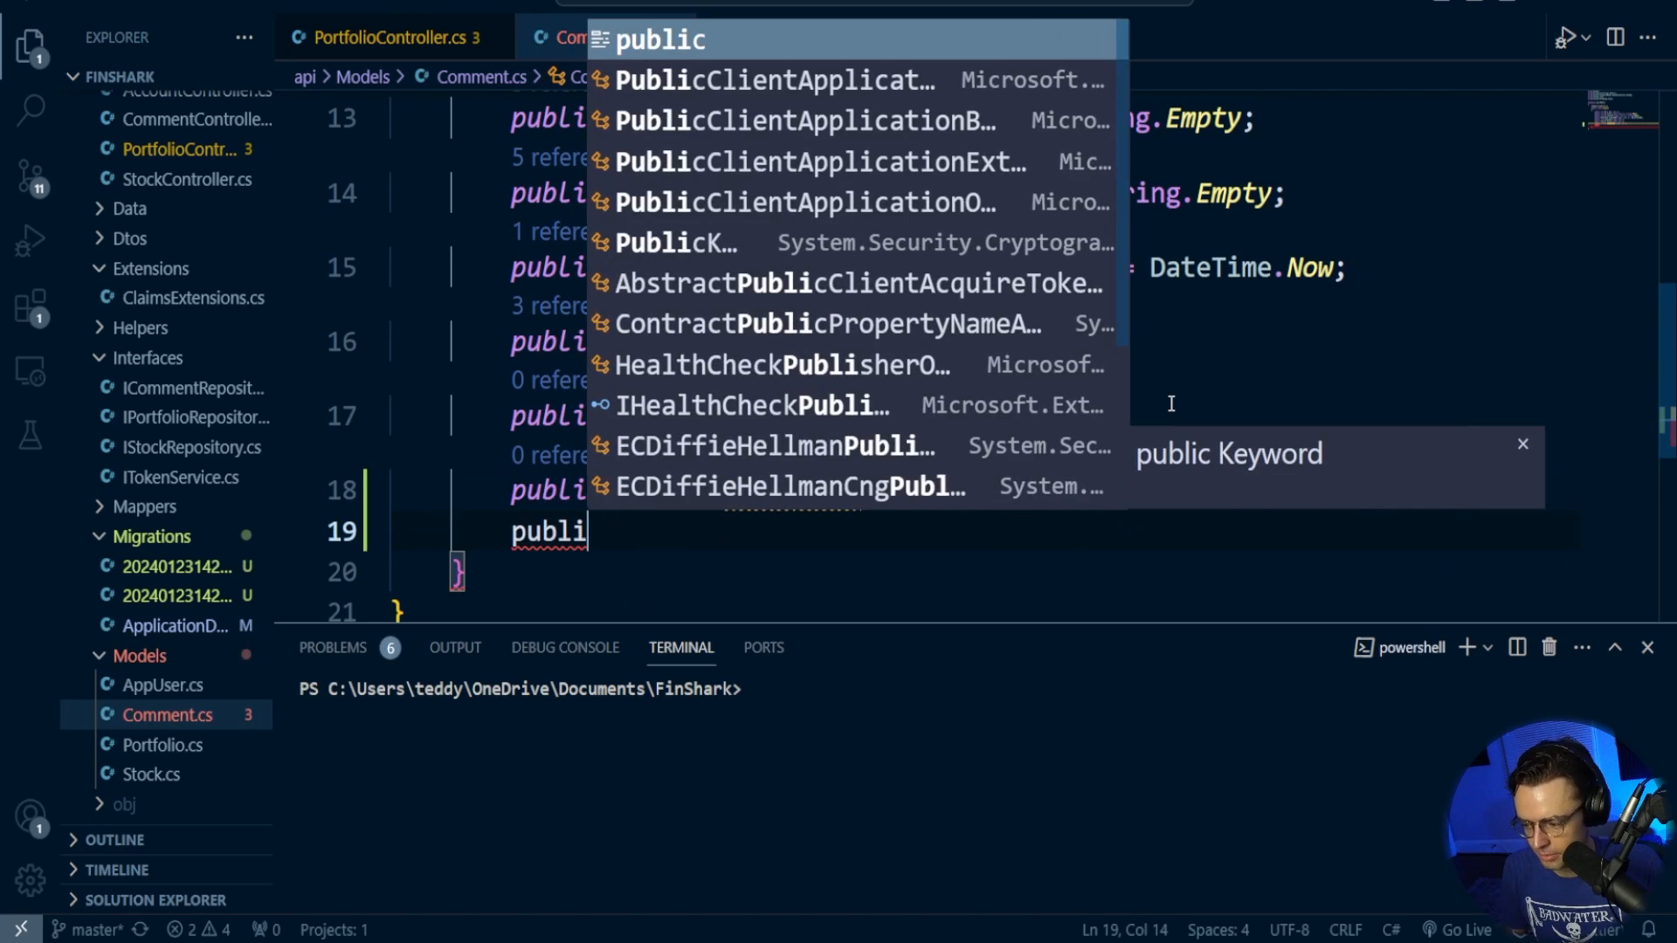
type("AppUser AppUser { get; set;")
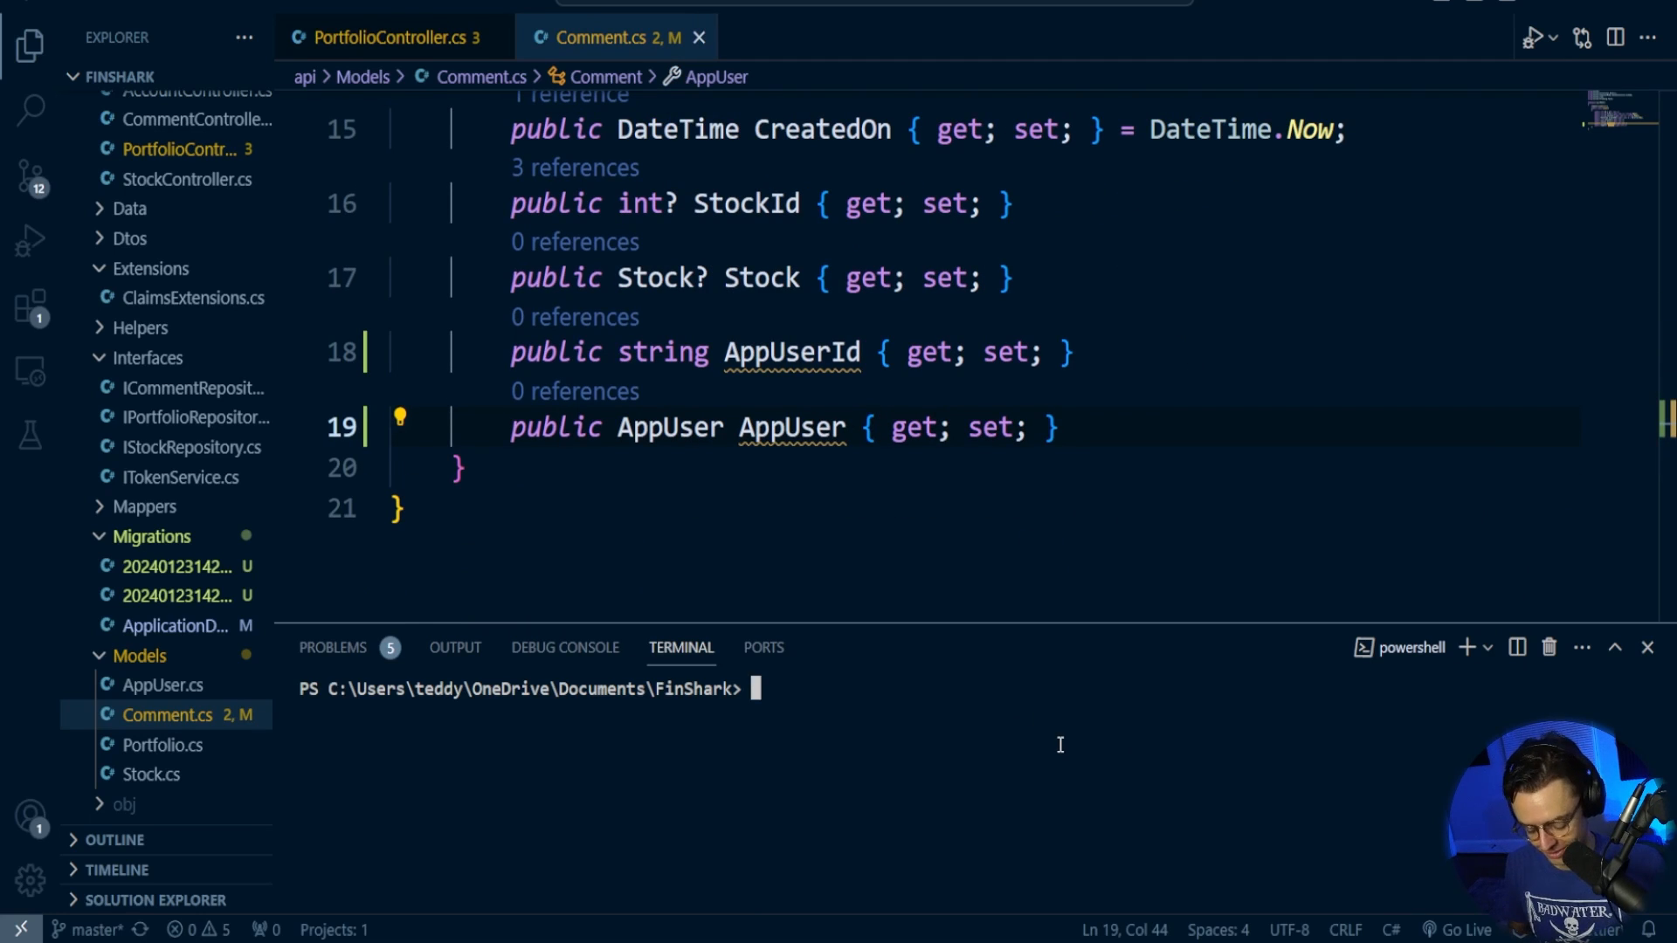
Run 'cd api' and 'dotnet ef migrations add CommentOneToOne' in the terminal
type("cd api")
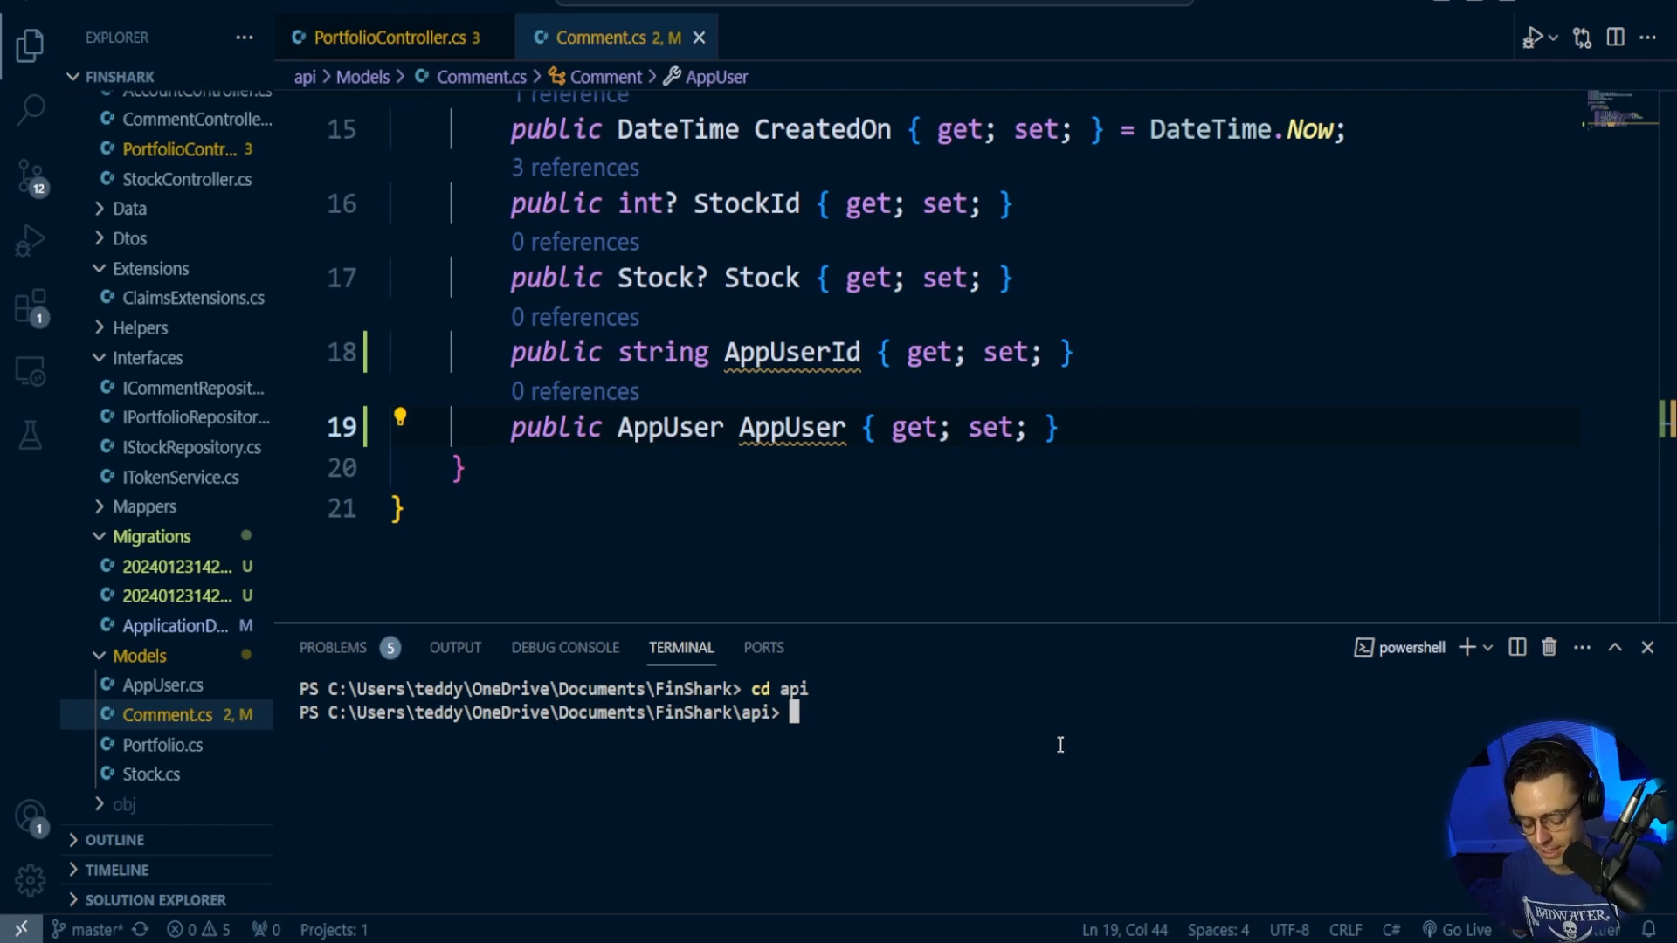
type("dotnet ef")
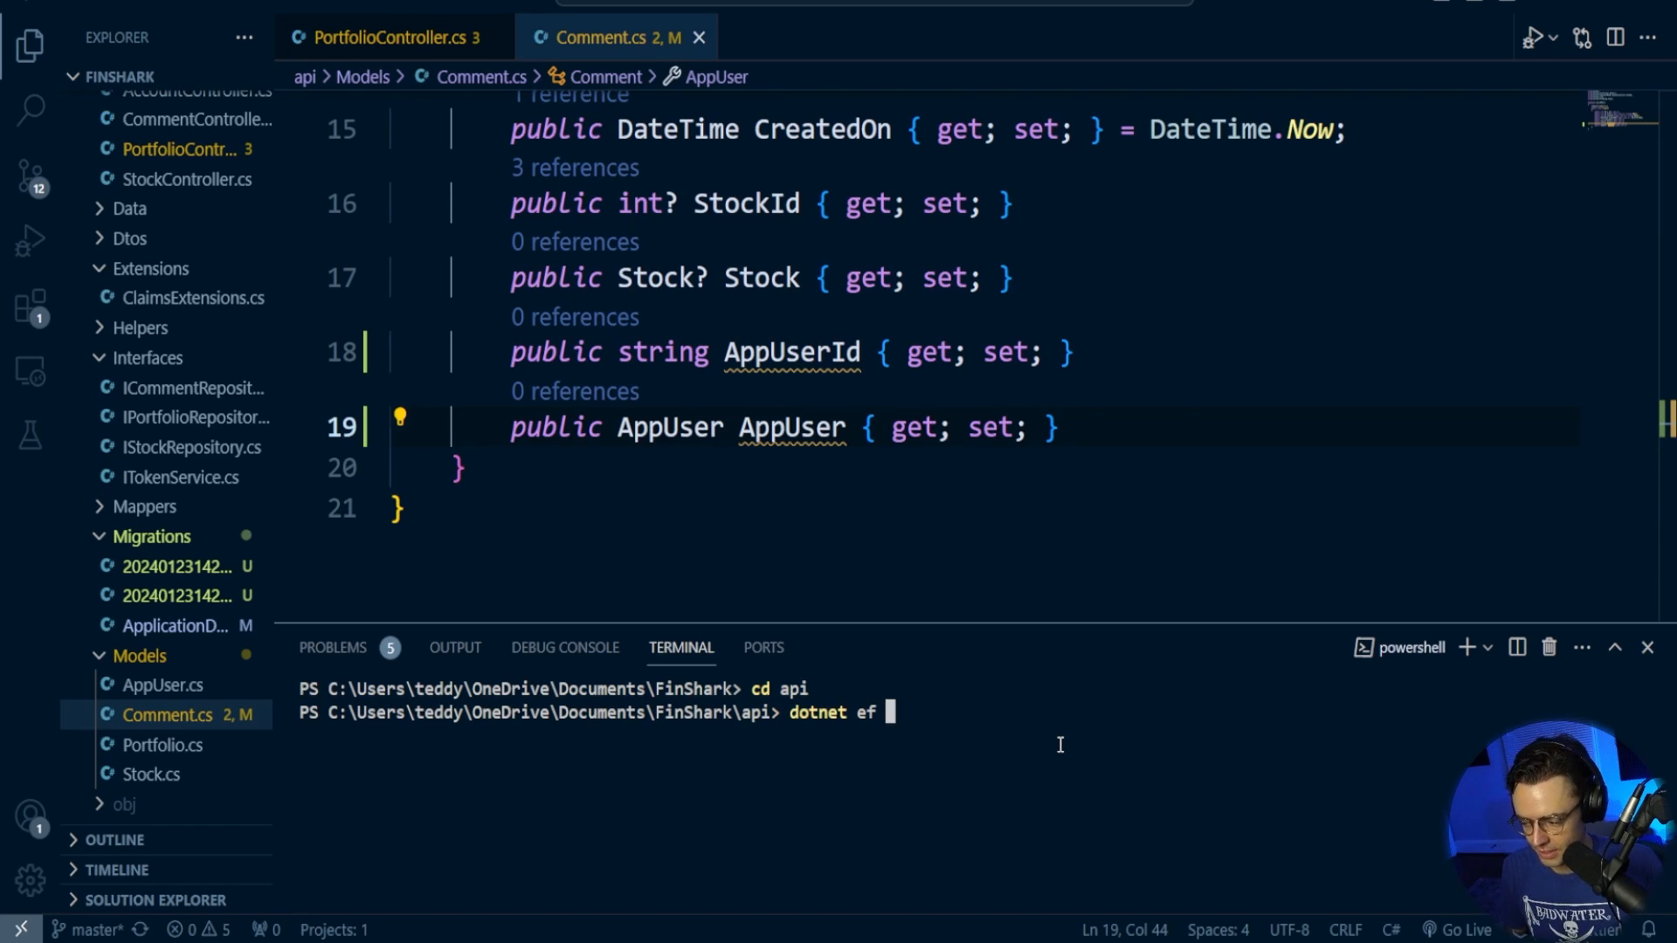
type("migrations add Comment")
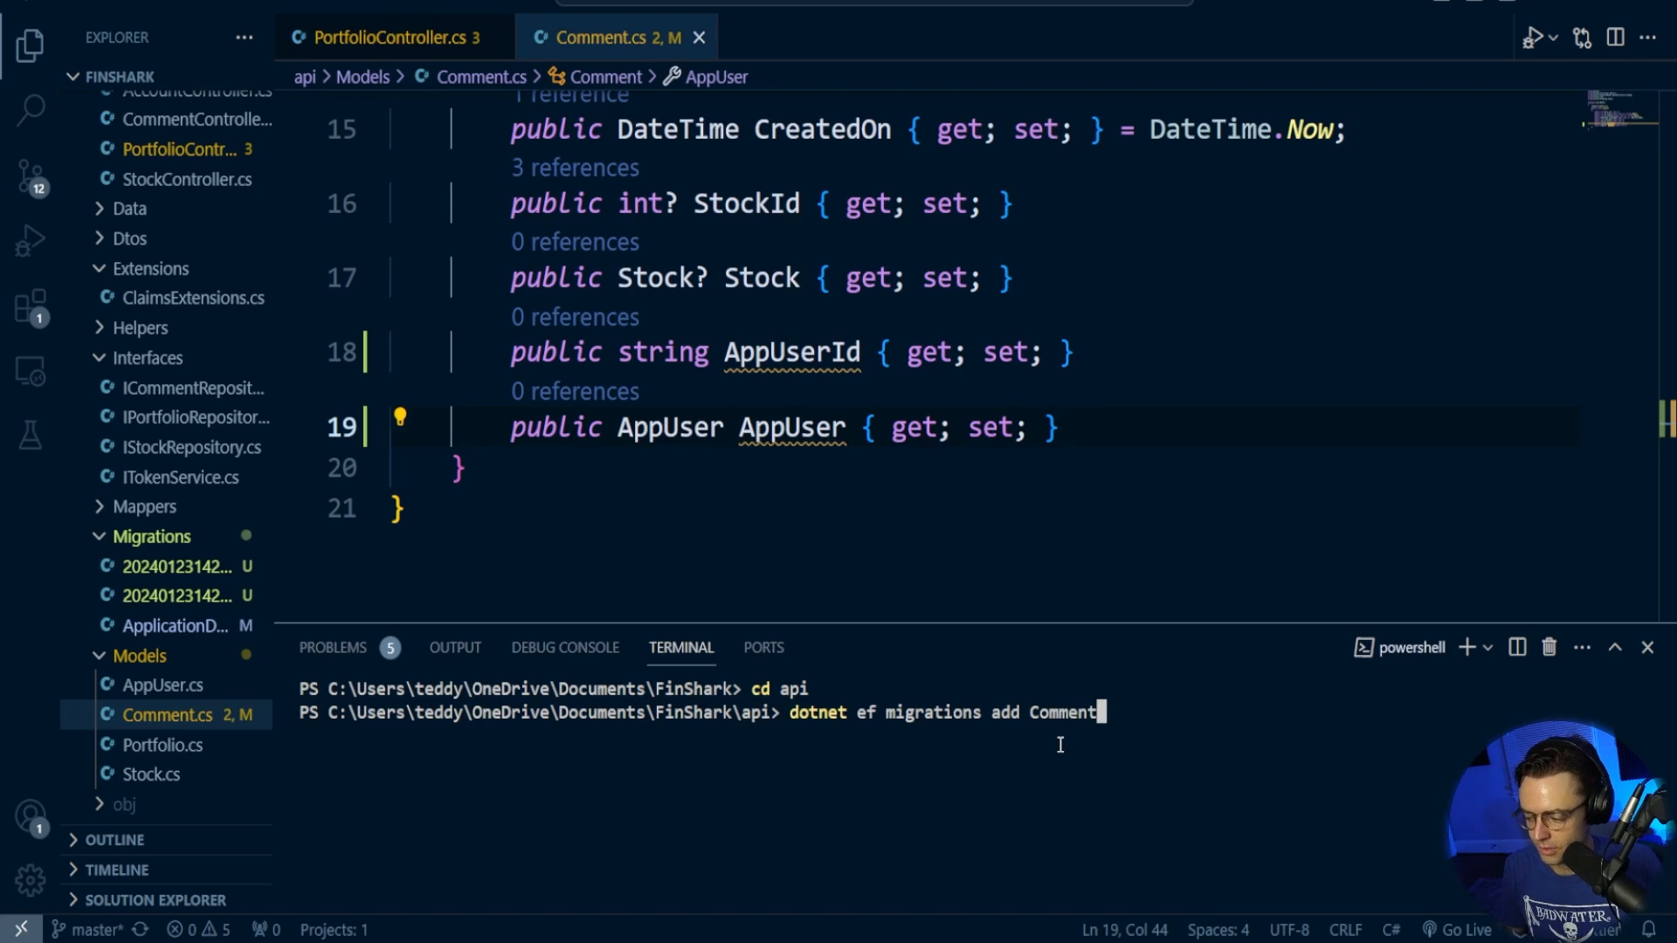
type("One")
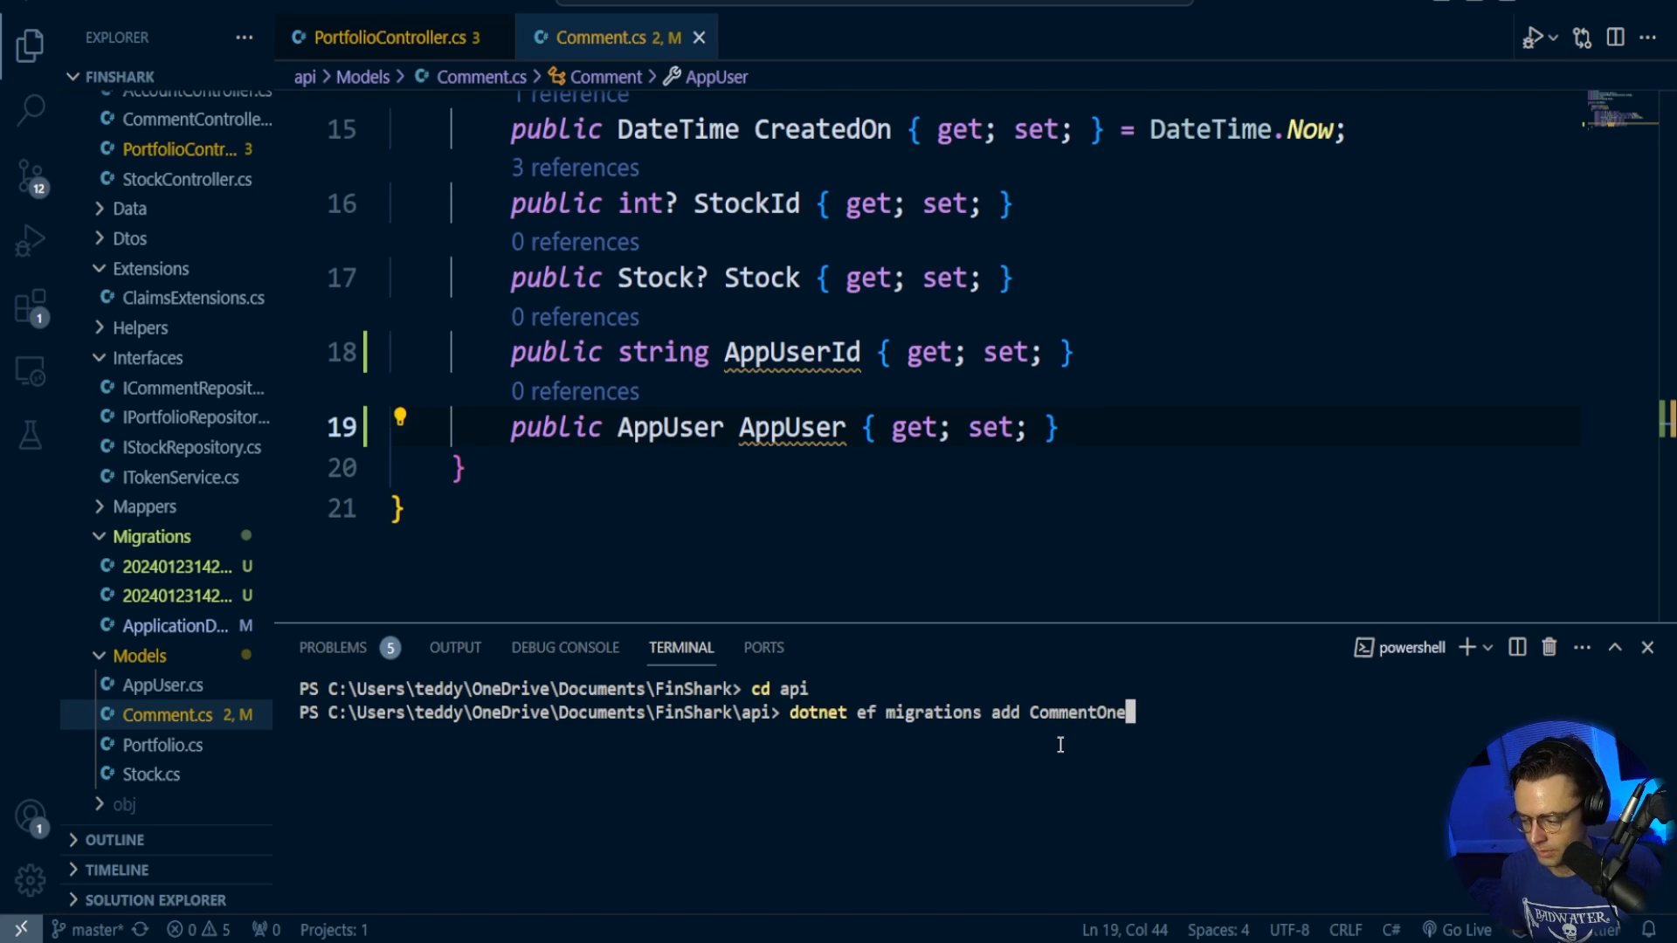
type("ToOne")
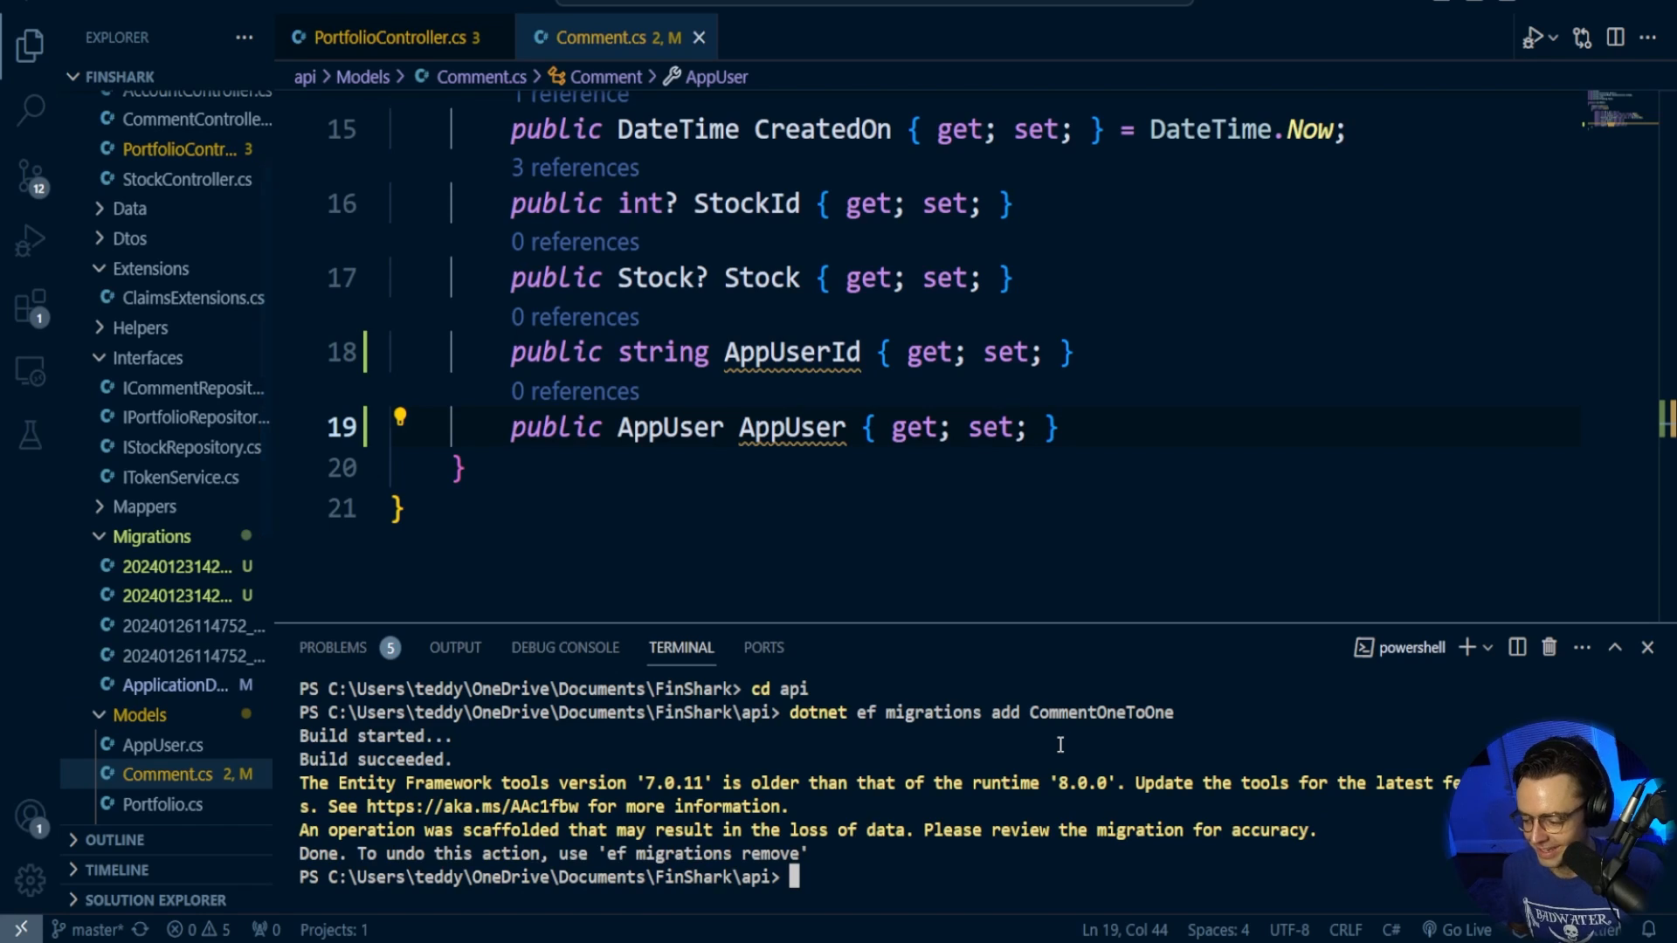
Run 'dotnet ef database update' to apply the CommentOneToOne migration to the database
type("dotnet")
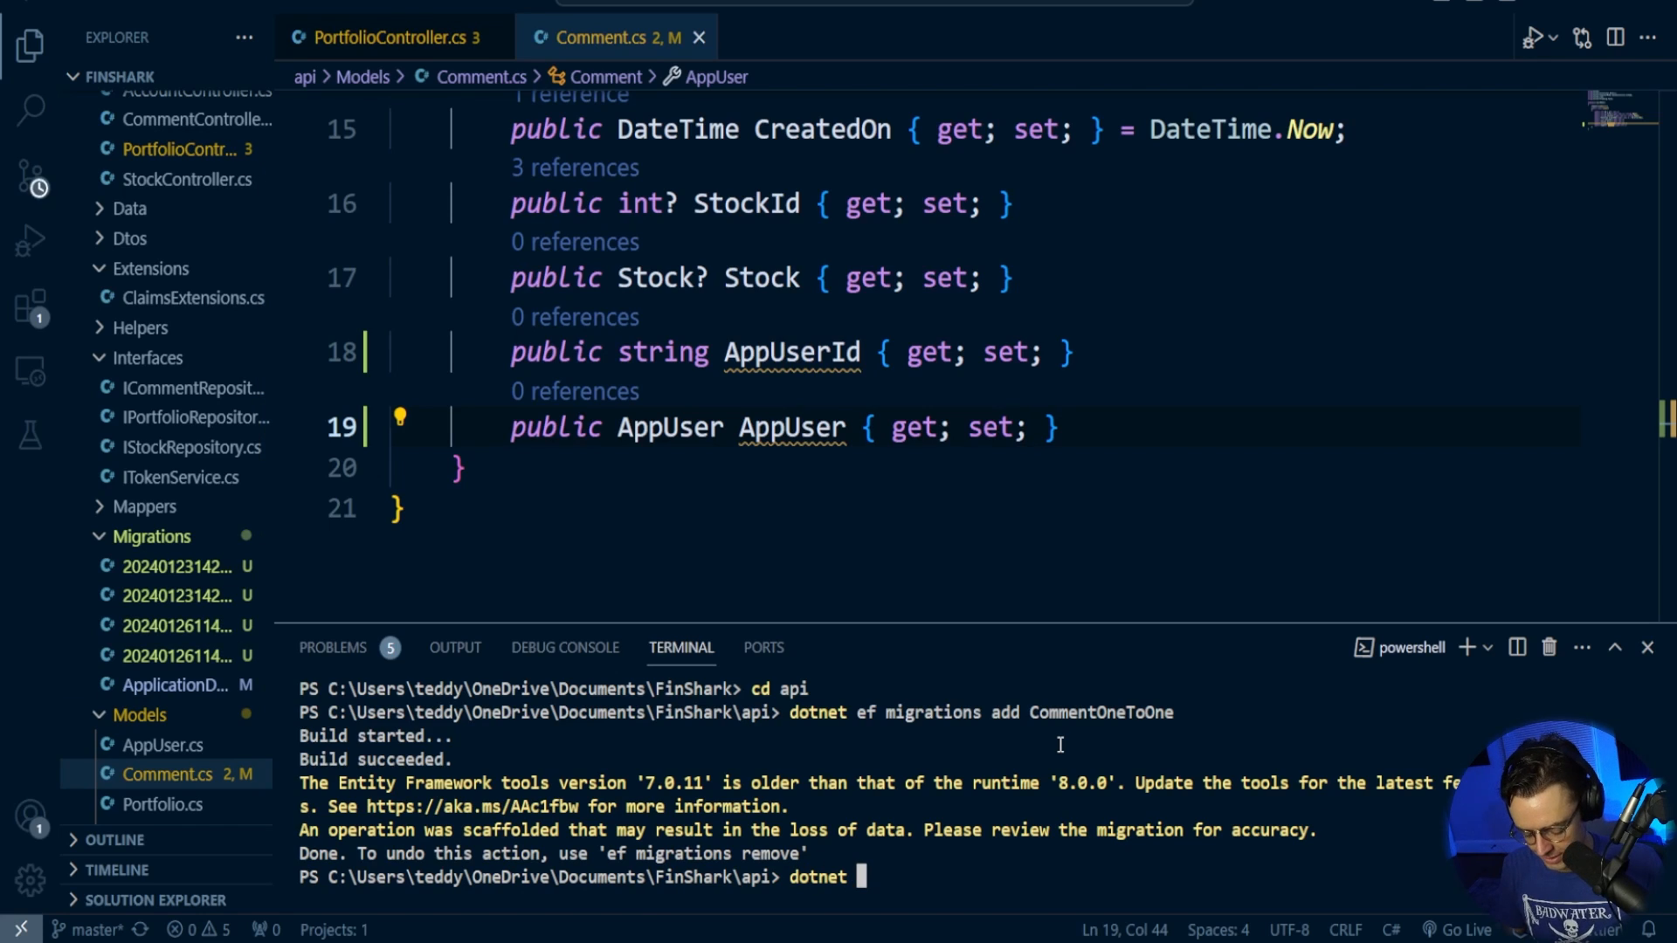
type("ef datab")
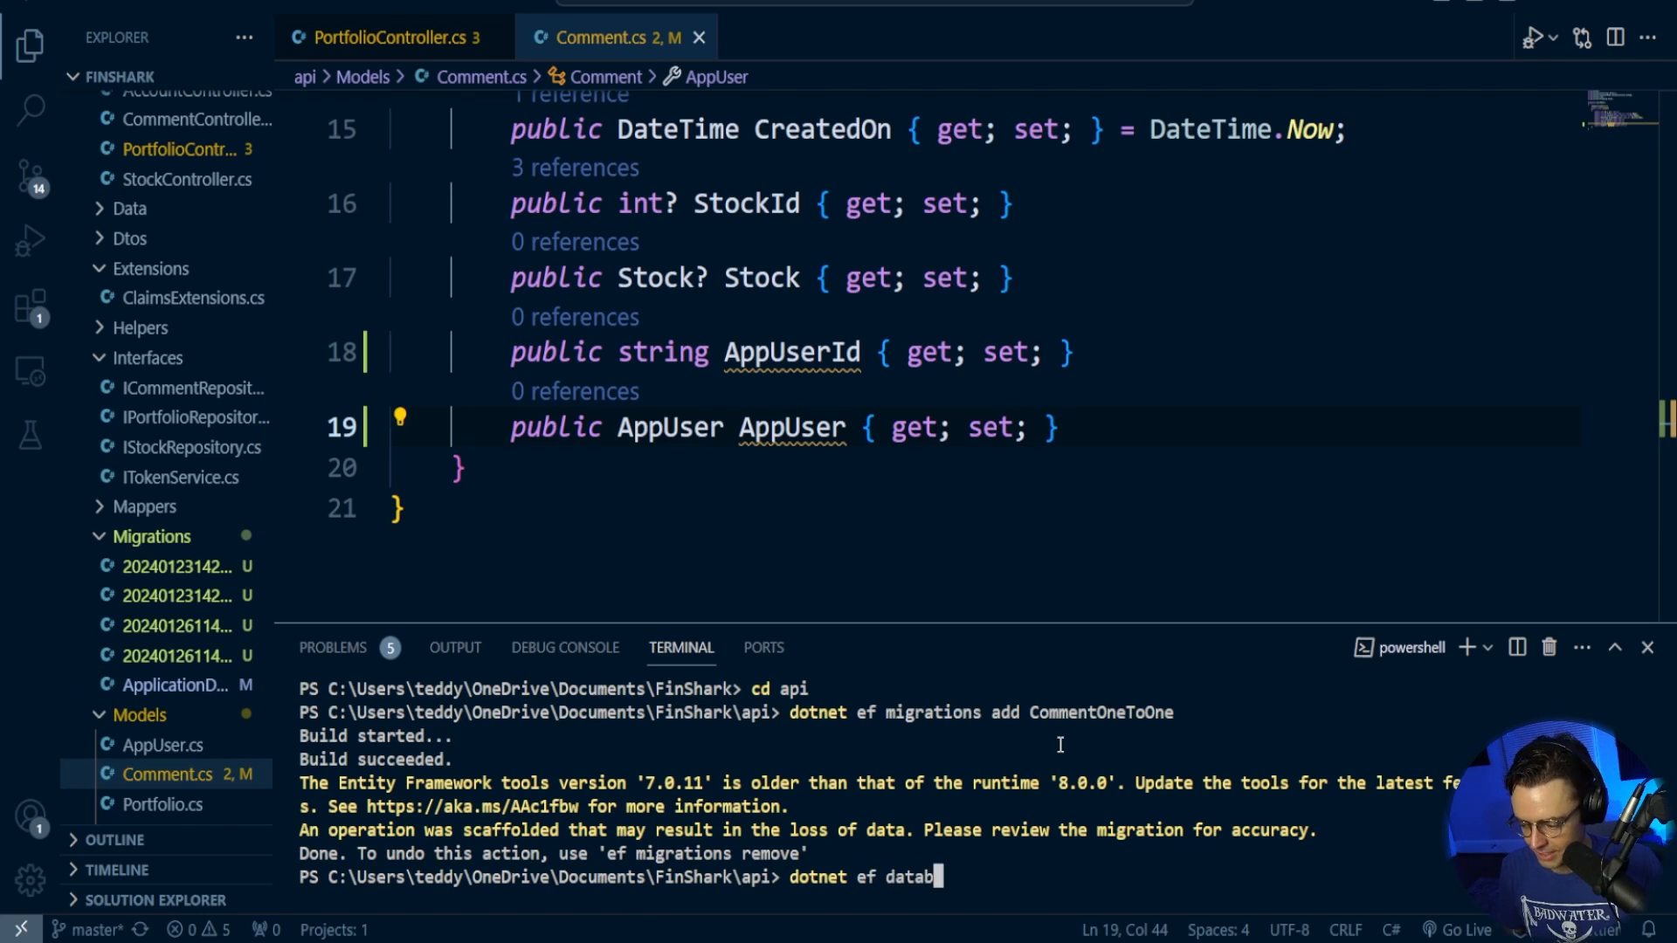
type("ase update")
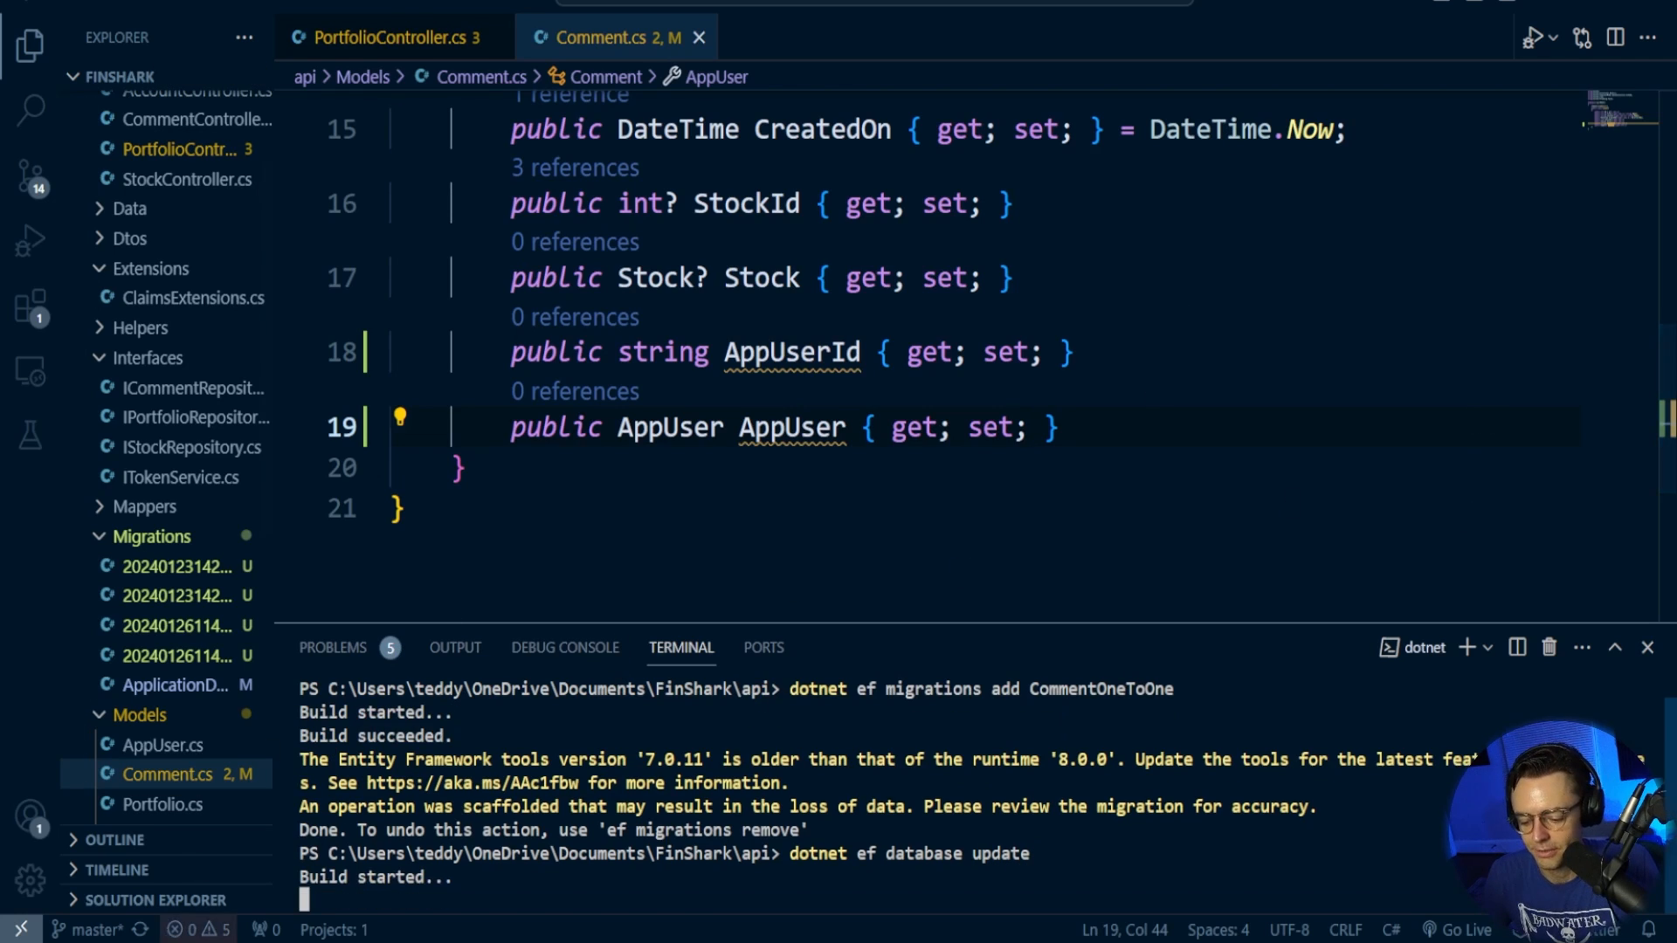
left_click(19, 925)
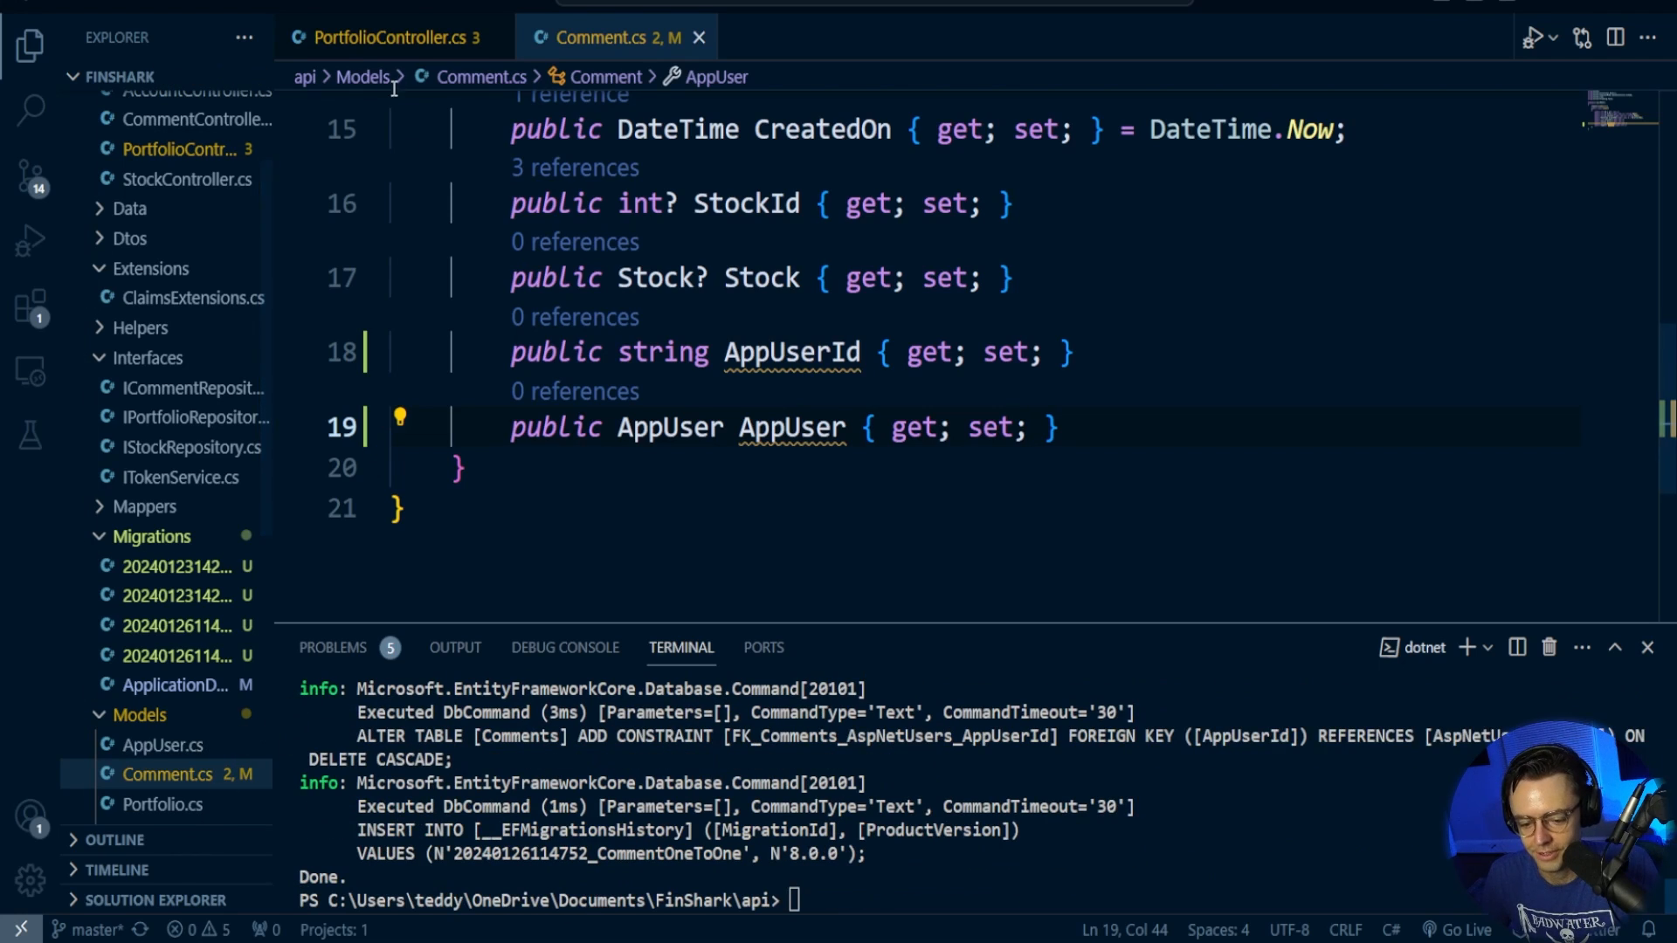
type("dotnet wart")
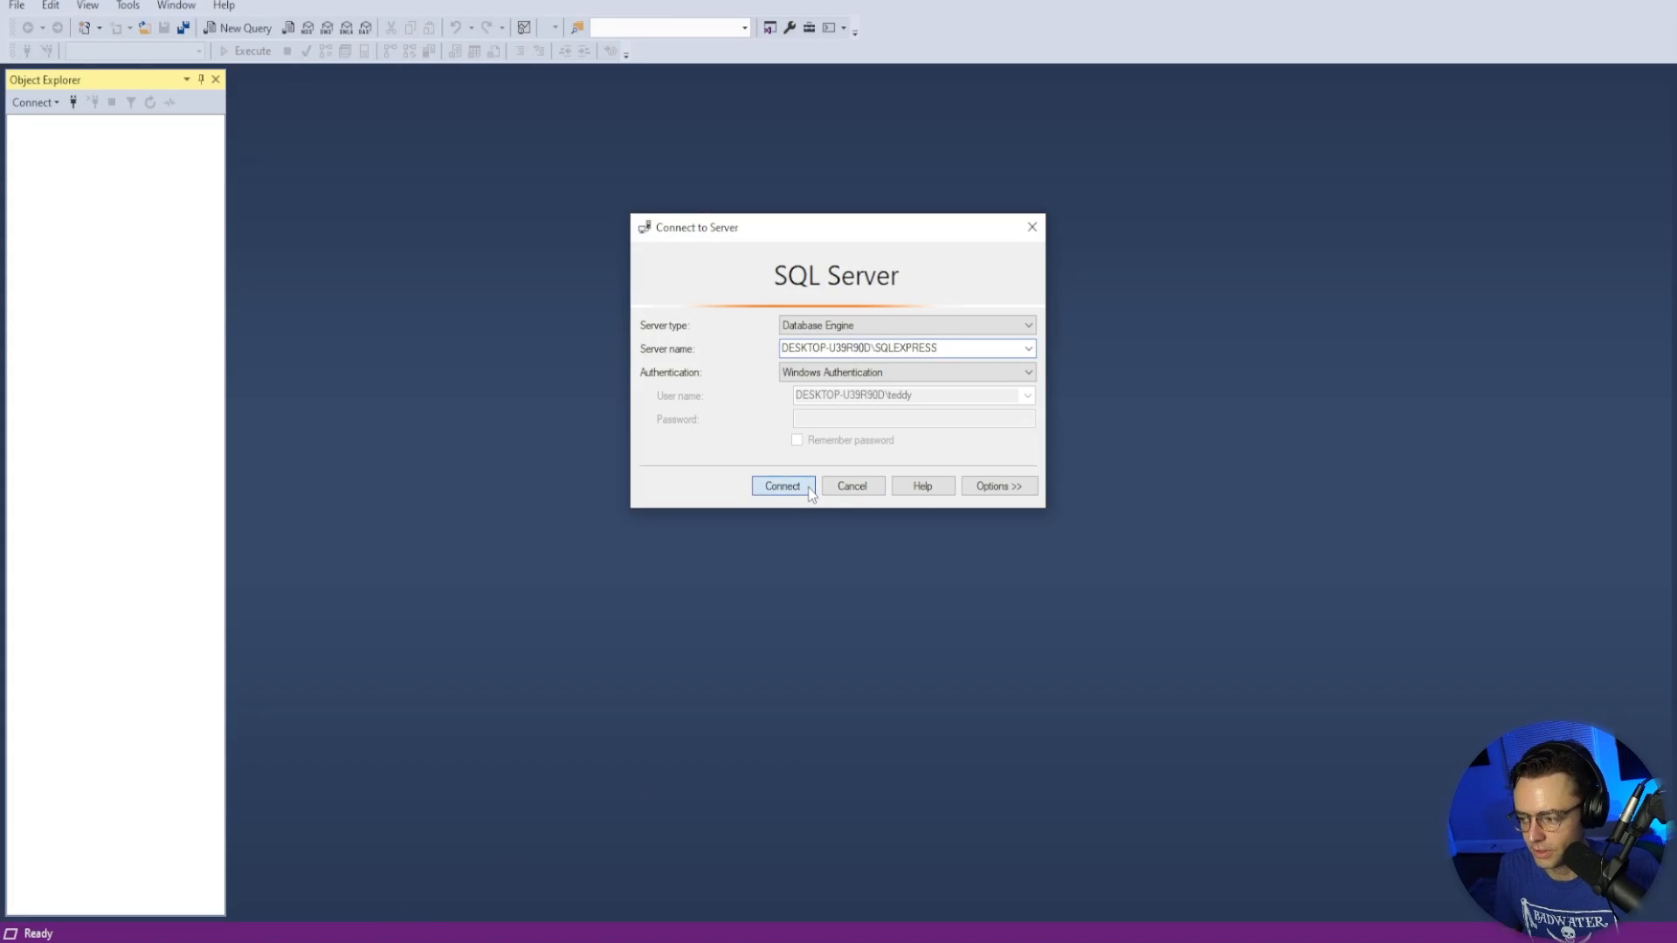
Connect to the local server, expand finshark > Tables, and open a Select Top 1000 Rows query on Comments
left_click(781, 485)
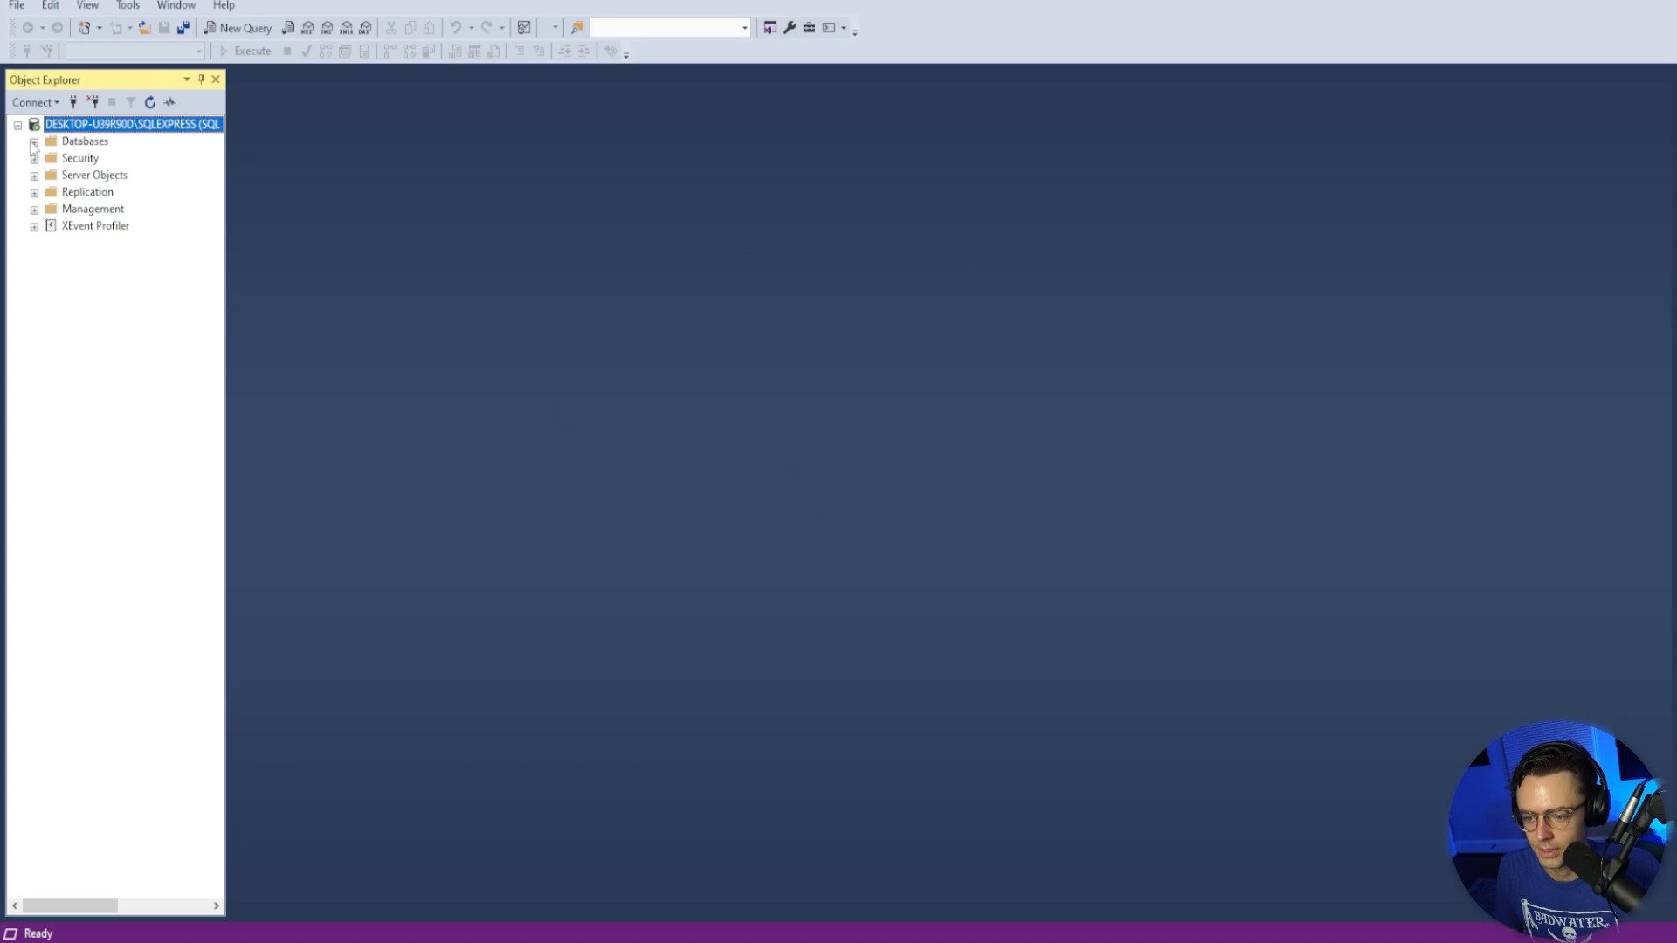
left_click(34, 140)
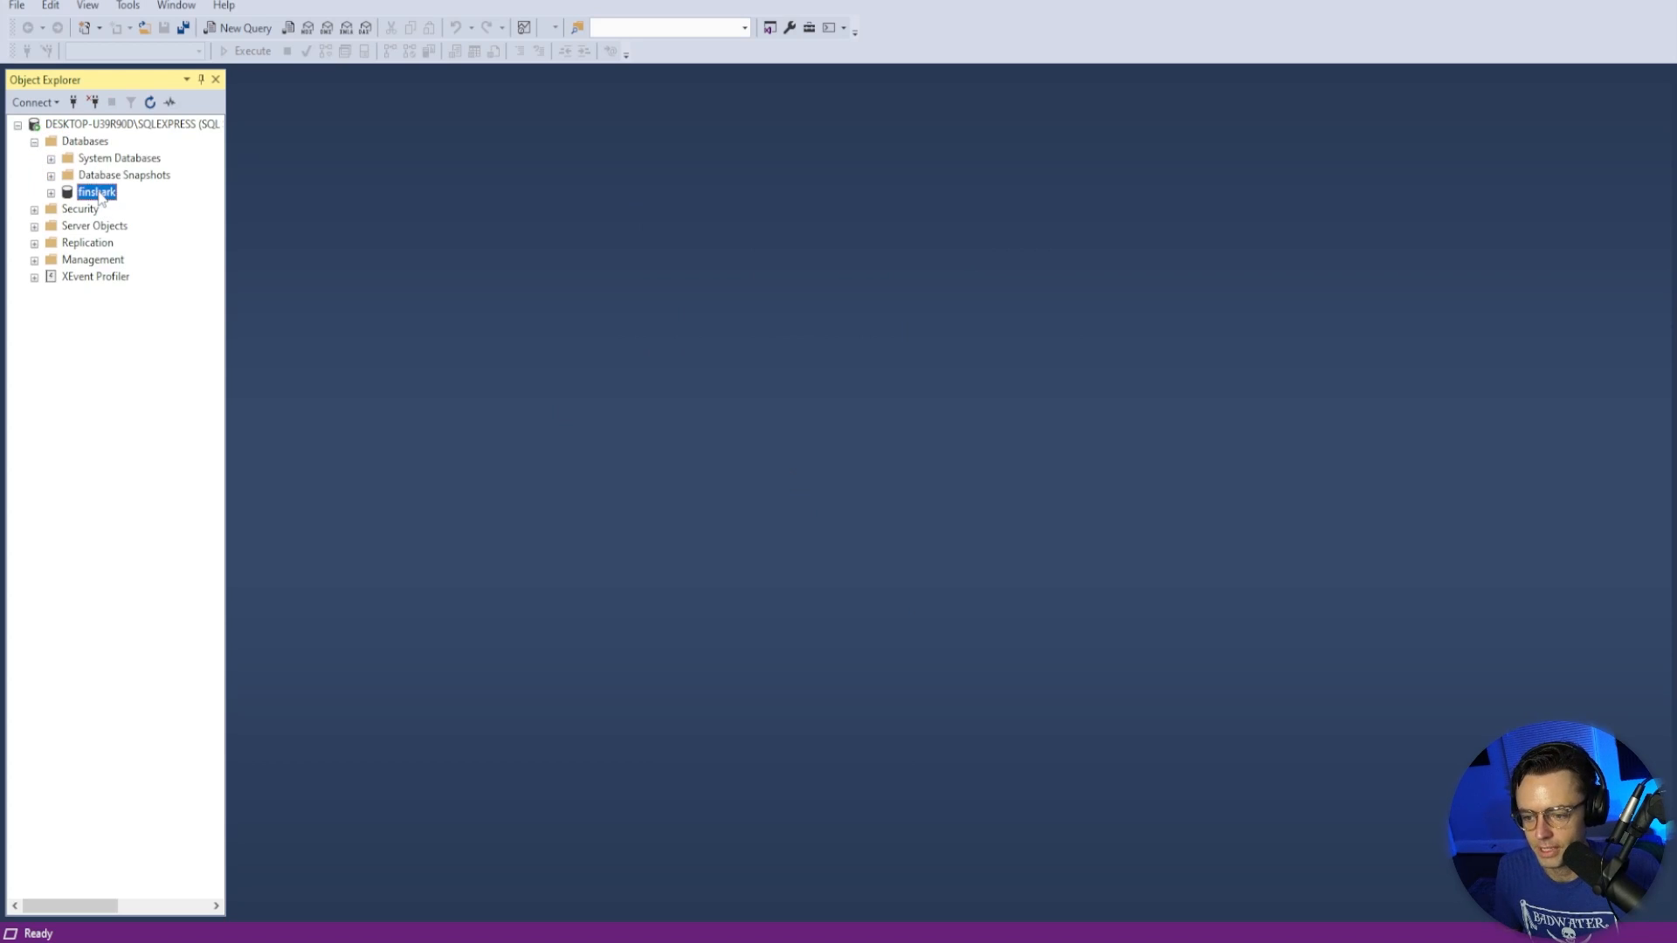
right_click(95, 191)
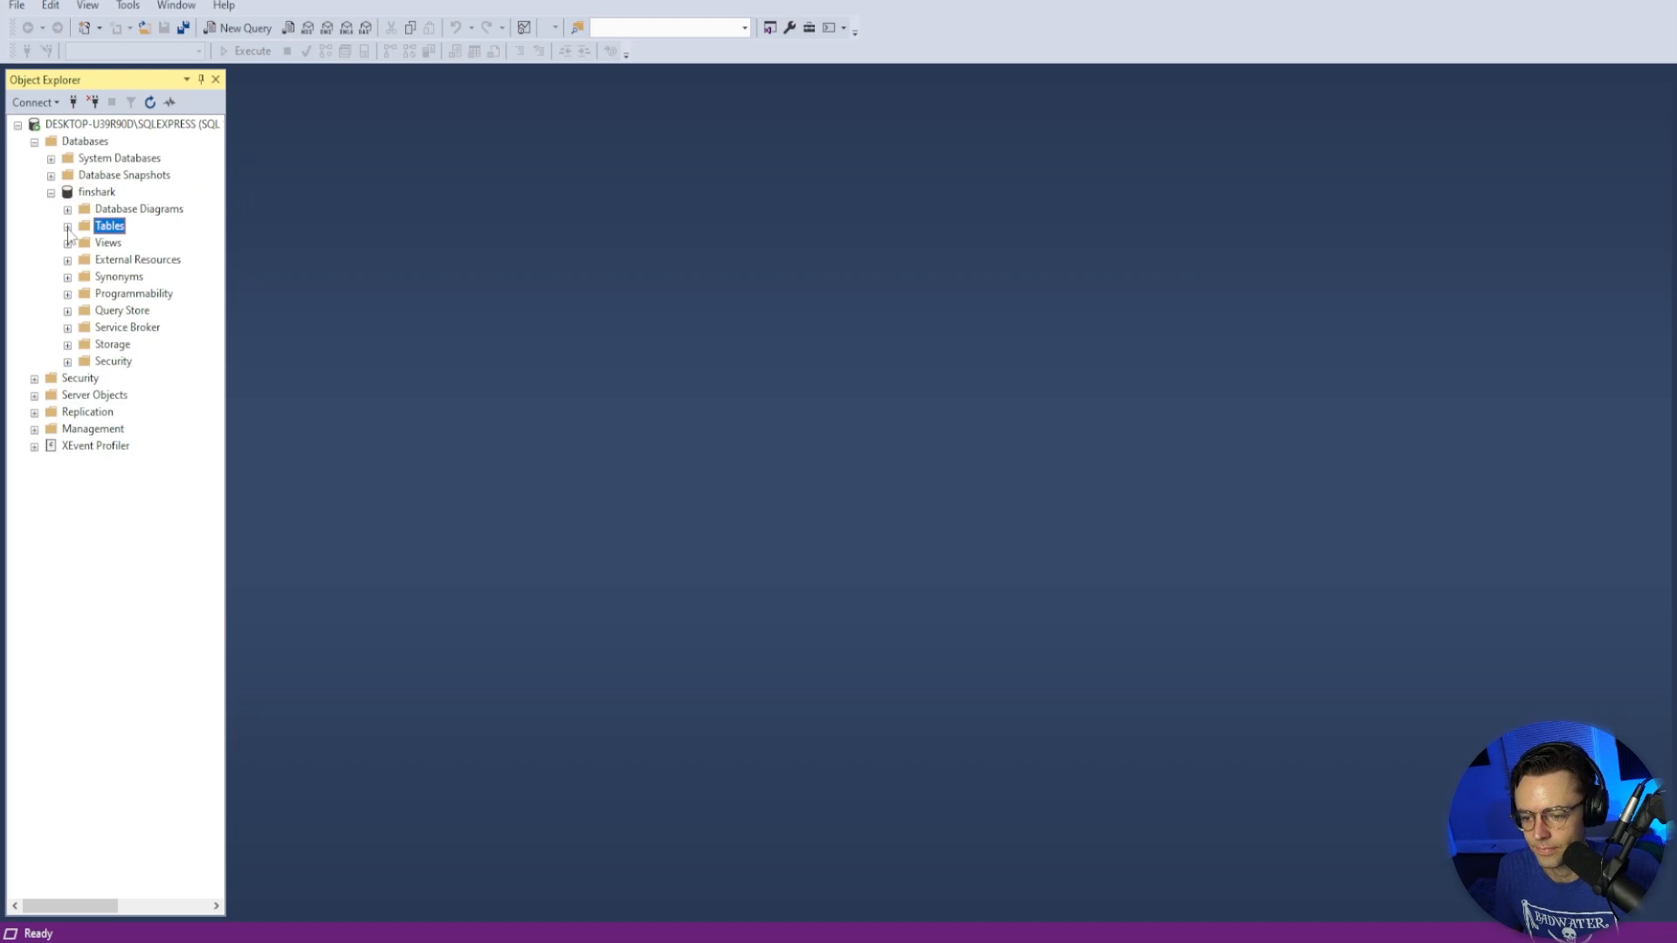
left_click(67, 225)
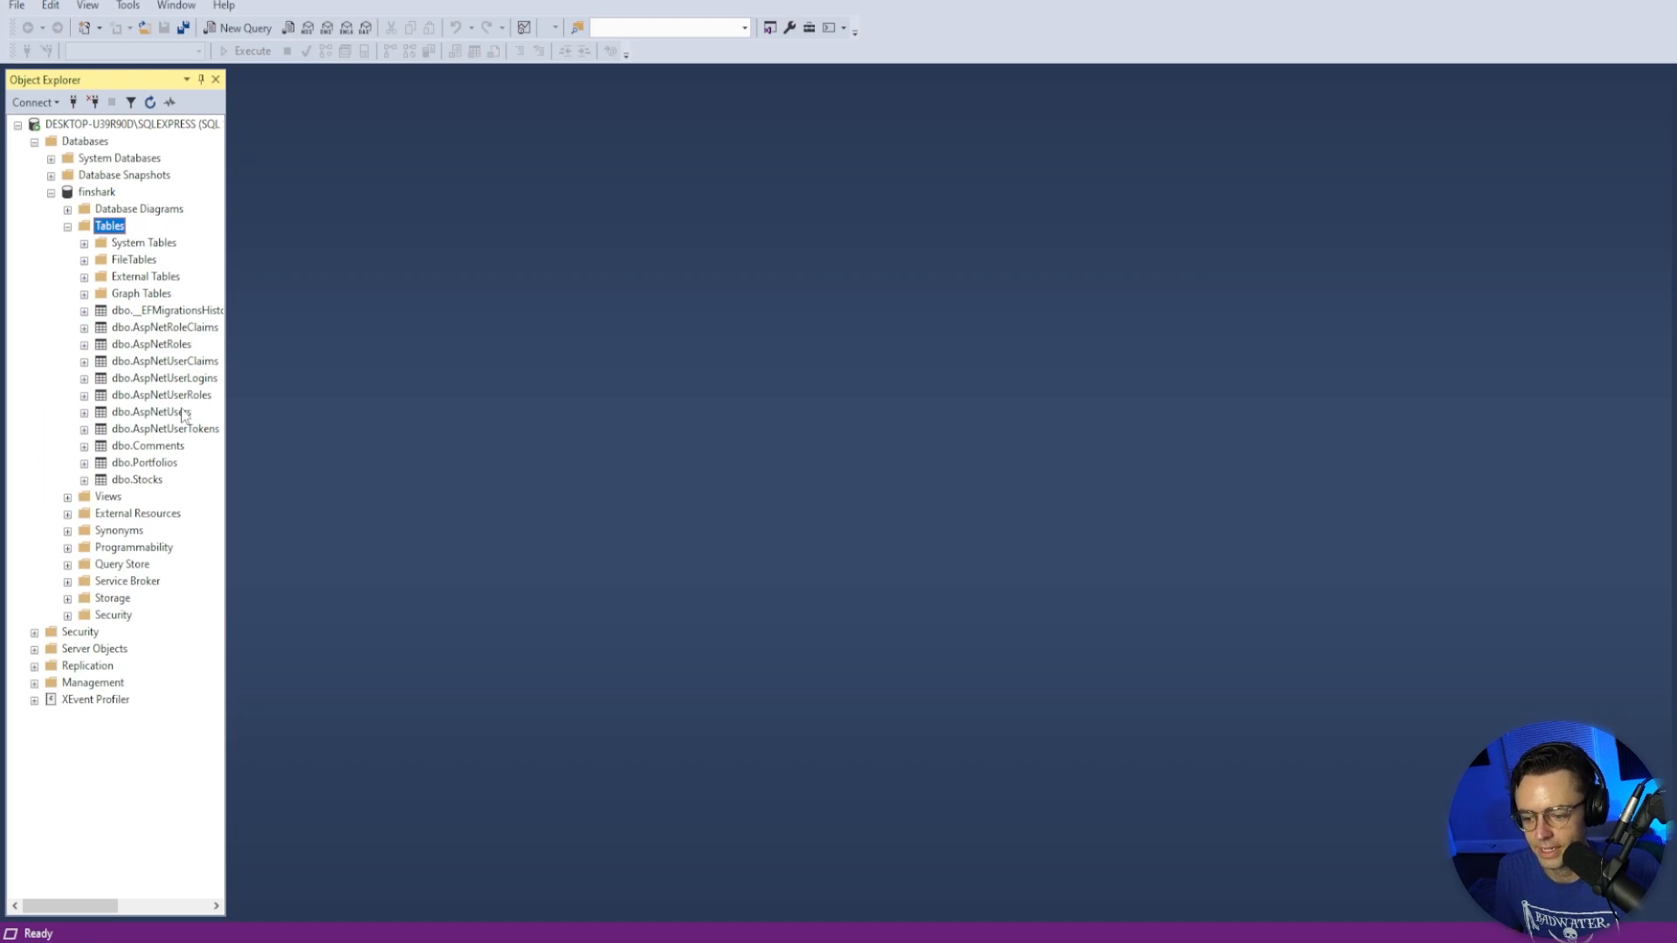
left_click(137, 479)
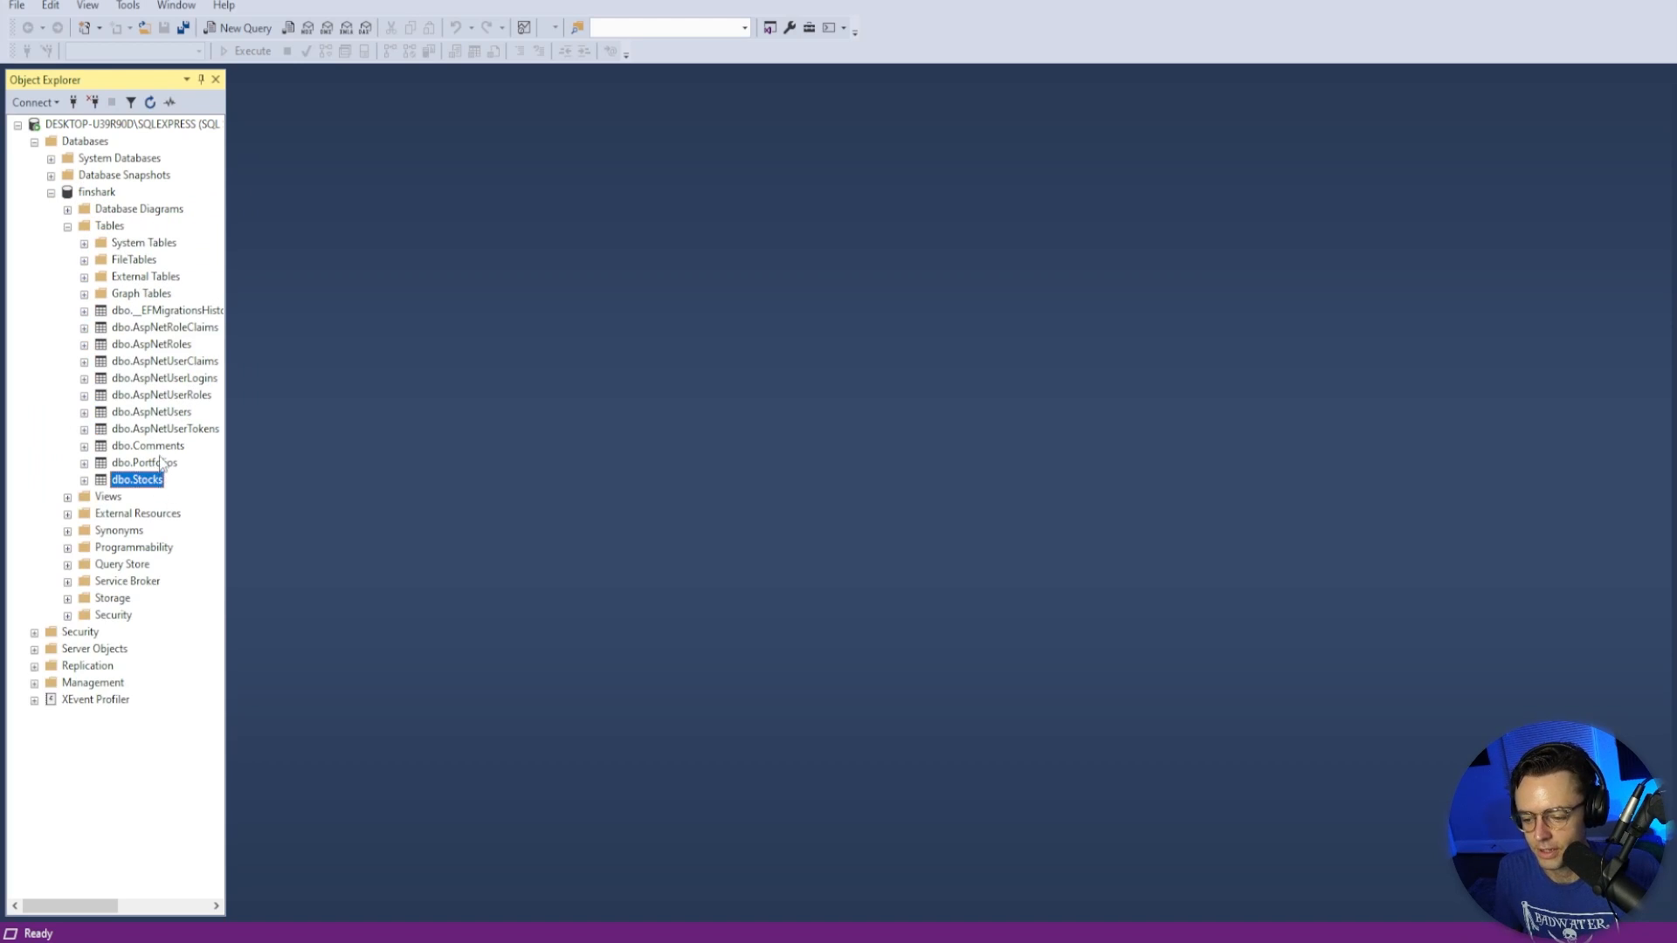
left_click(147, 447)
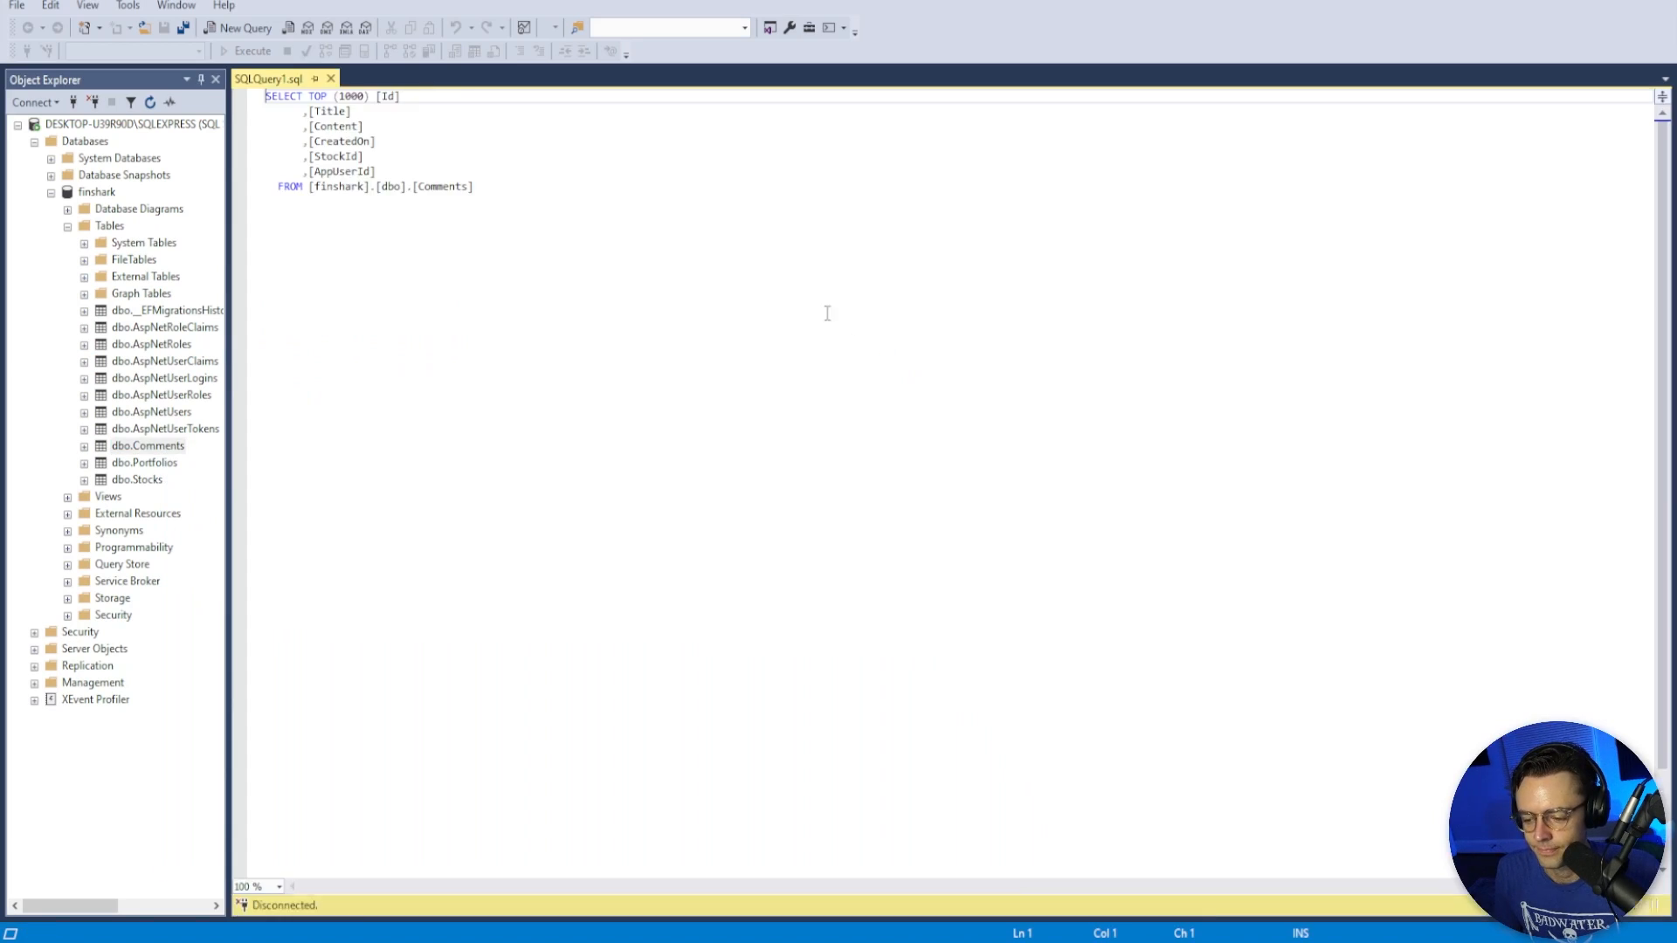
Execute the Comments query and check the results for the AppUserId column
left_click(247, 50)
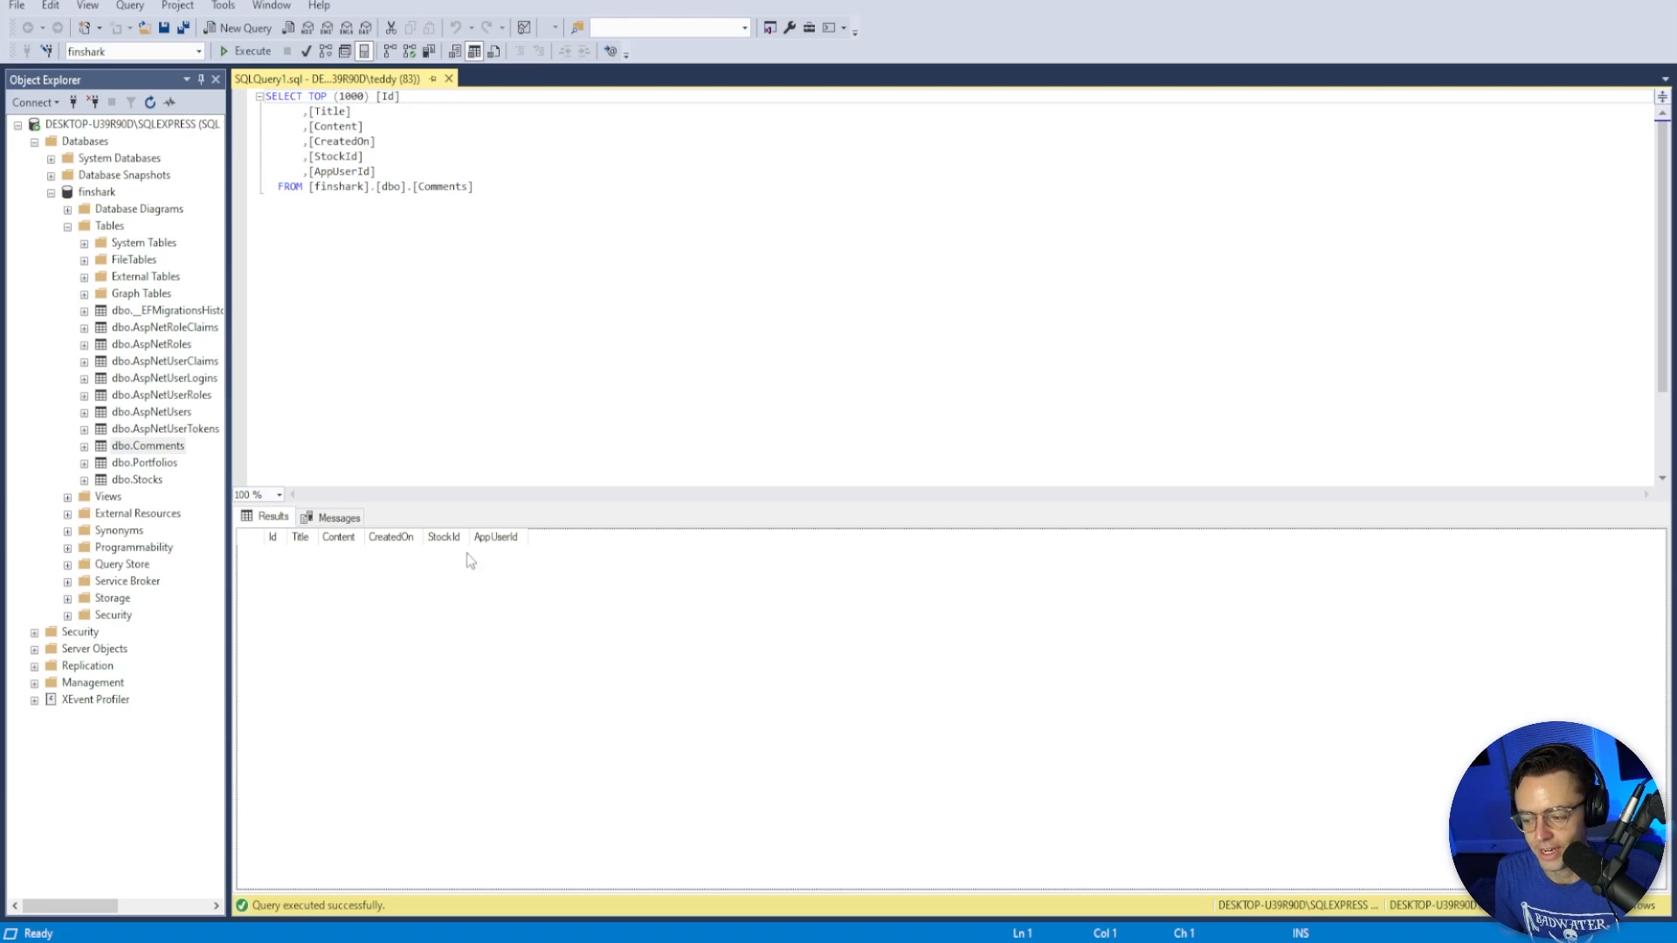
mouse_move(473, 629)
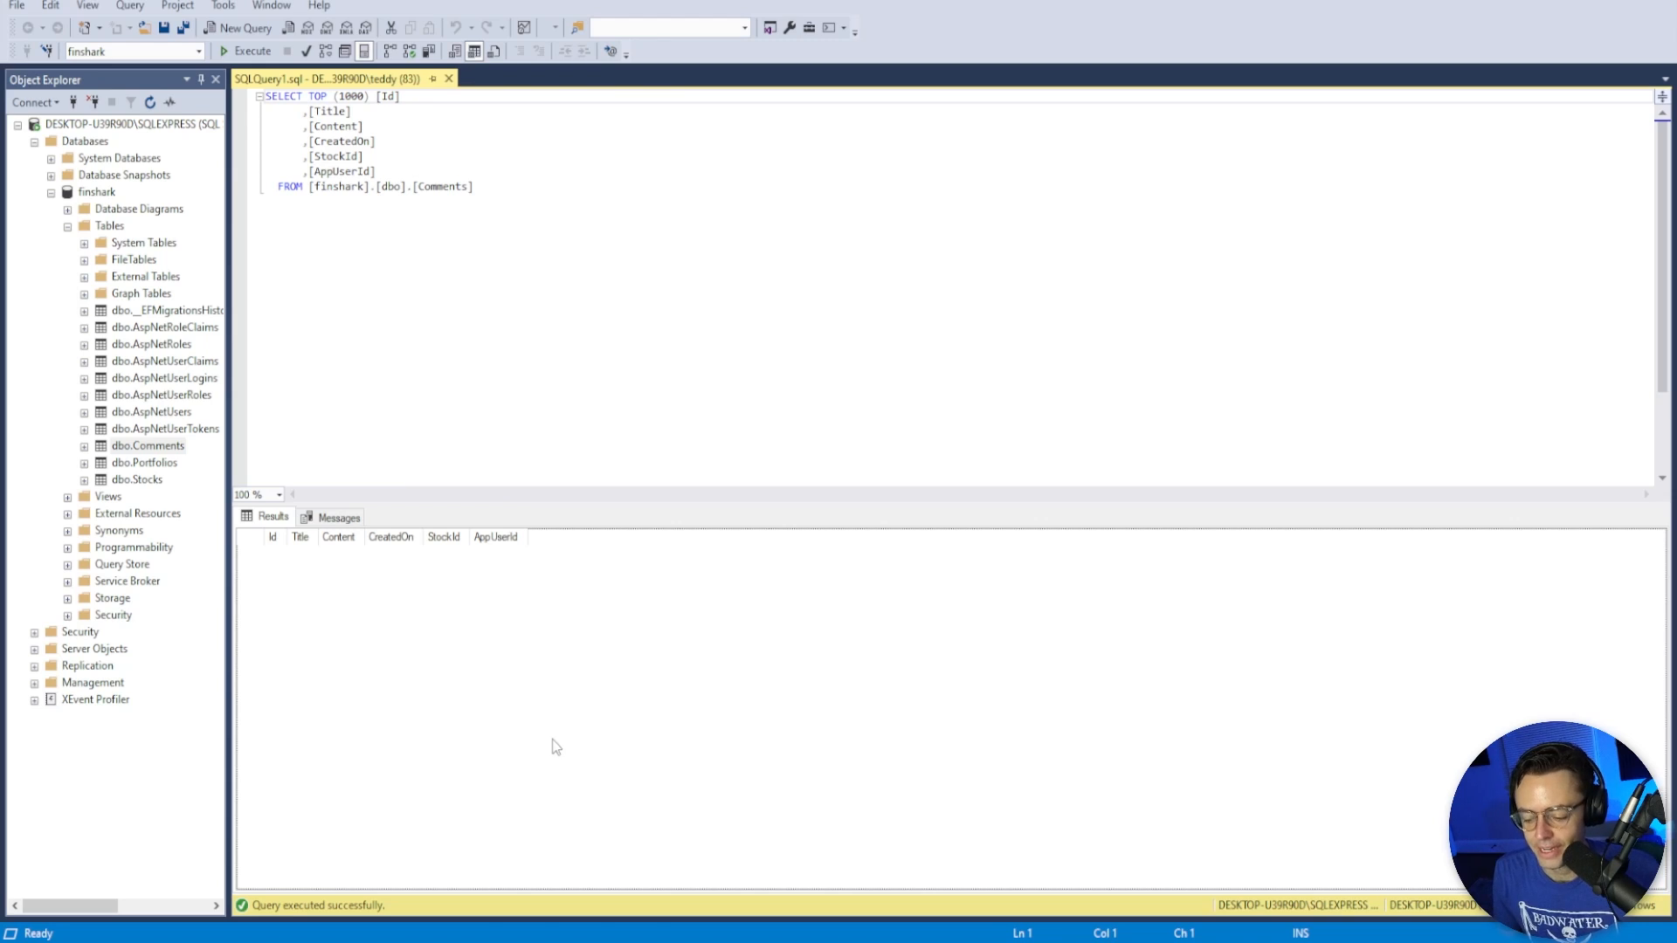
mouse_move(491, 594)
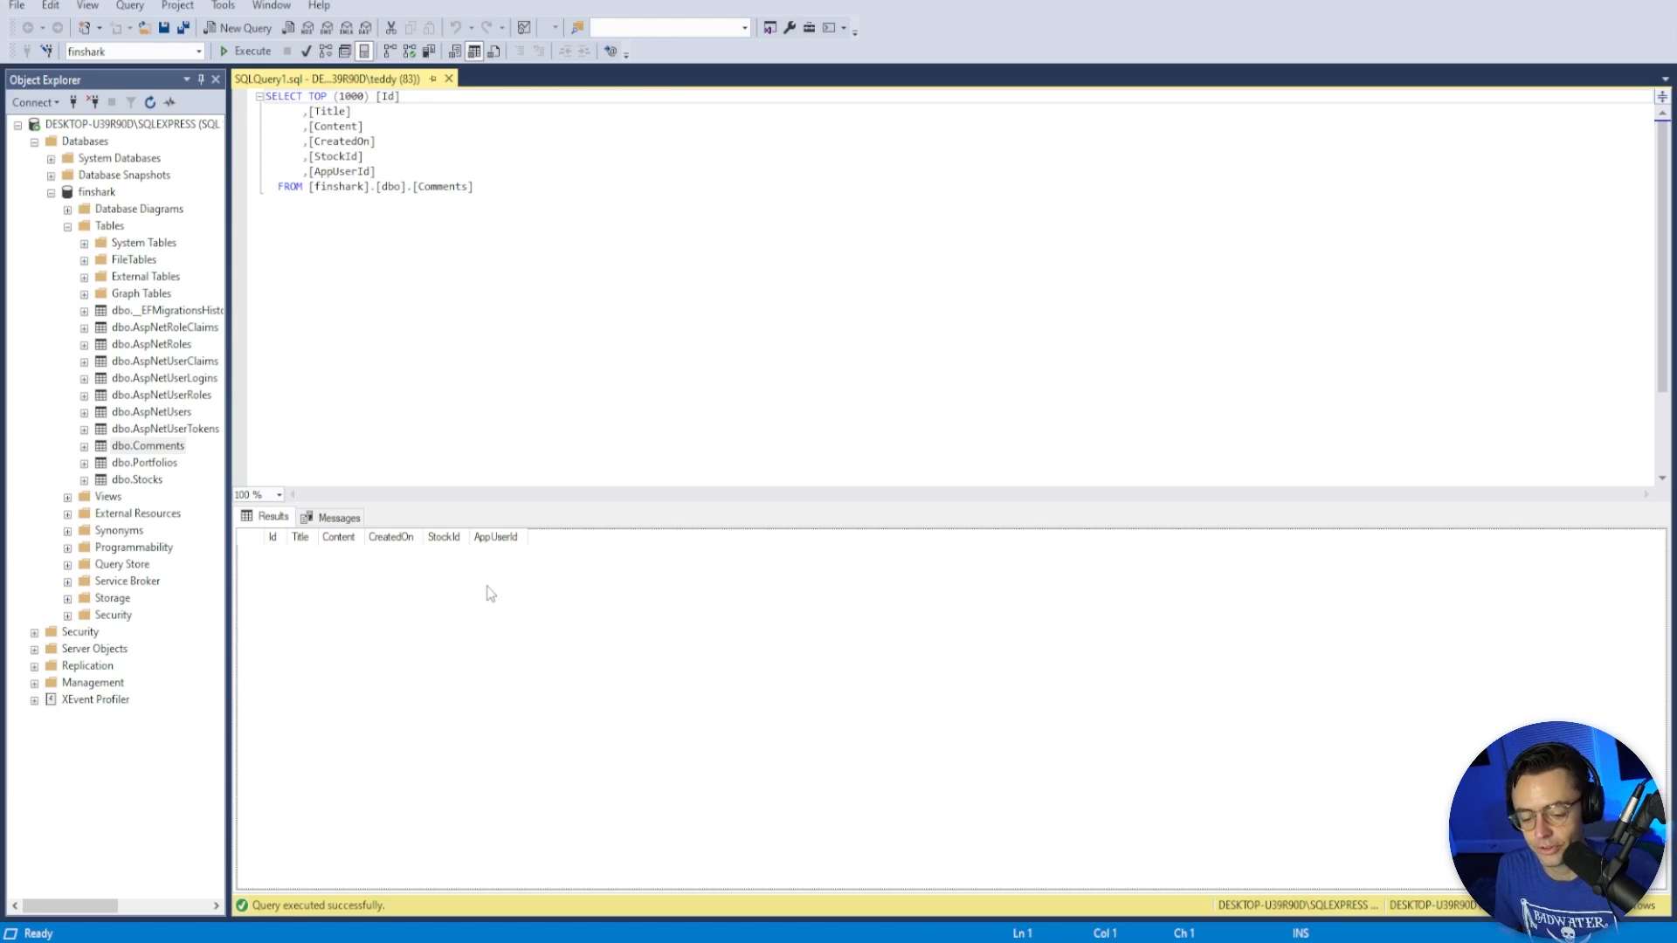